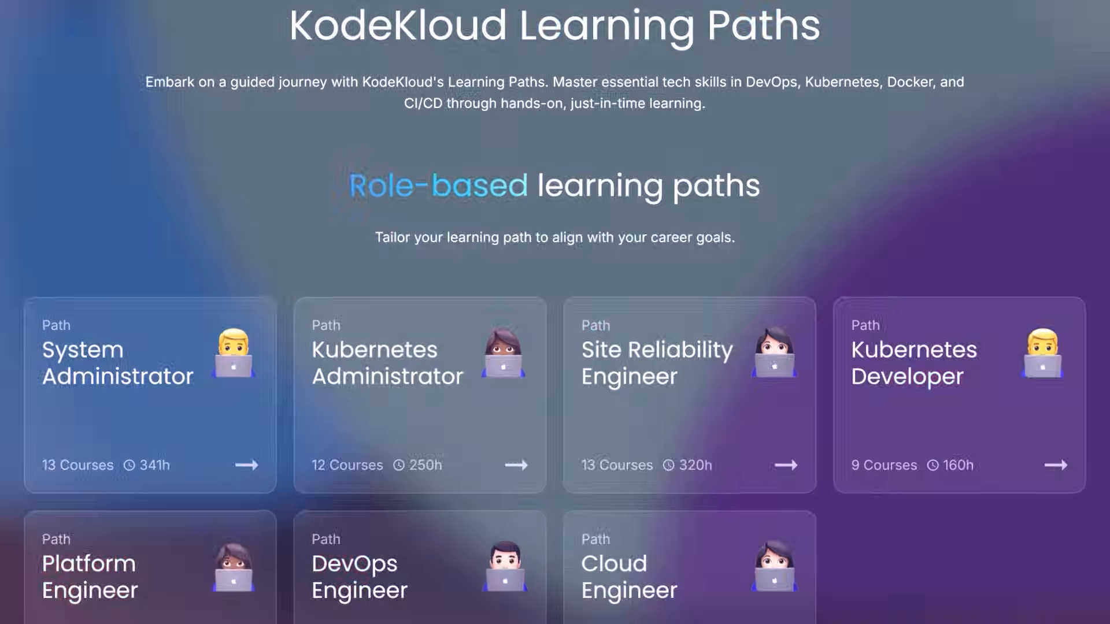
Step: Browse the home page's Role-based and Skill-based roadmap lists to find the DevOps roadmap
{"action": "scroll", "scroll_direction": "down", "scroll_amount": 3}
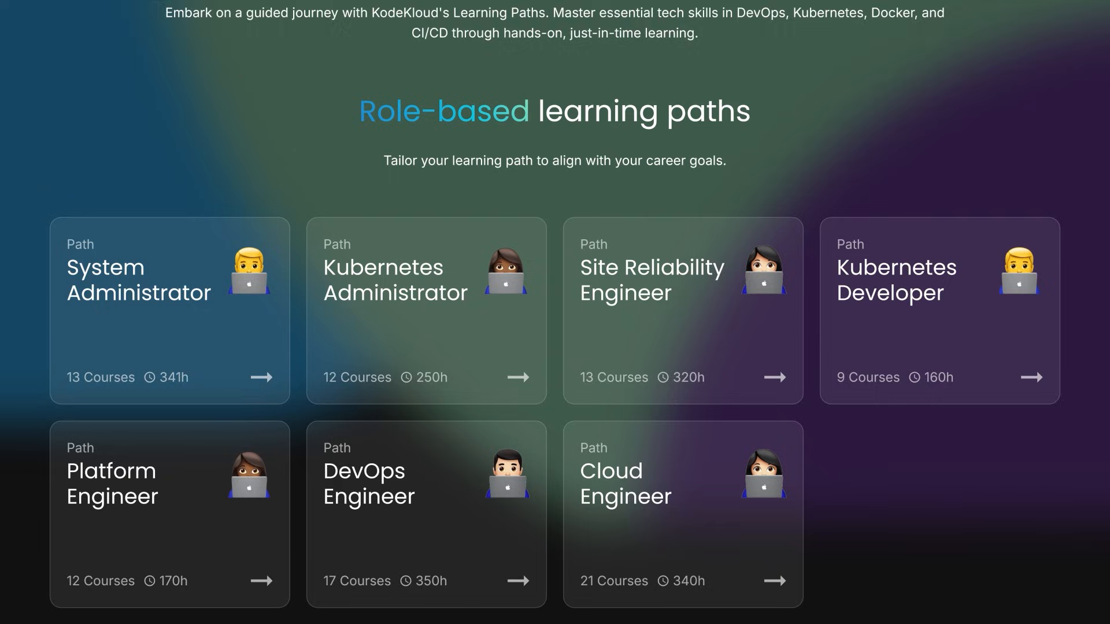
{"action": "scroll", "scroll_direction": "down", "scroll_amount": 3}
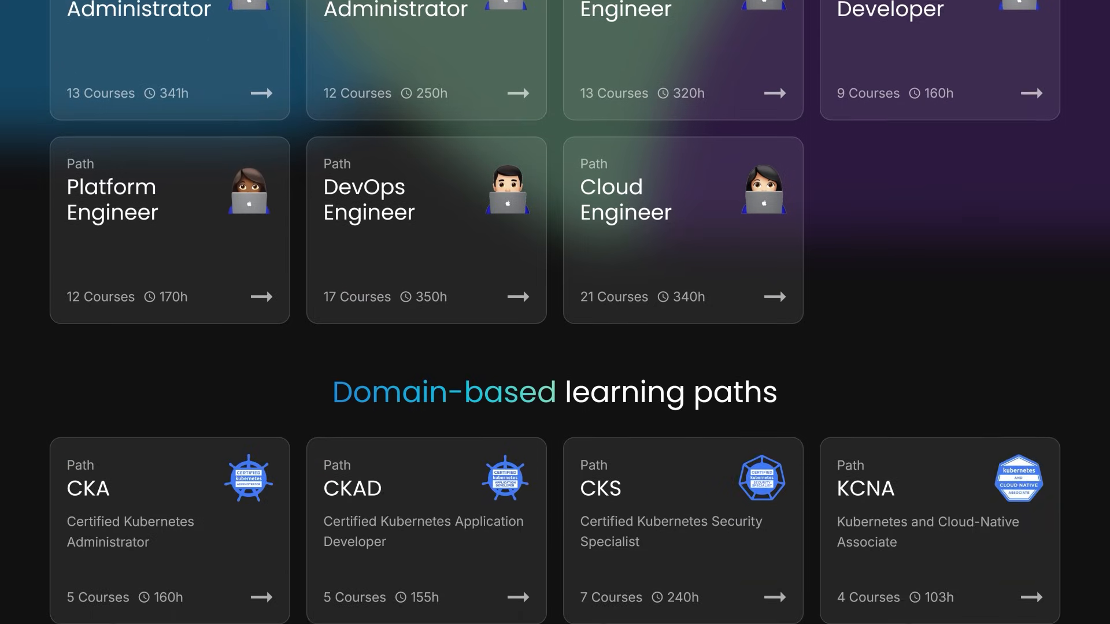
{"action": "scroll", "scroll_direction": "down", "scroll_amount": 3}
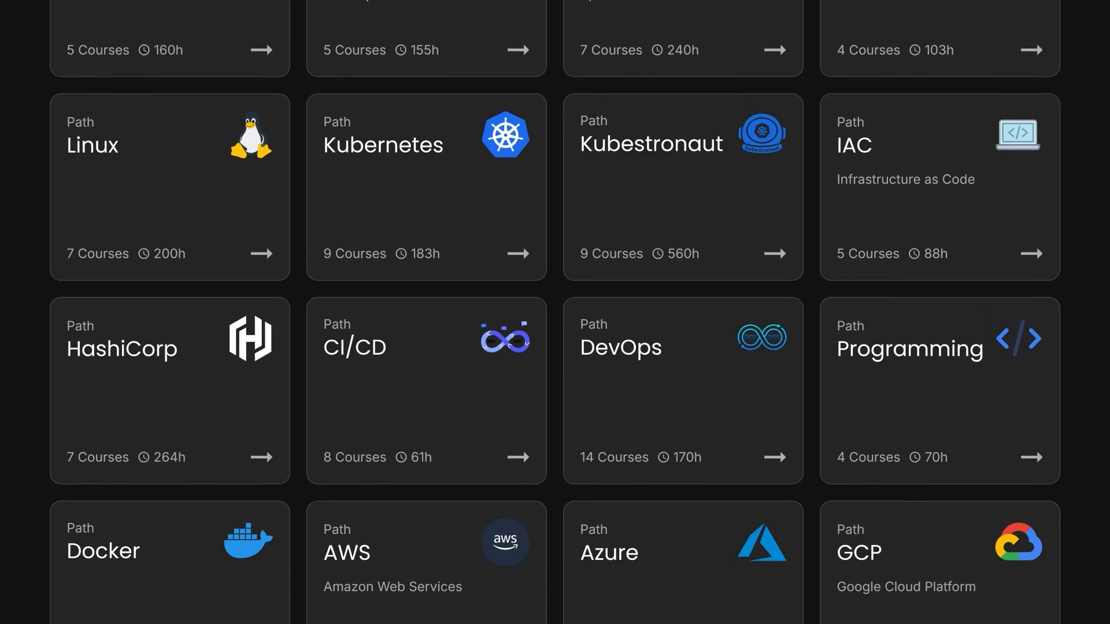
{"action": "scroll", "scroll_direction": "down", "scroll_amount": 3}
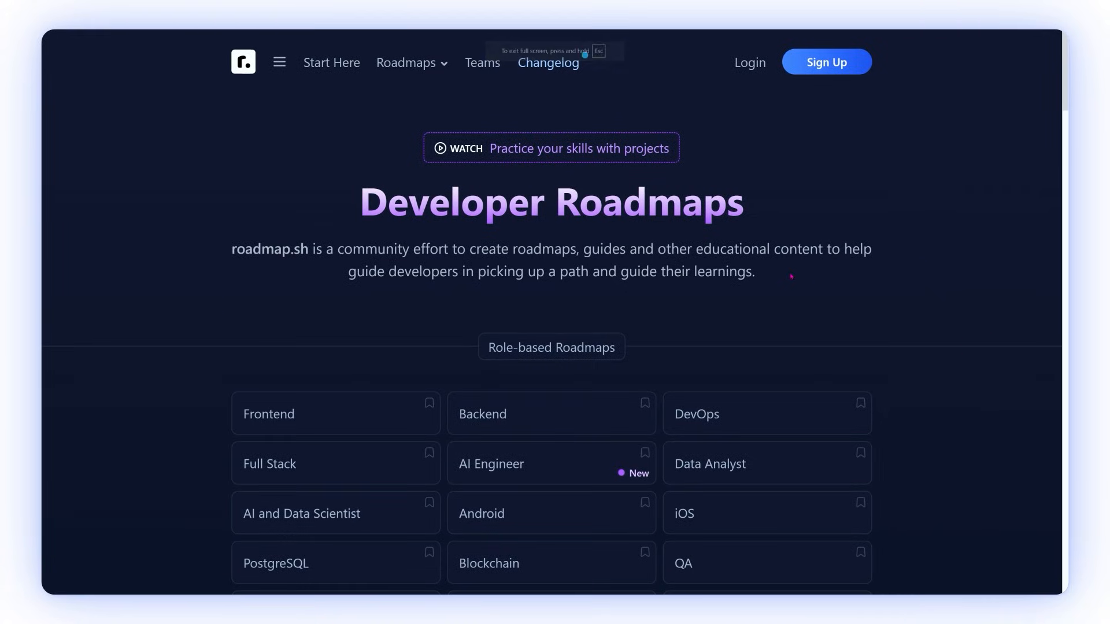
{"action": "scroll", "scroll_direction": "down", "scroll_amount": 3}
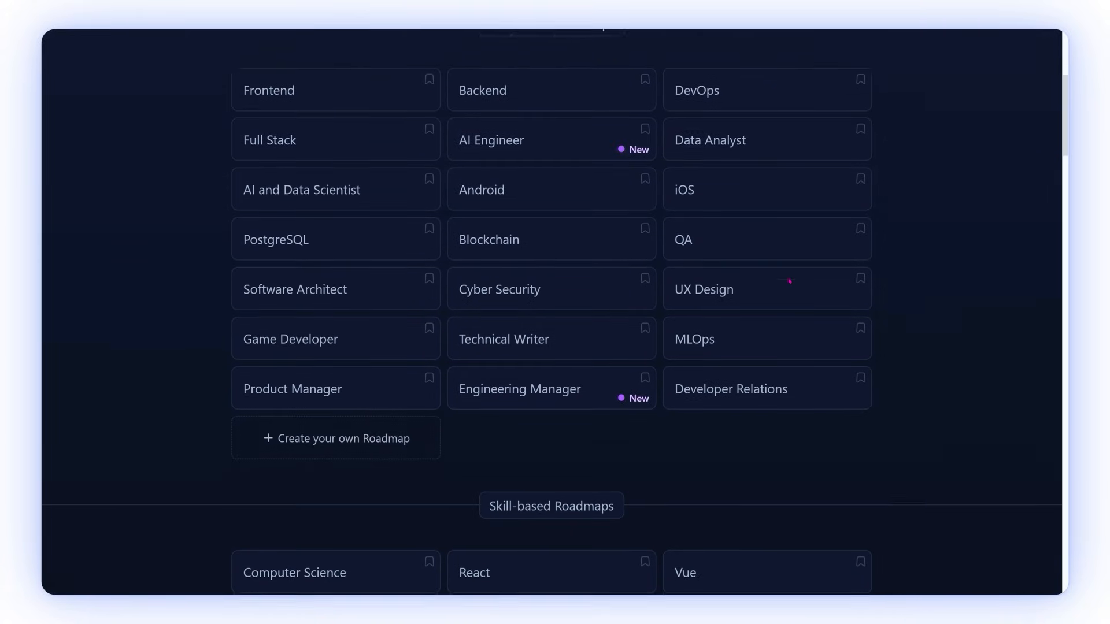
{"action": "scroll", "scroll_direction": "down", "scroll_amount": 3}
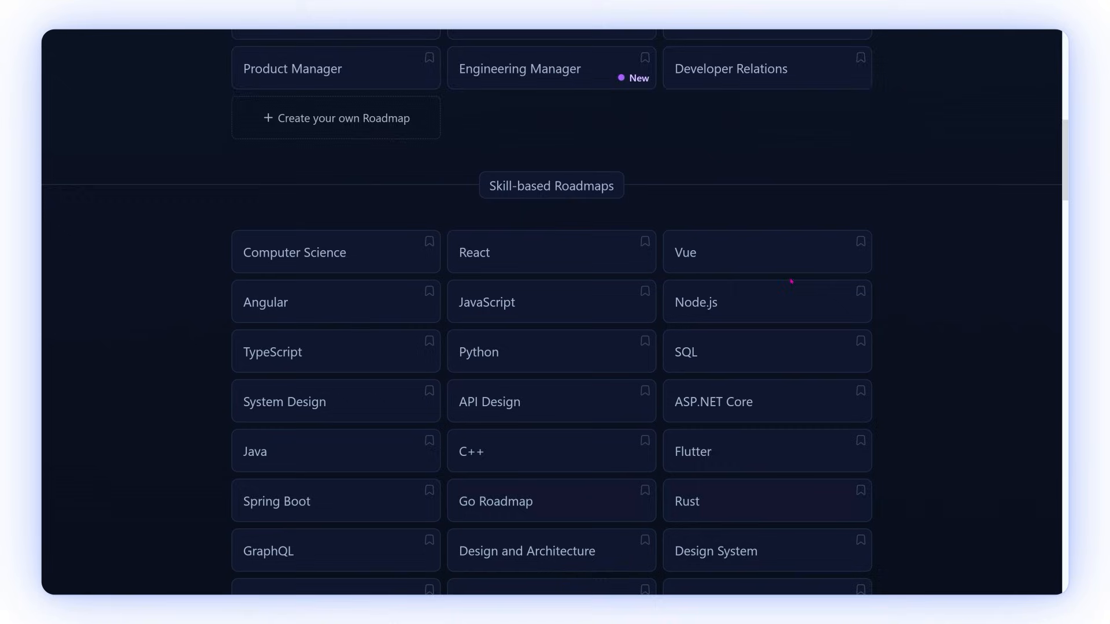
{"action": "scroll", "scroll_direction": "down", "scroll_amount": 3}
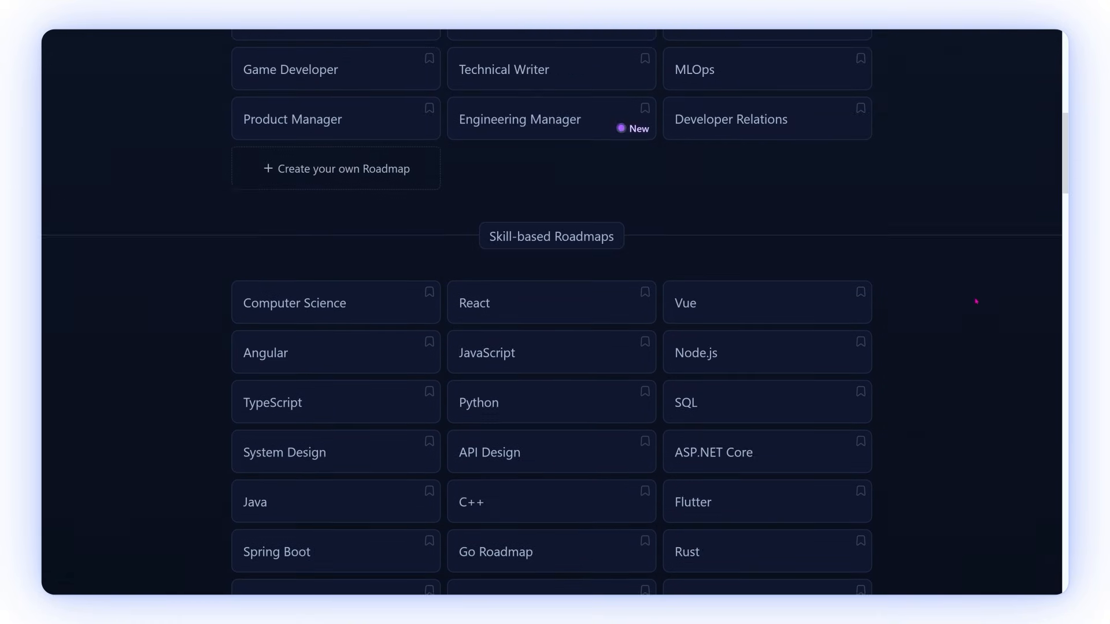
{"action": "scroll", "scroll_direction": "up", "scroll_amount": 3}
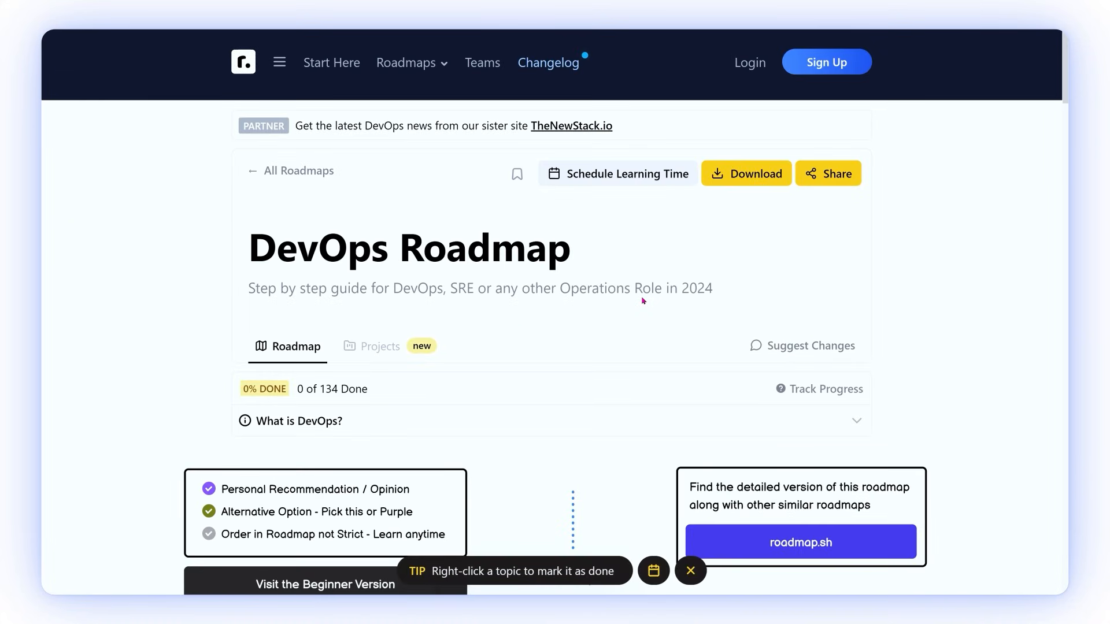
{"action": "scroll", "scroll_direction": "down", "scroll_amount": 3}
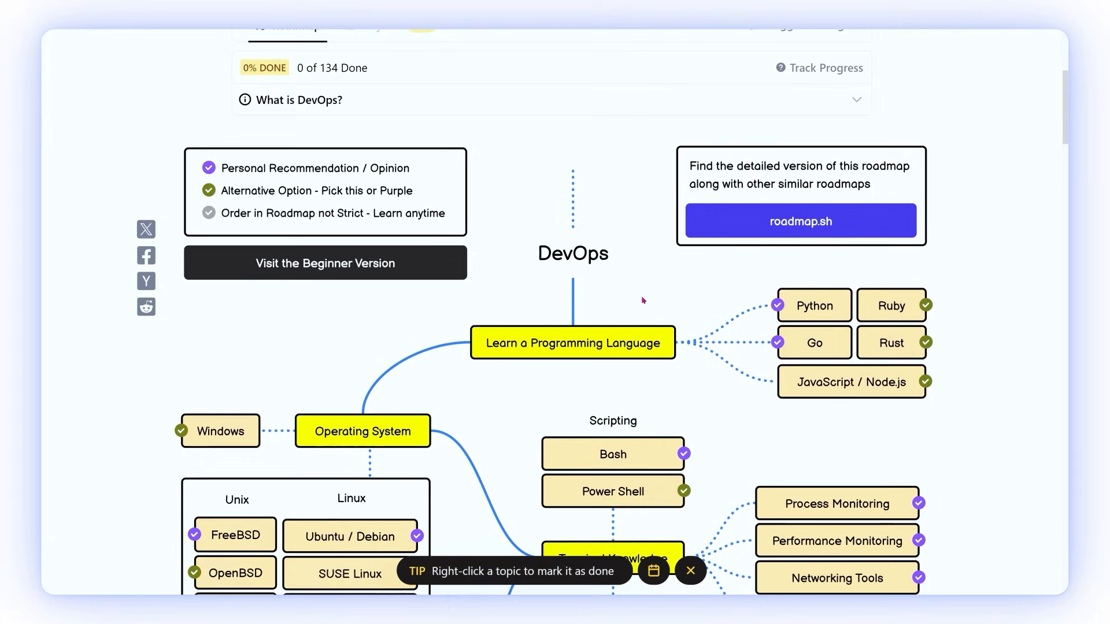
{"action": "mouse_move", "coordinate": [325, 268]}
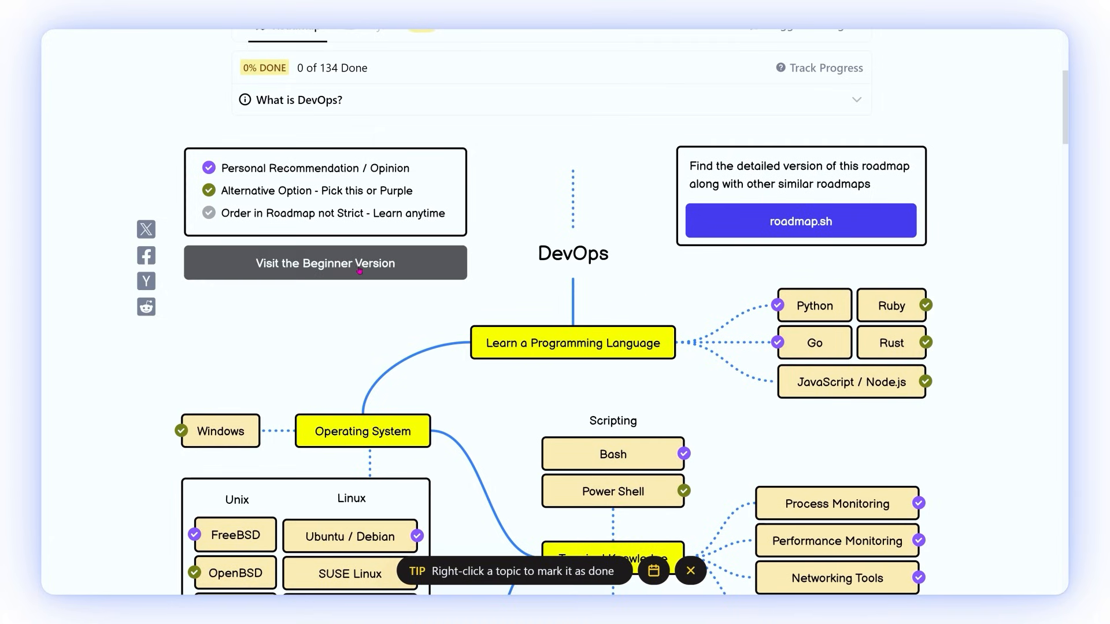
{"action": "mouse_move", "coordinate": [513, 272]}
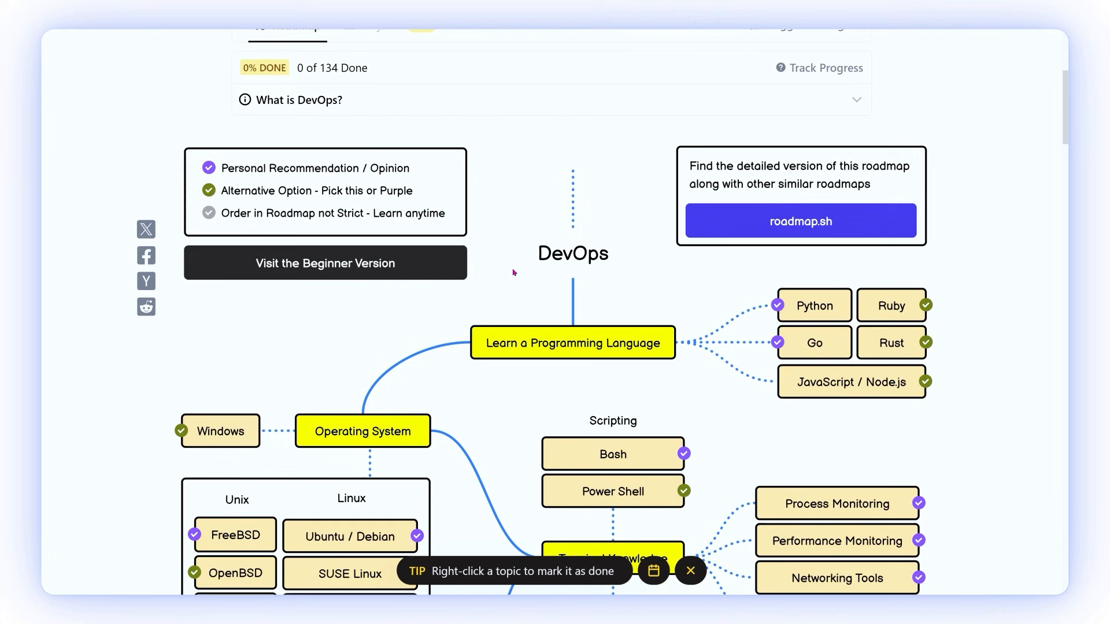
{"action": "scroll", "scroll_direction": "down", "scroll_amount": 3}
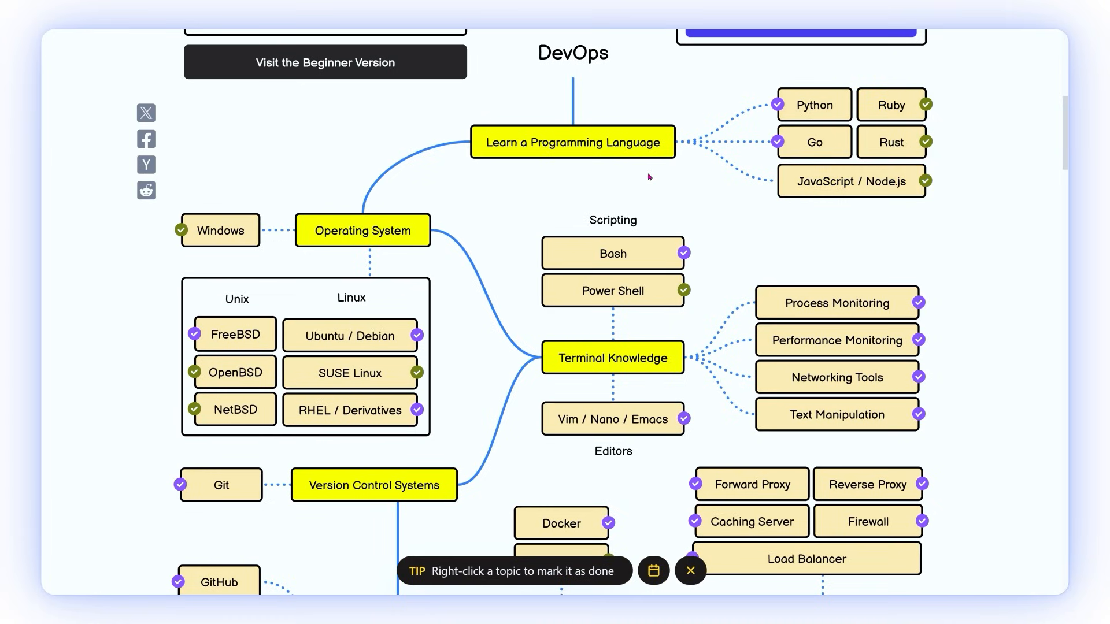
{"action": "scroll", "scroll_direction": "down", "scroll_amount": 3}
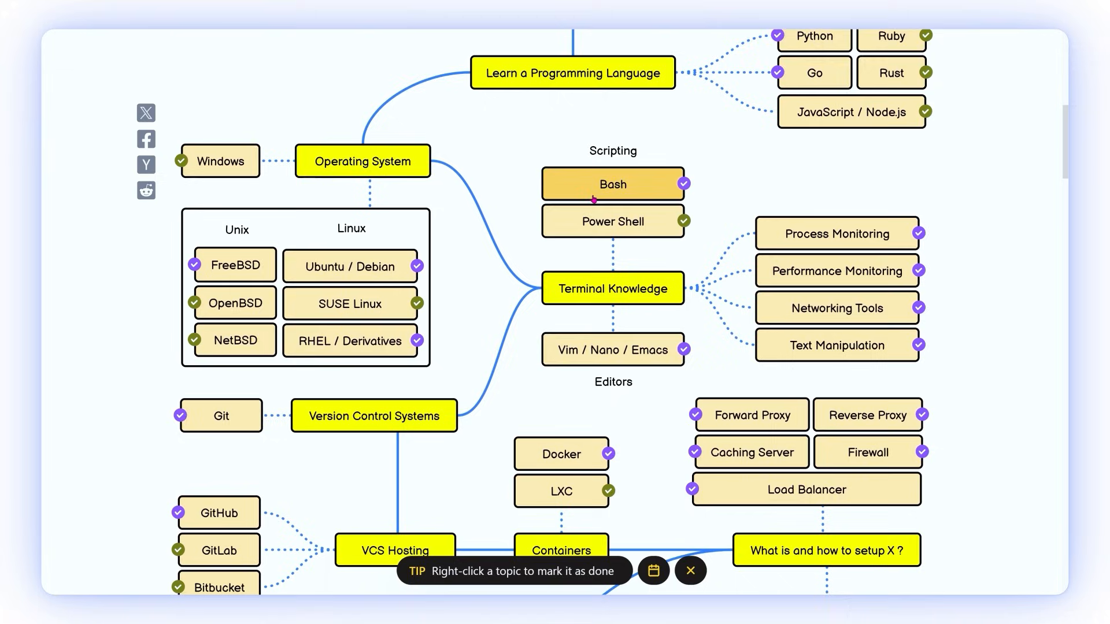
{"action": "scroll", "scroll_direction": "down", "scroll_amount": 3}
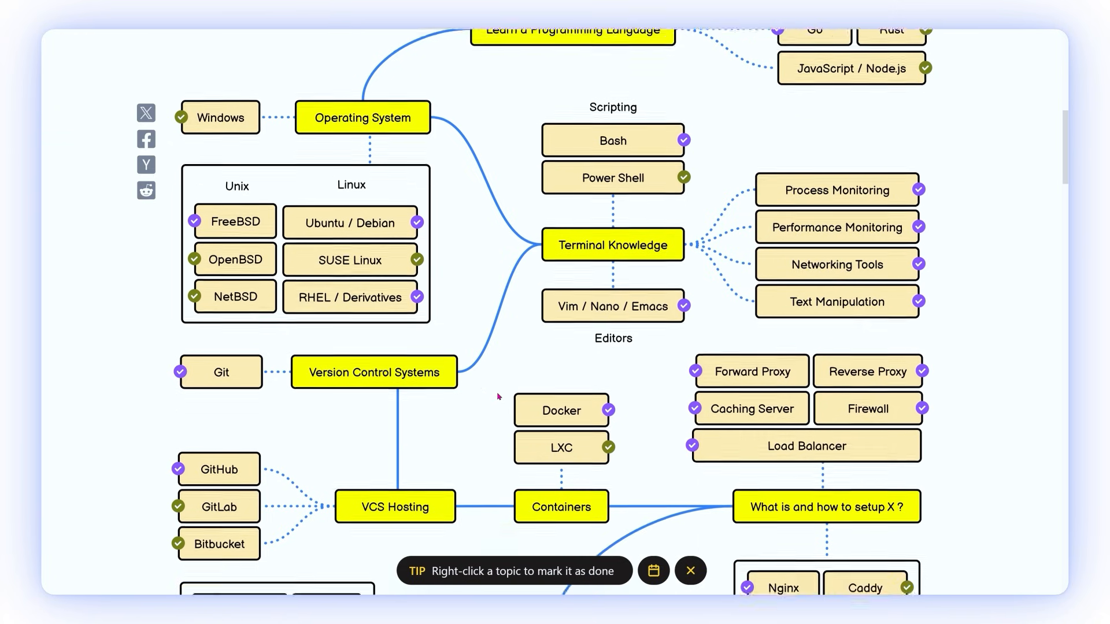
Step: Scroll through the Networking, Cloud Providers, Serverless, CI/CD and Monitoring sections of the DevOps map
{"action": "scroll", "scroll_direction": "down", "scroll_amount": 3}
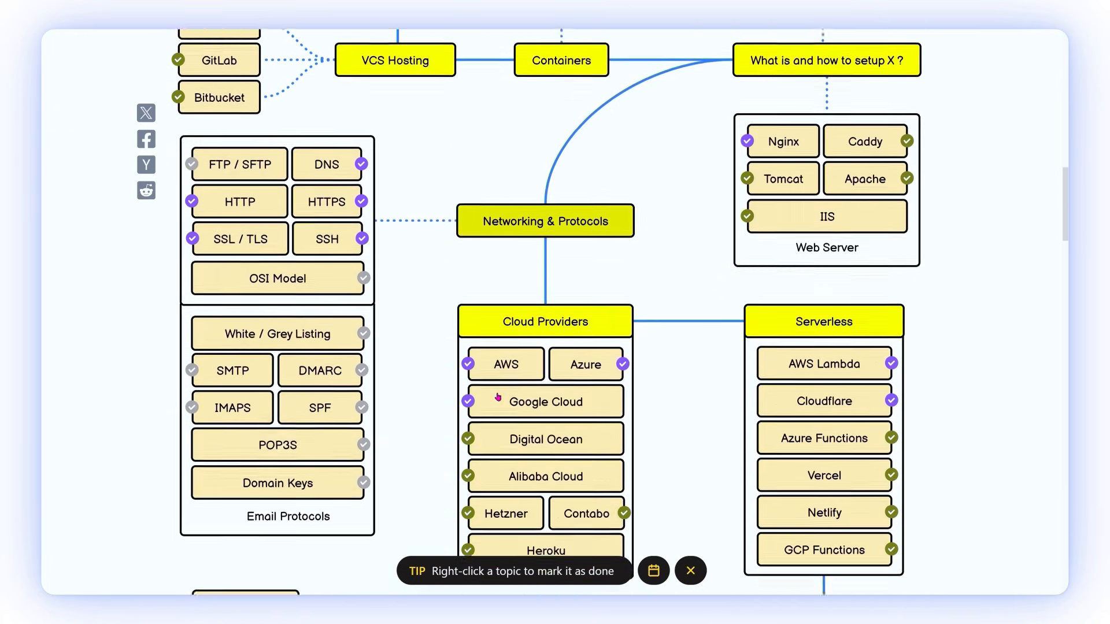
{"action": "scroll", "scroll_direction": "down", "scroll_amount": 3}
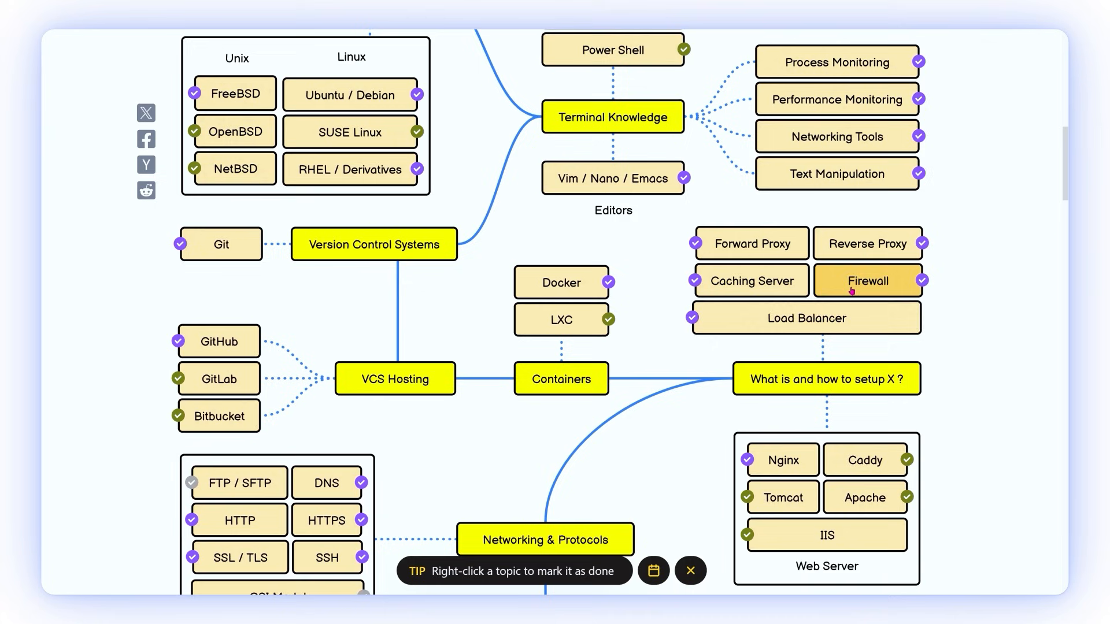
{"action": "scroll", "scroll_direction": "down", "scroll_amount": 3}
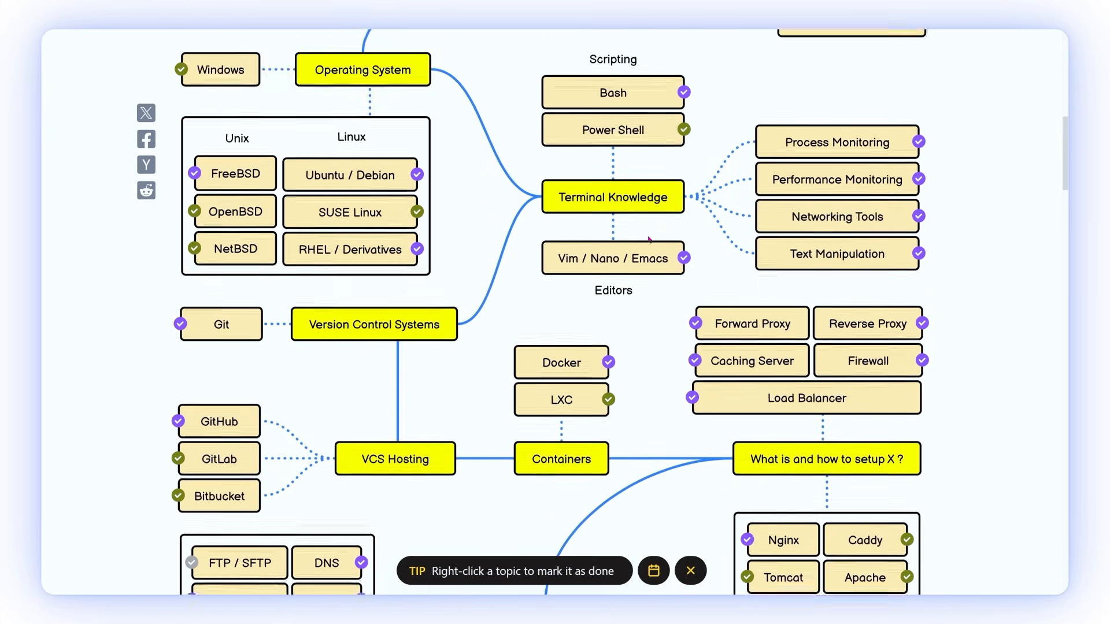
{"action": "scroll", "scroll_direction": "down", "scroll_amount": 3}
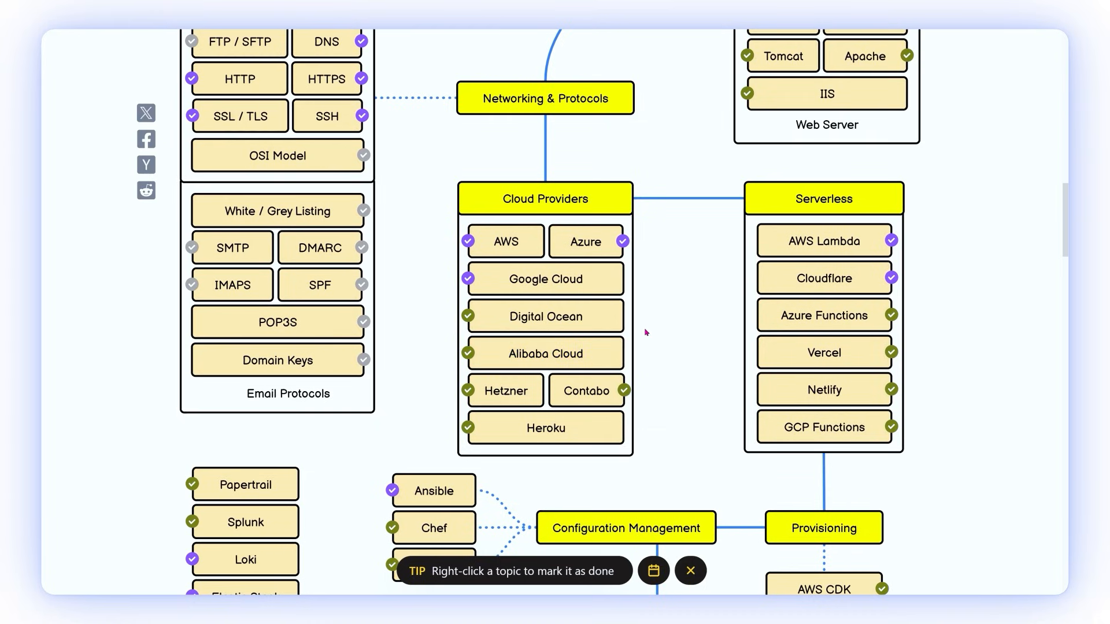
{"action": "mouse_move", "coordinate": [627, 422]}
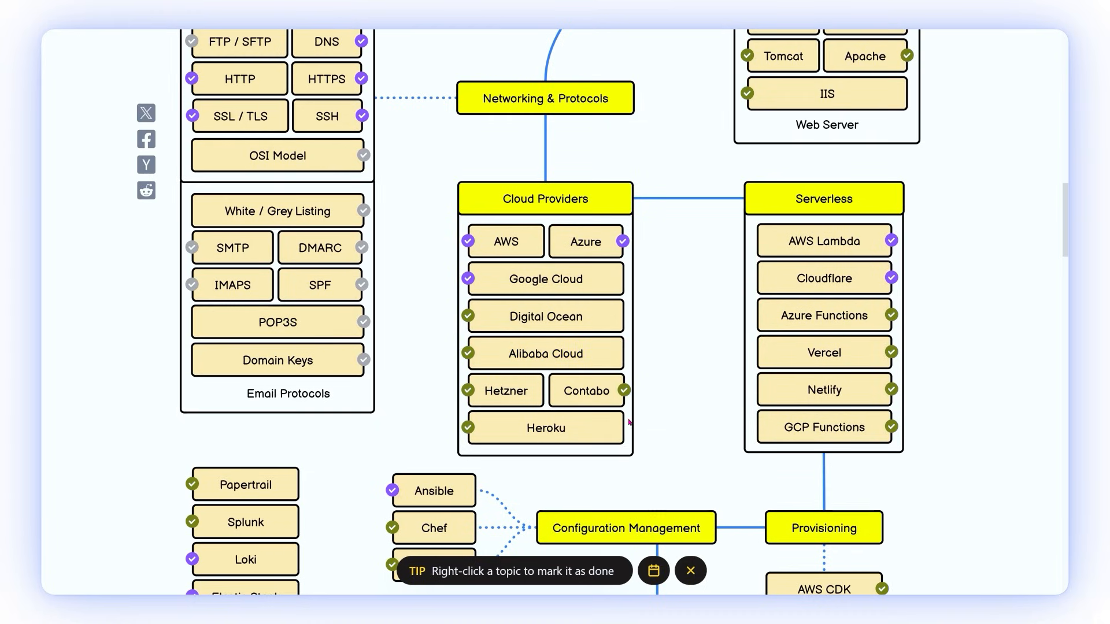
{"action": "mouse_move", "coordinate": [658, 376]}
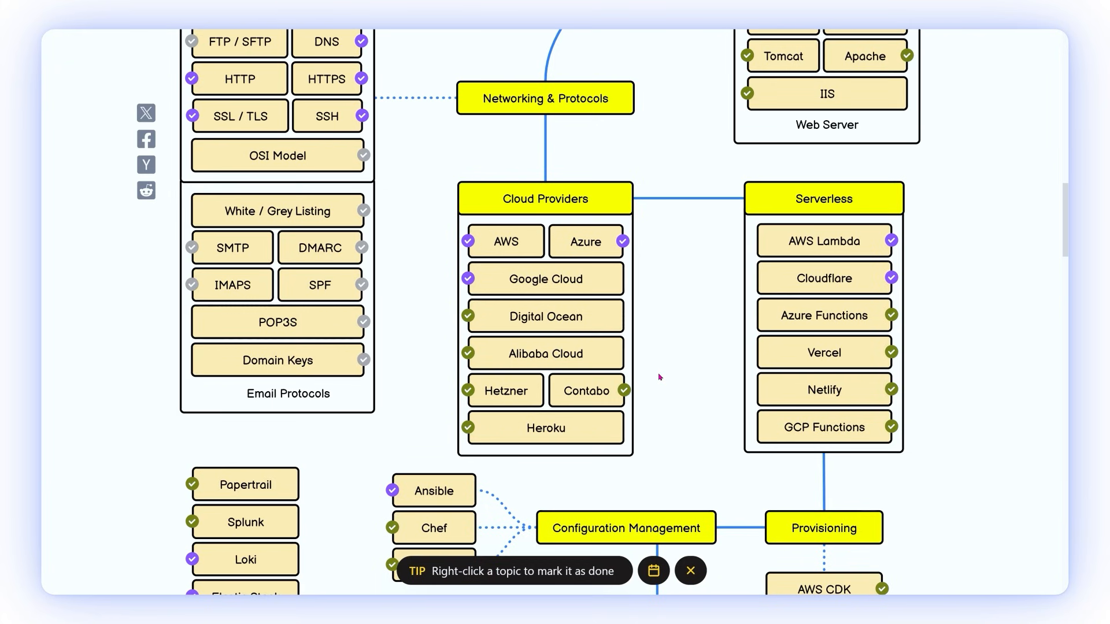
{"action": "scroll", "scroll_direction": "down", "scroll_amount": 3}
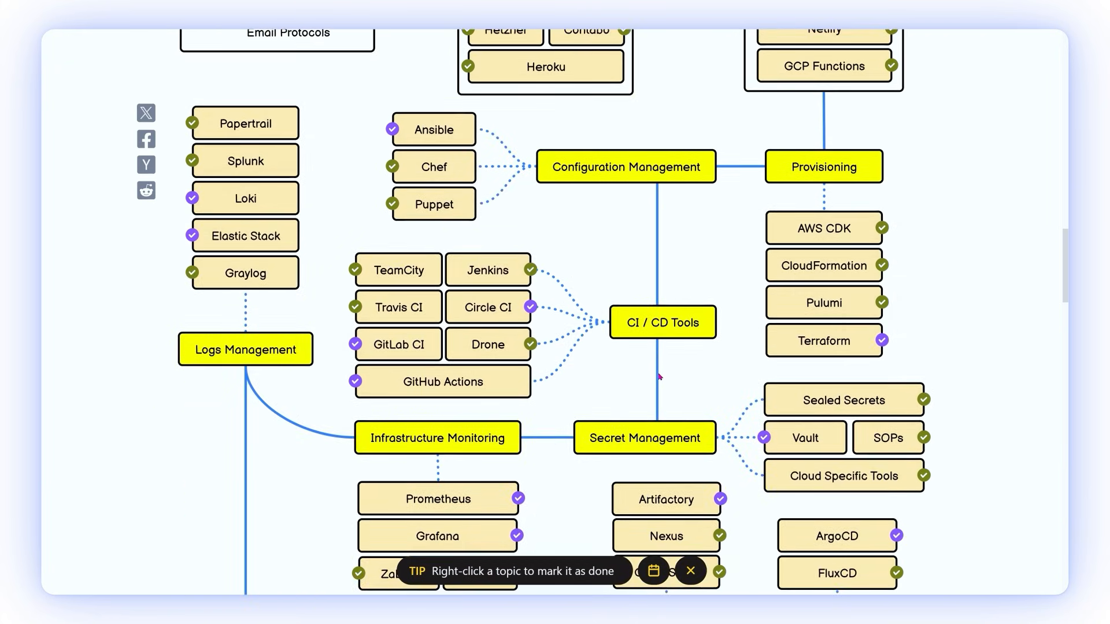
{"action": "scroll", "scroll_direction": "down", "scroll_amount": 3}
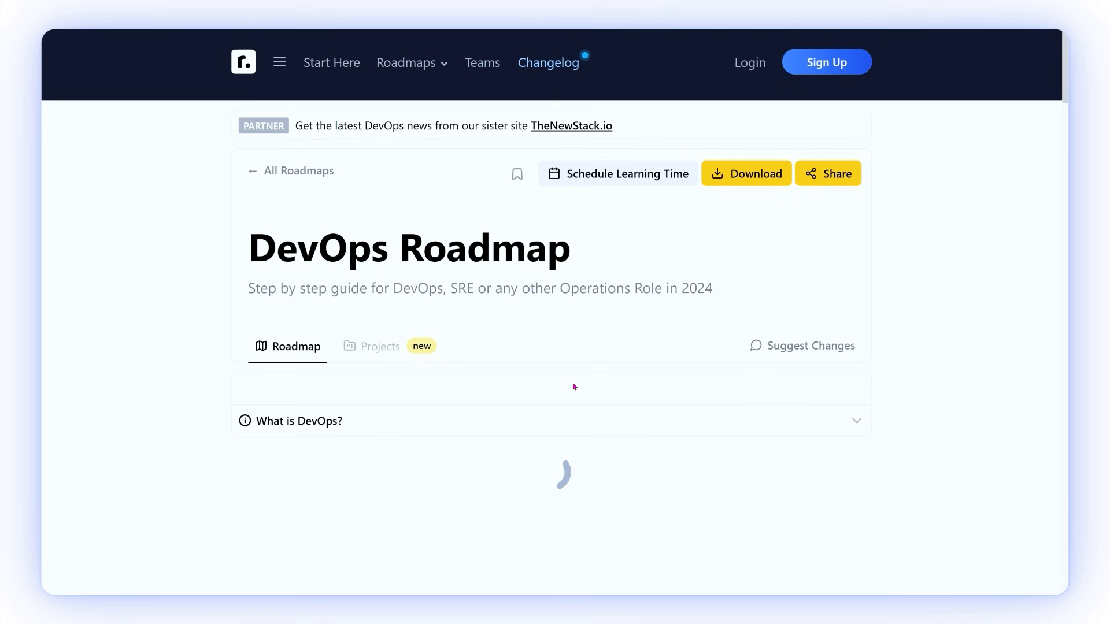
{"action": "scroll", "scroll_direction": "down", "scroll_amount": 3}
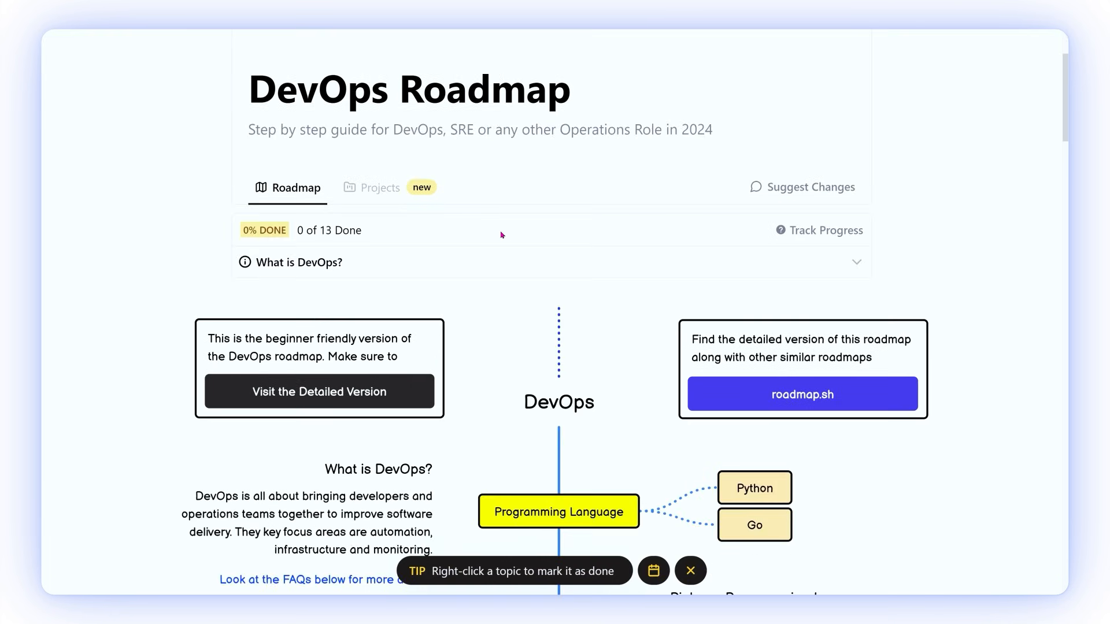
{"action": "scroll", "scroll_direction": "down", "scroll_amount": 3}
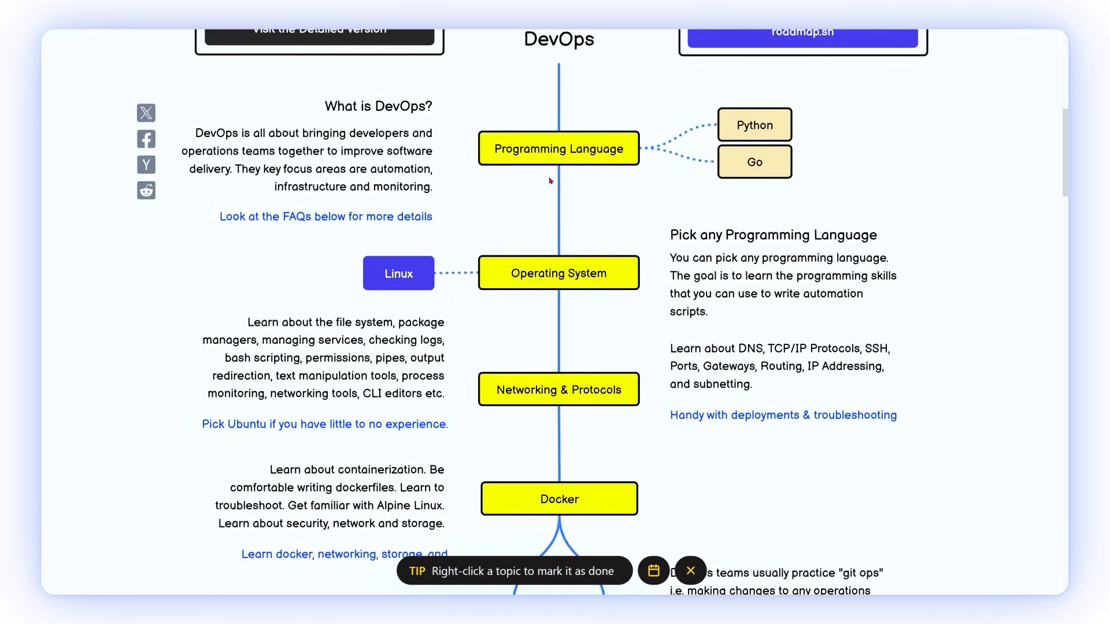
{"action": "mouse_move", "coordinate": [760, 193]}
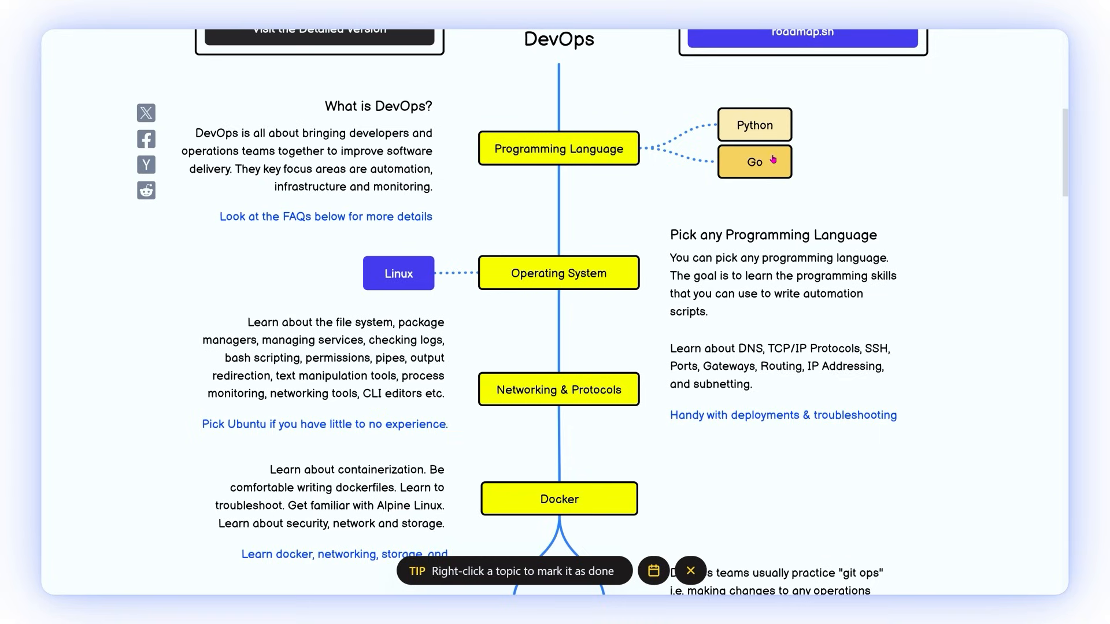
{"action": "mouse_move", "coordinate": [761, 176]}
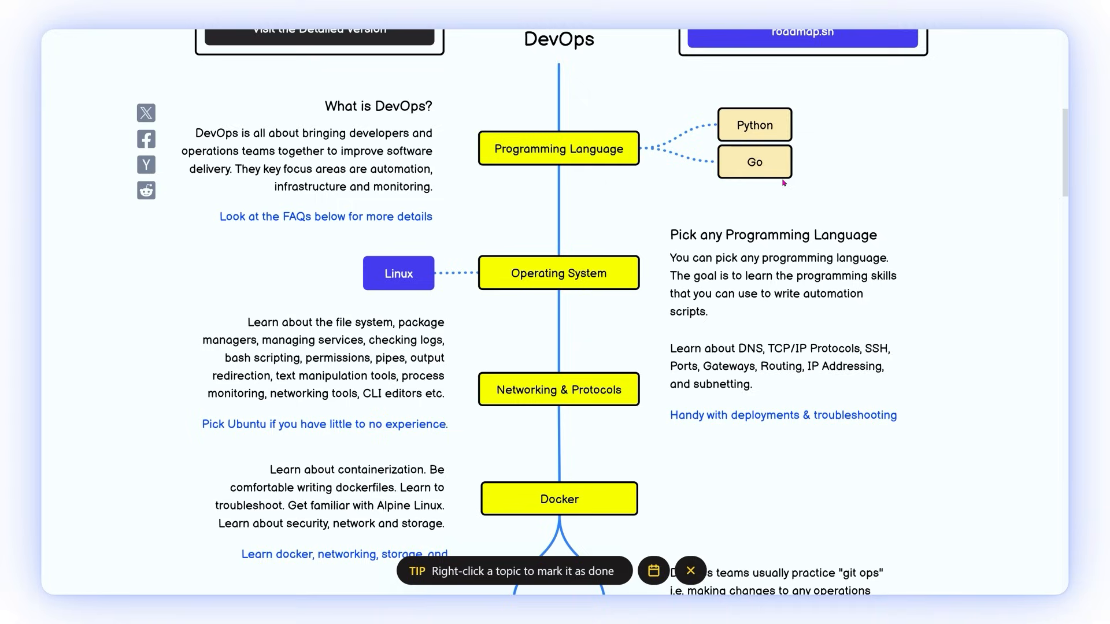
{"action": "mouse_move", "coordinate": [812, 161]}
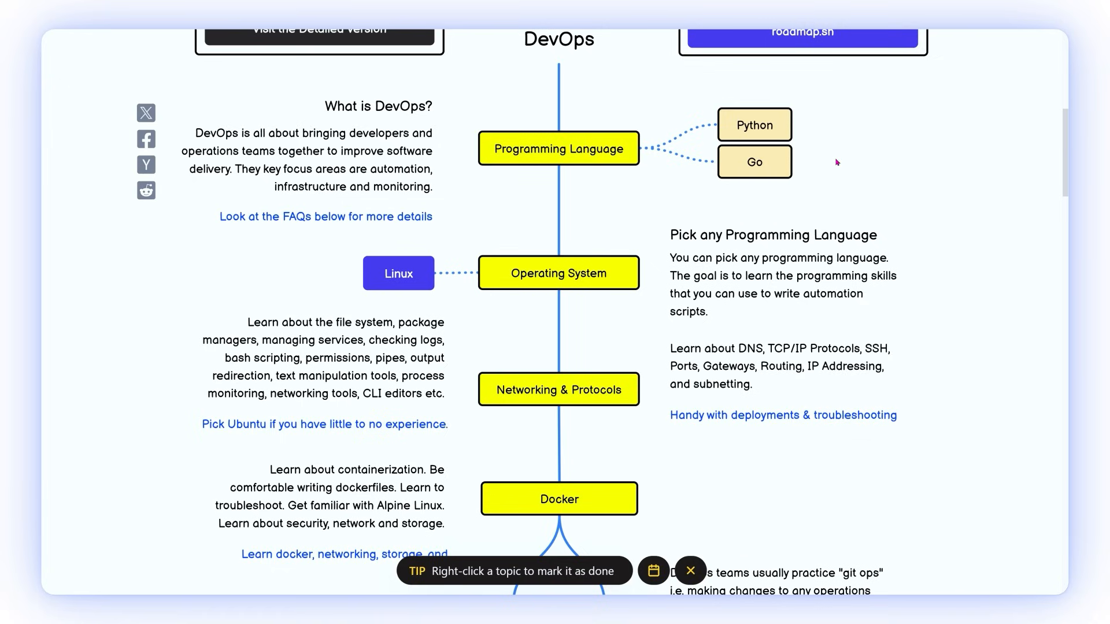
{"action": "mouse_move", "coordinate": [823, 160]}
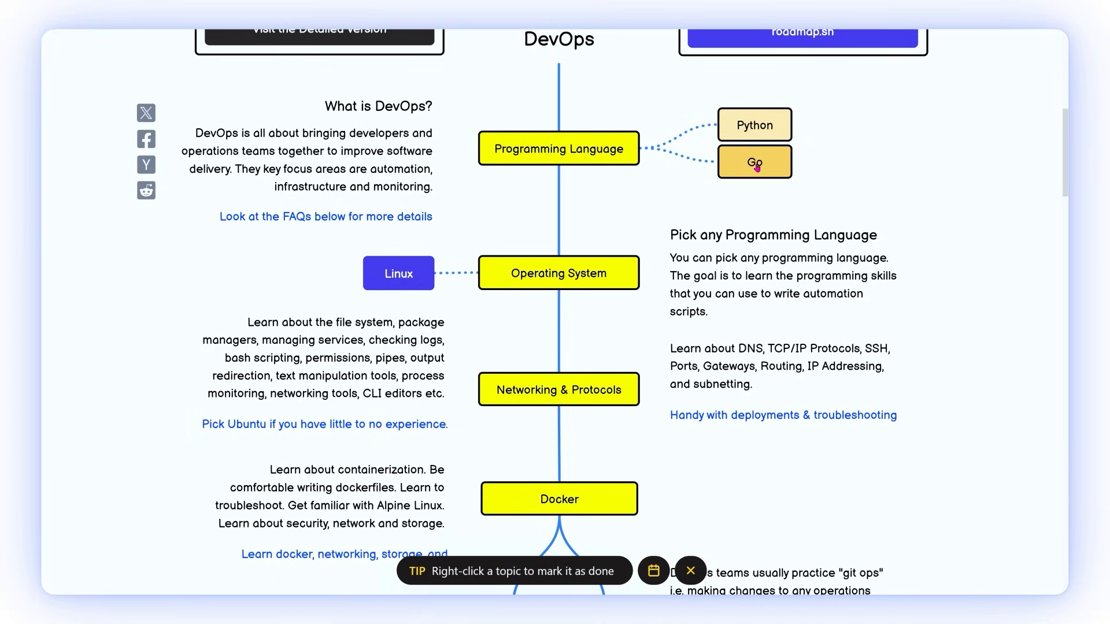
{"action": "mouse_move", "coordinate": [711, 169]}
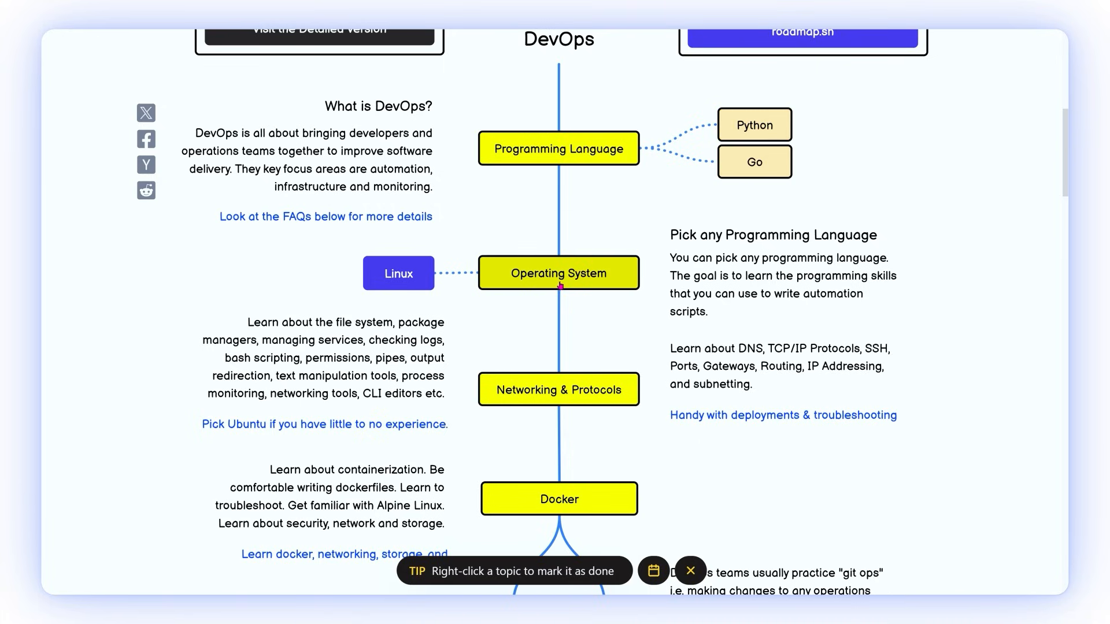
{"action": "mouse_move", "coordinate": [575, 218]}
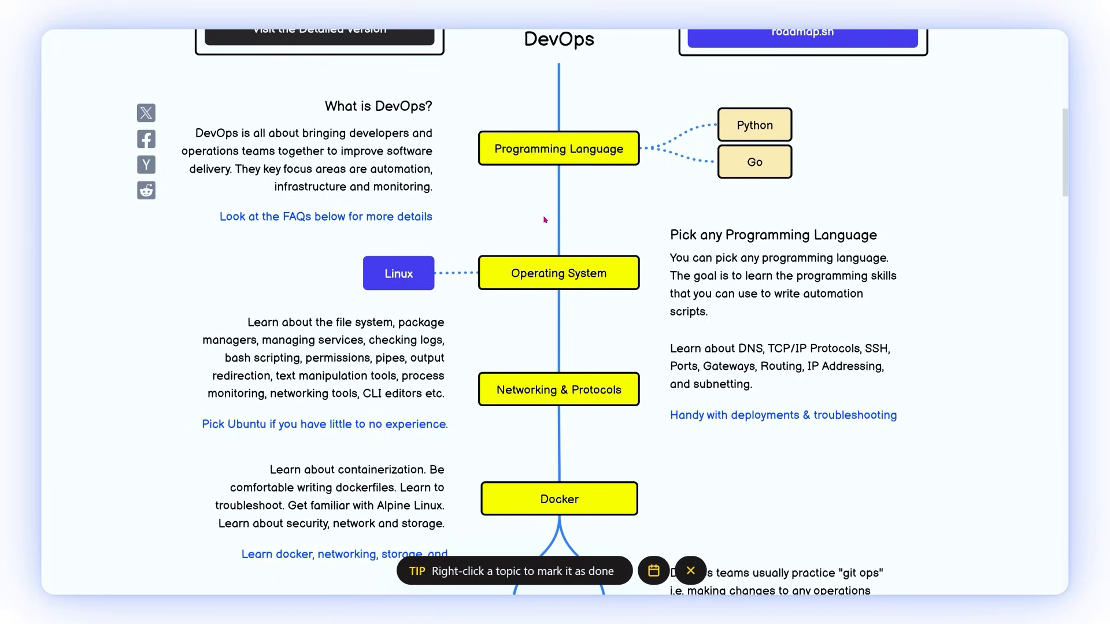
{"action": "mouse_move", "coordinate": [546, 400]}
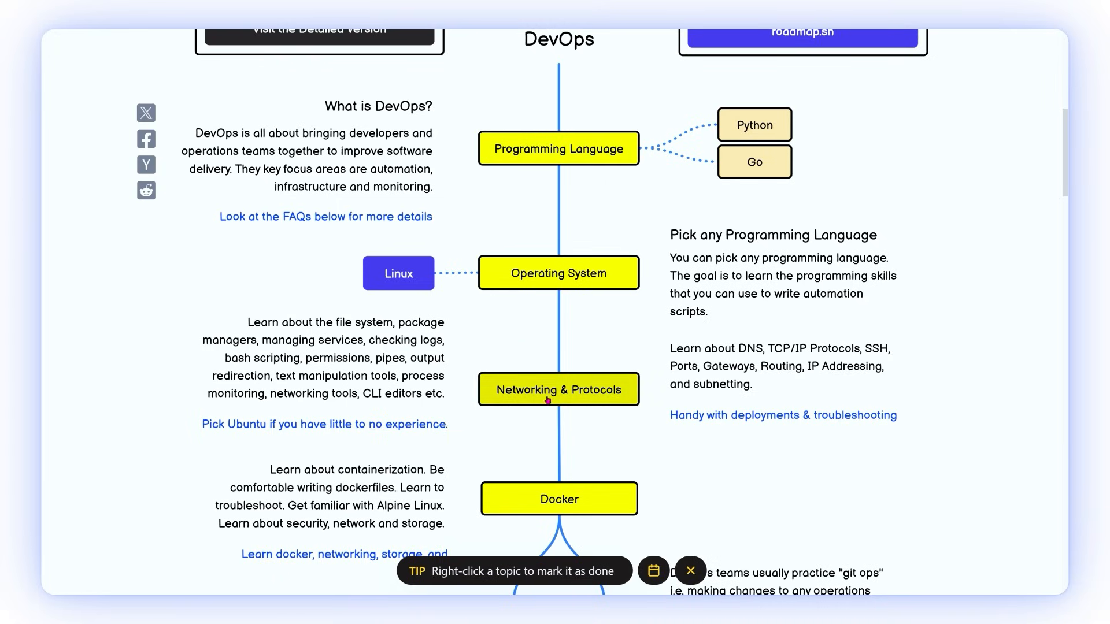
{"action": "mouse_move", "coordinate": [577, 284]}
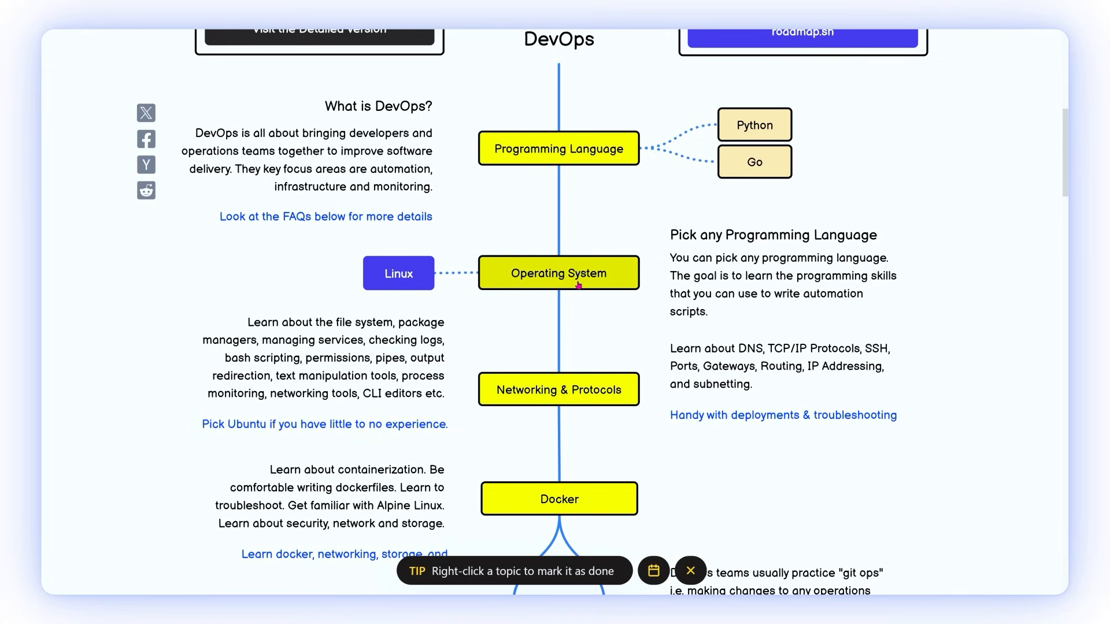
{"action": "mouse_move", "coordinate": [582, 291]}
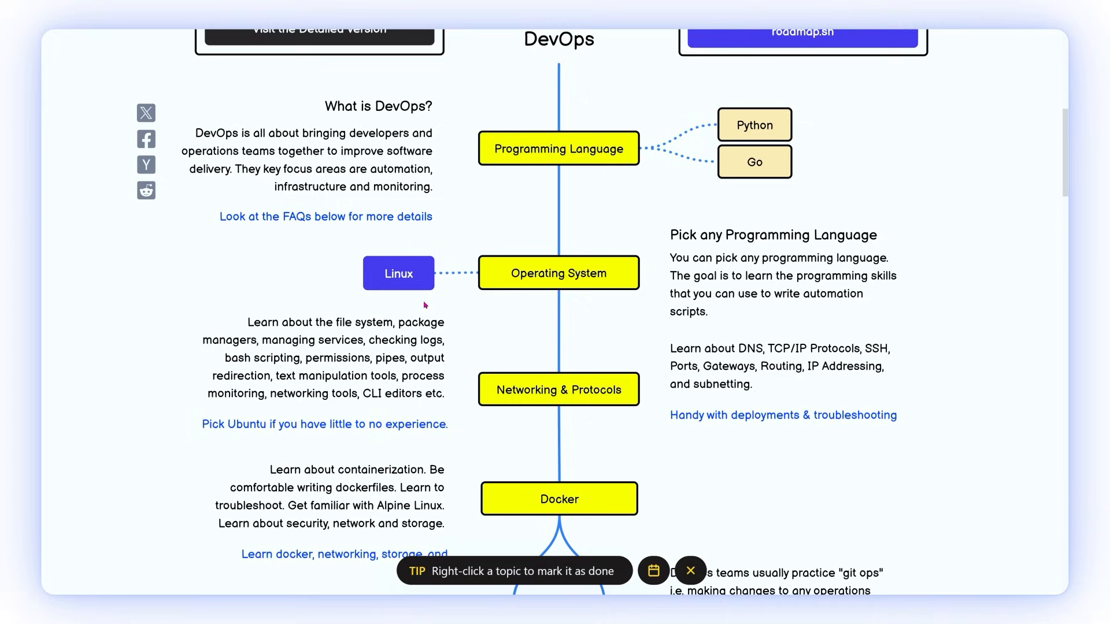
{"action": "mouse_move", "coordinate": [293, 276]}
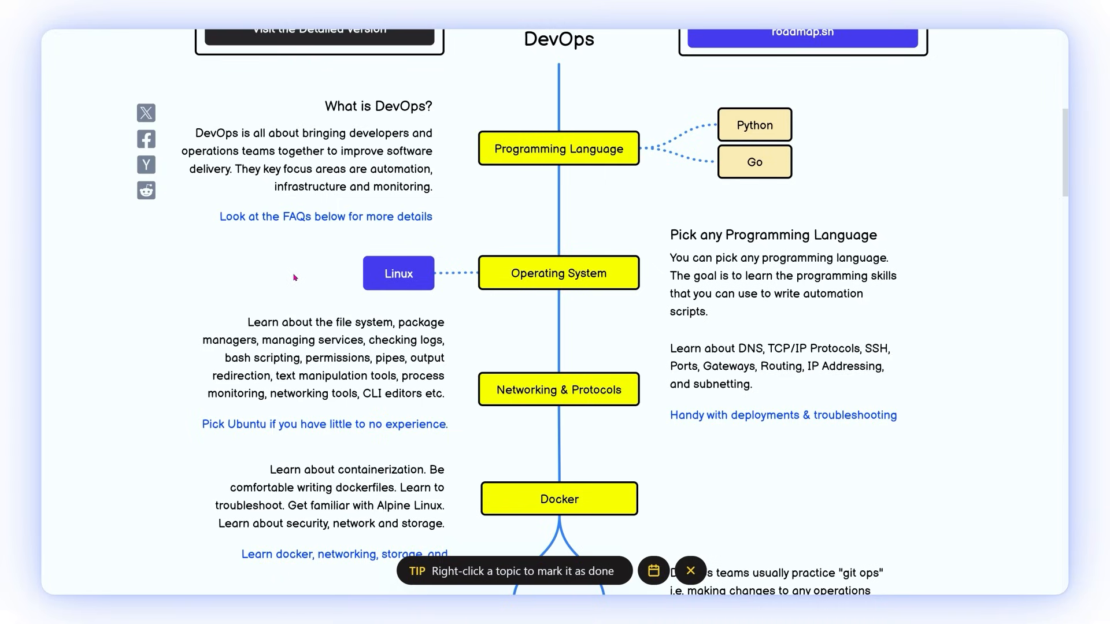
{"action": "mouse_move", "coordinate": [185, 268]}
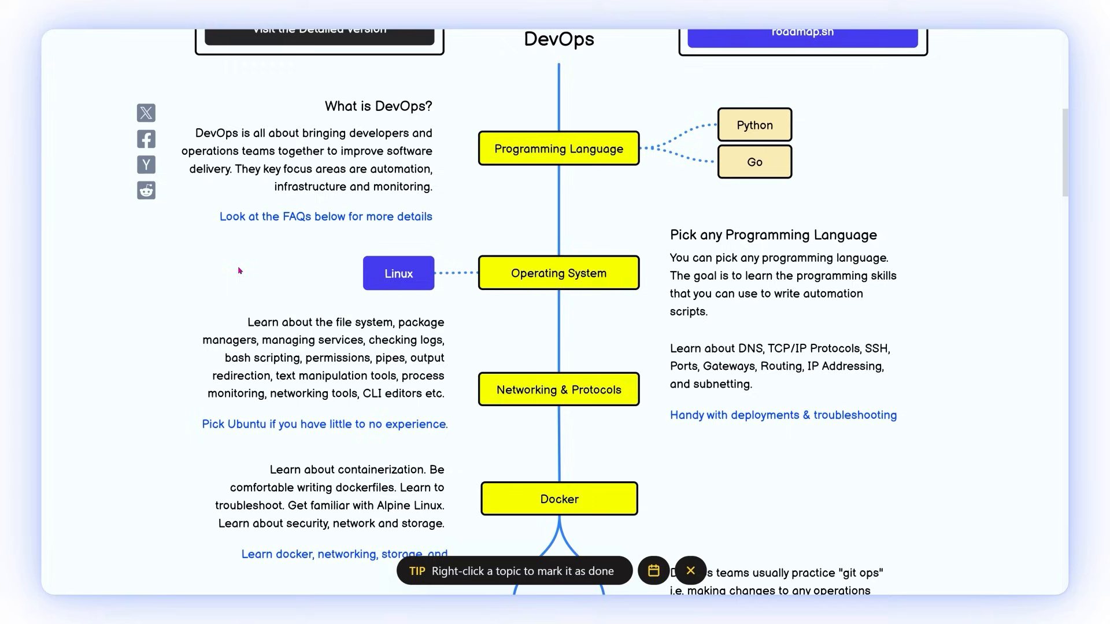
{"action": "mouse_move", "coordinate": [348, 284]}
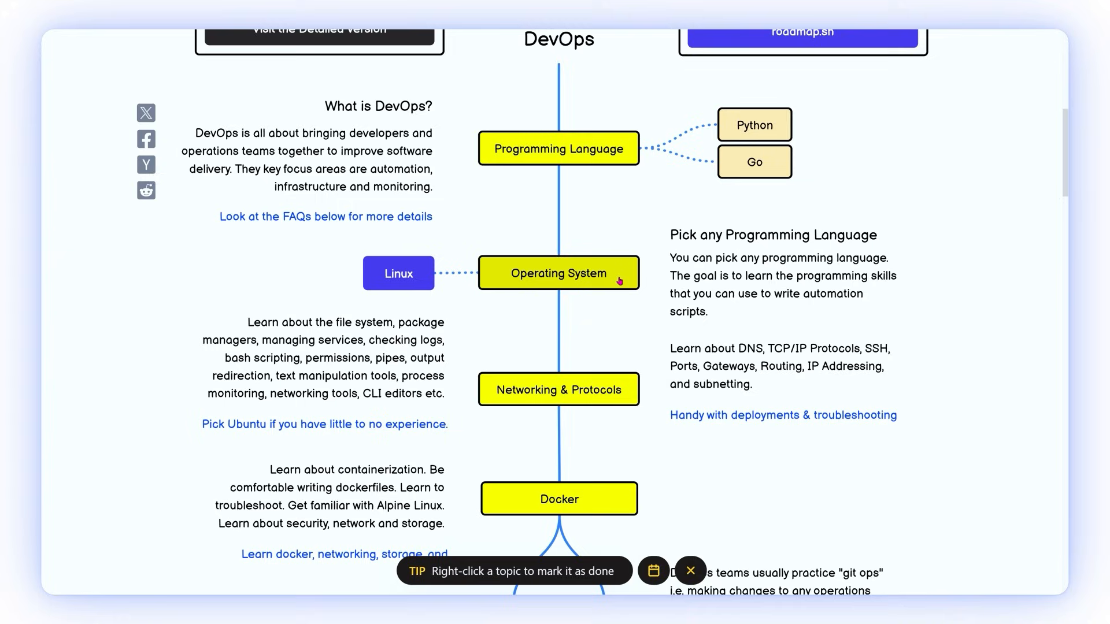
{"action": "mouse_move", "coordinate": [622, 278]}
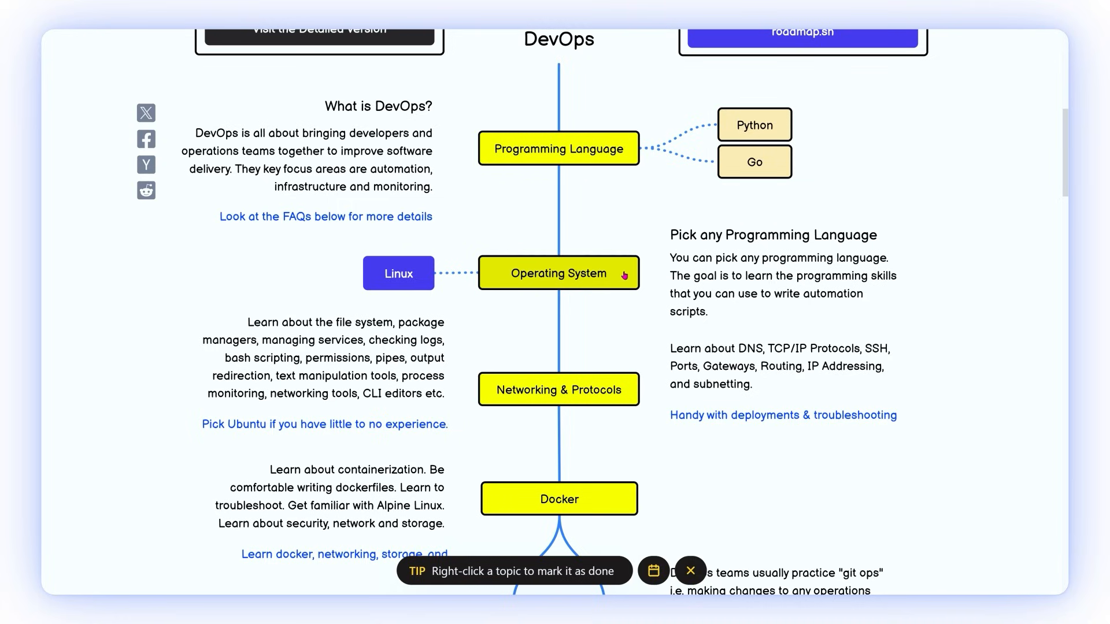
{"action": "mouse_move", "coordinate": [595, 305]}
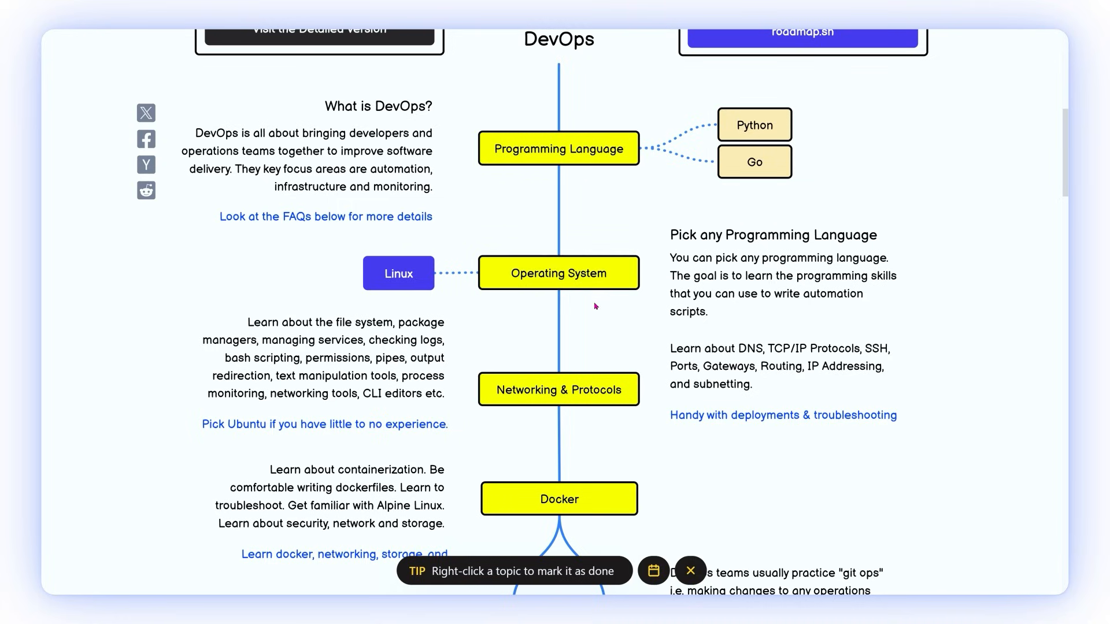
{"action": "mouse_move", "coordinate": [641, 287]}
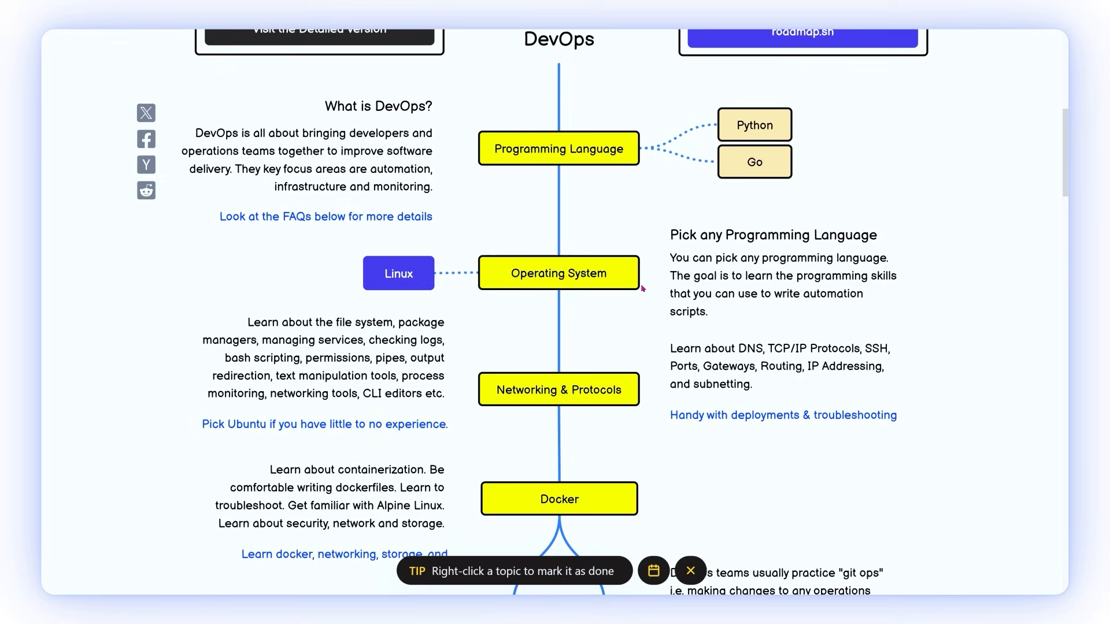
{"action": "mouse_move", "coordinate": [566, 239]}
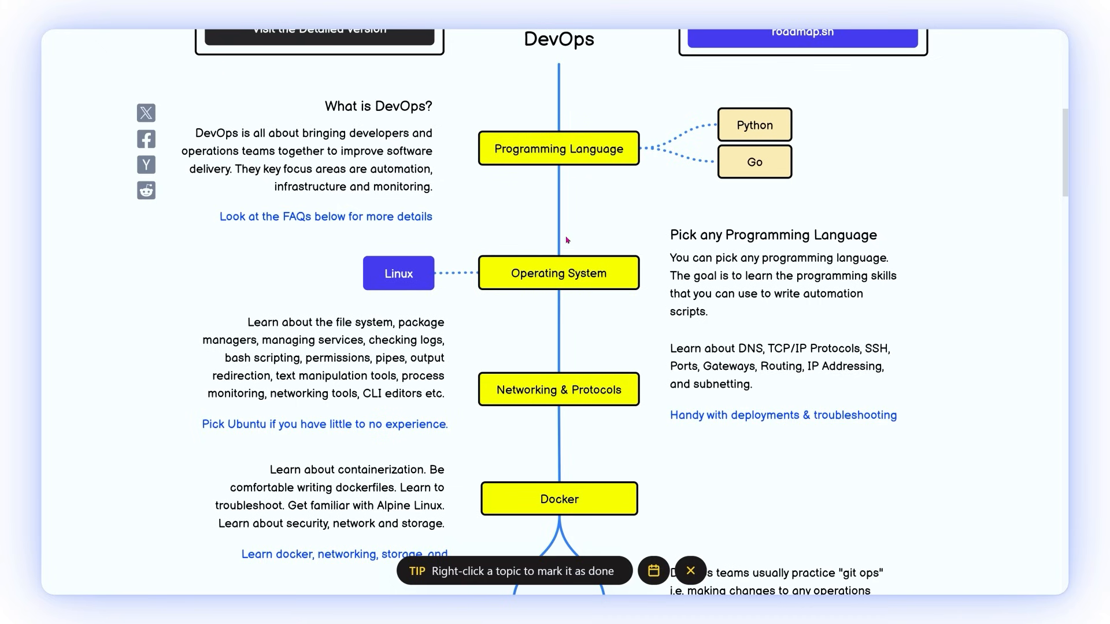
{"action": "scroll", "scroll_direction": "down", "scroll_amount": 3}
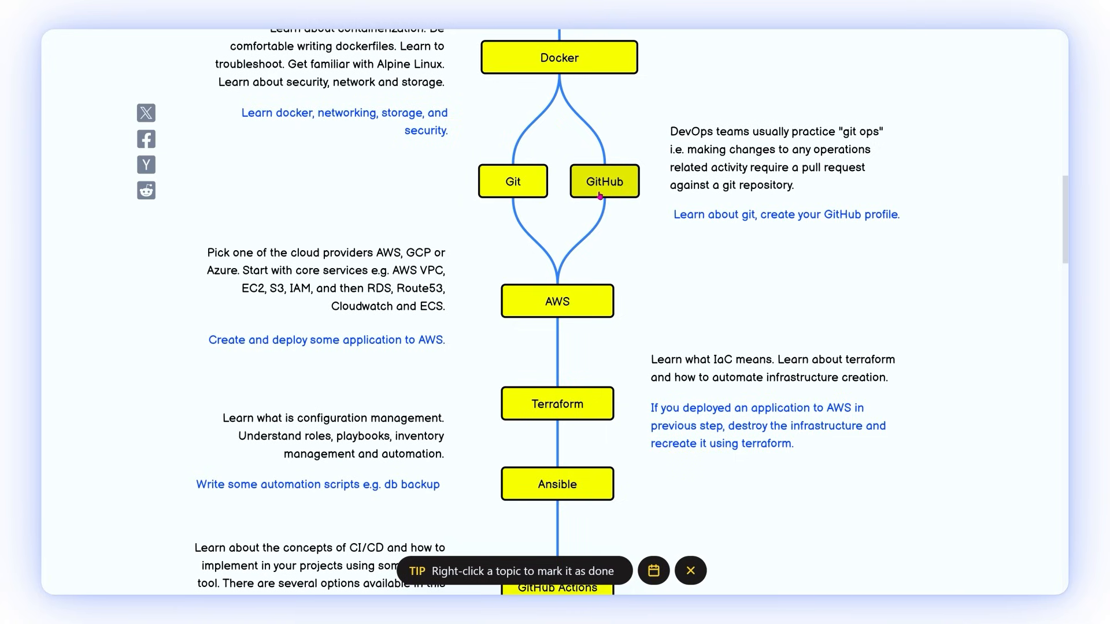
{"action": "mouse_move", "coordinate": [595, 205]}
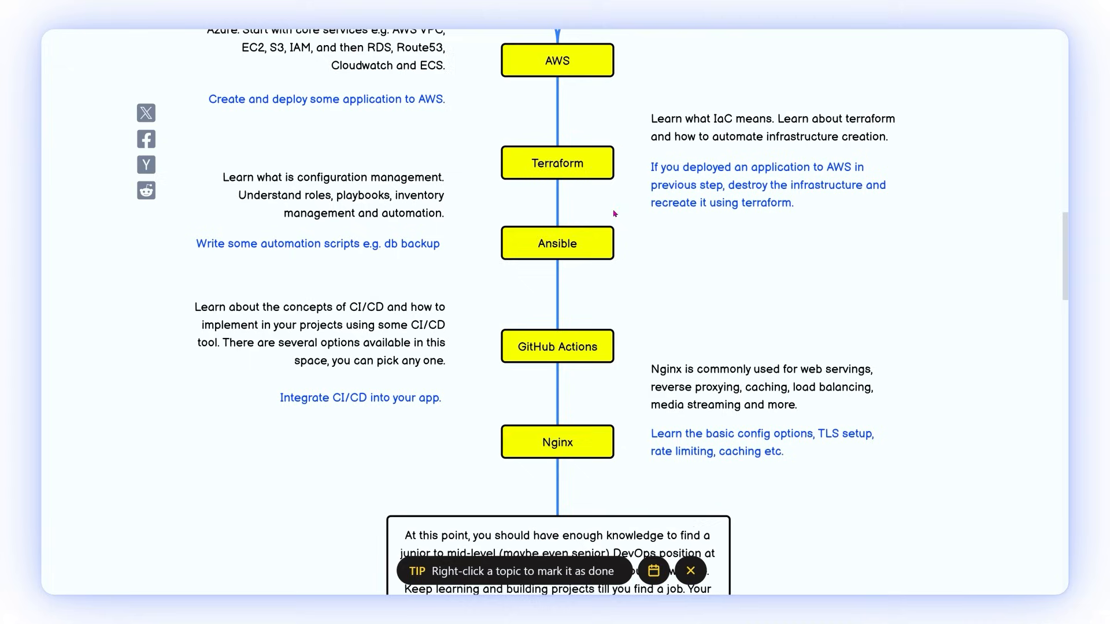
Step: Right-click the beginner roadmap near Nginx and the junior-to-mid-level closing note
{"action": "right_click", "coordinate": [557, 243]}
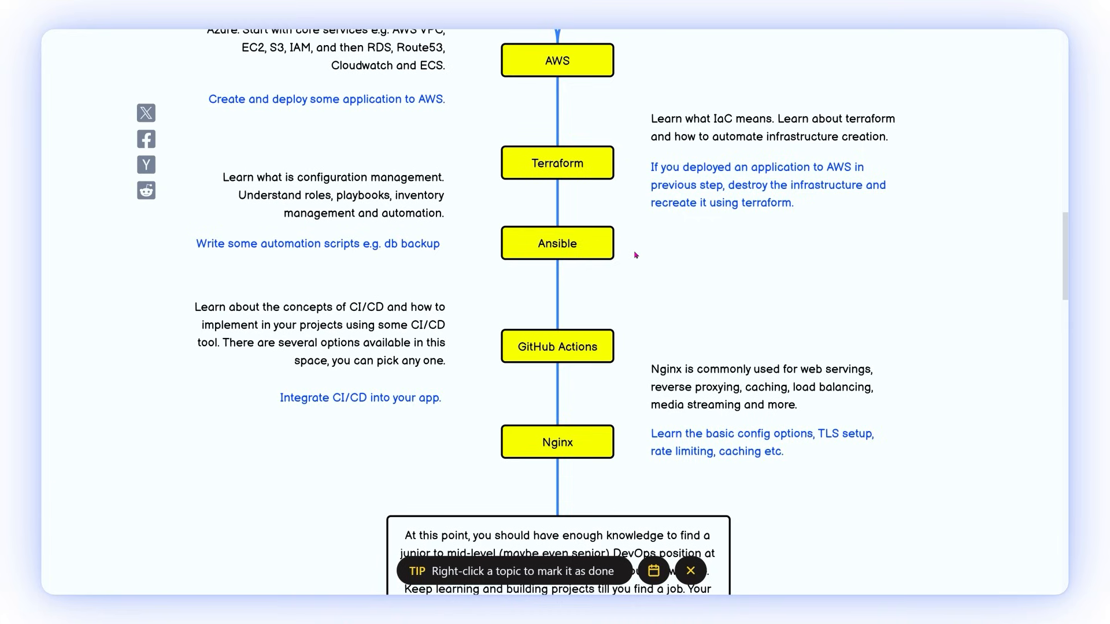
{"action": "mouse_move", "coordinate": [527, 316]}
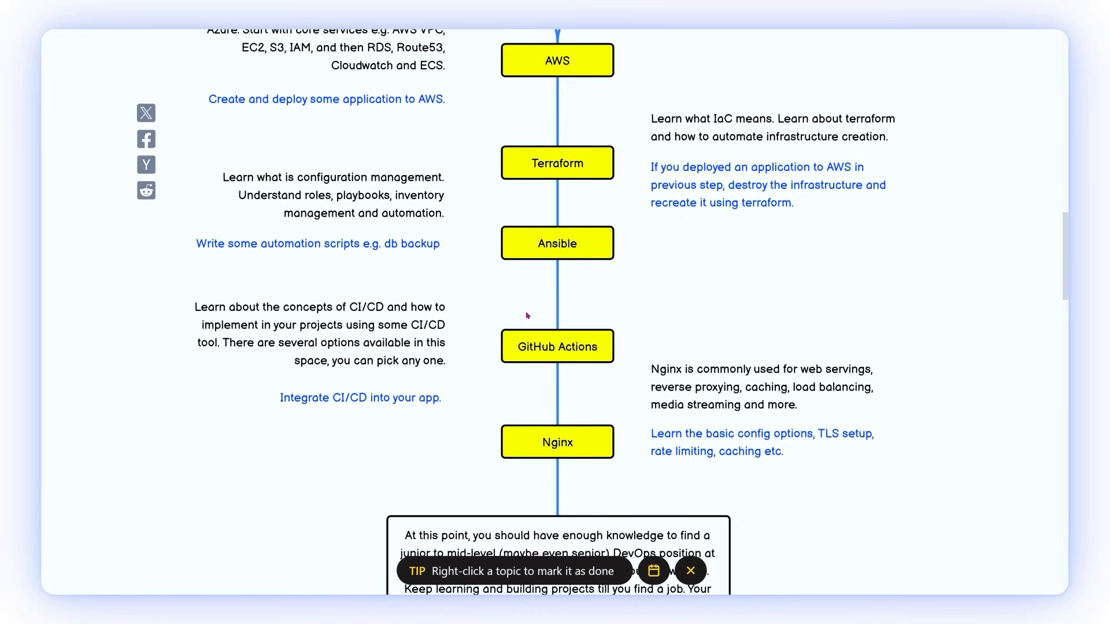
{"action": "mouse_move", "coordinate": [575, 270]}
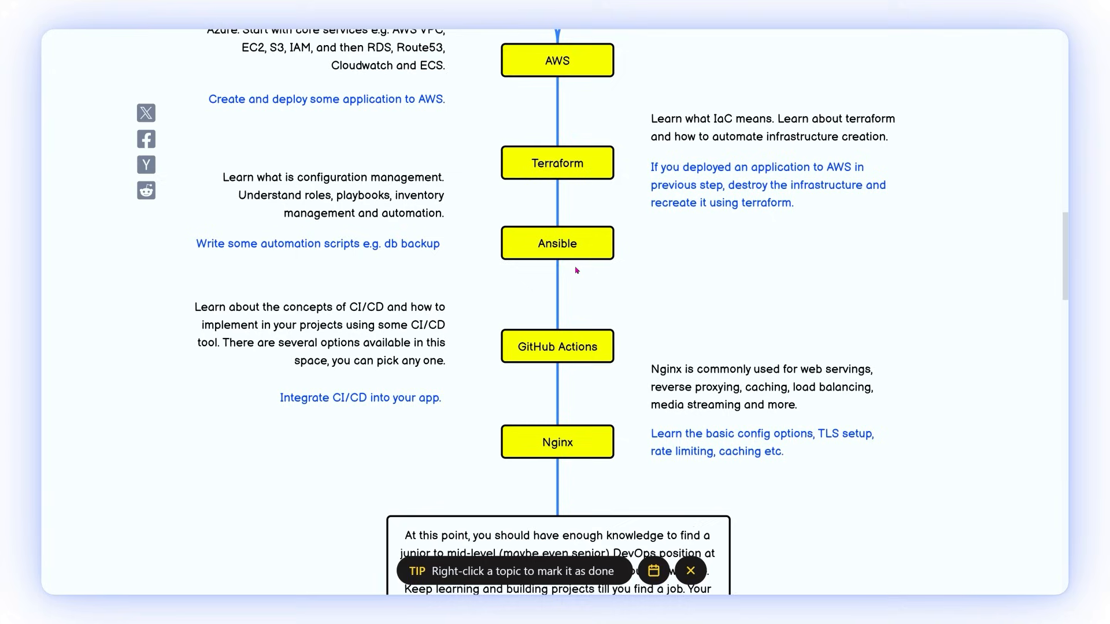
{"action": "mouse_move", "coordinate": [593, 289]}
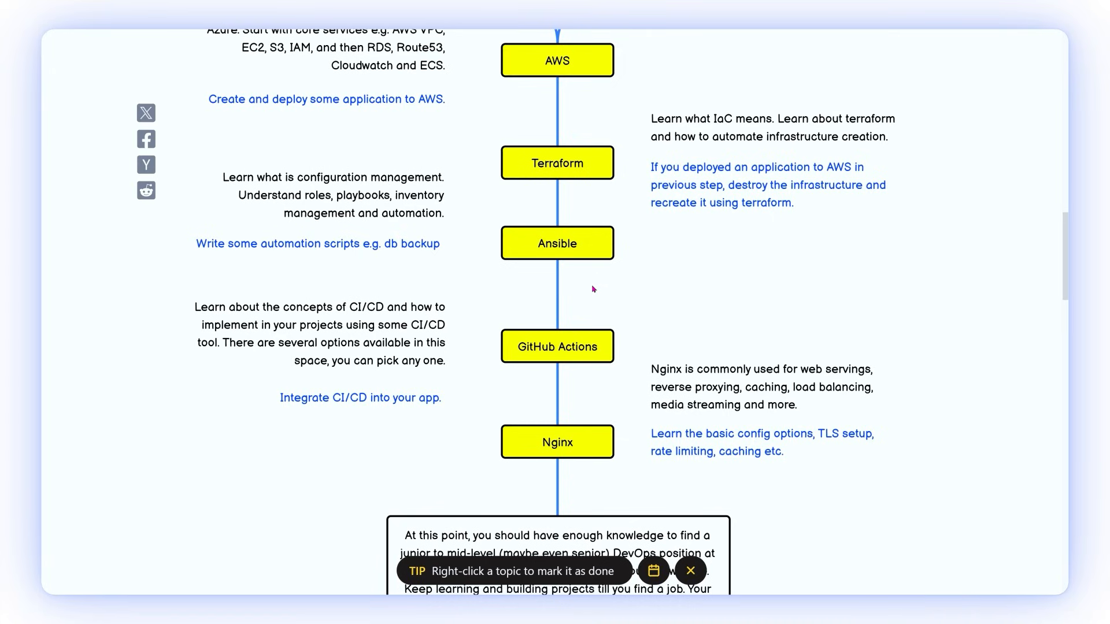
{"action": "mouse_move", "coordinate": [458, 343]}
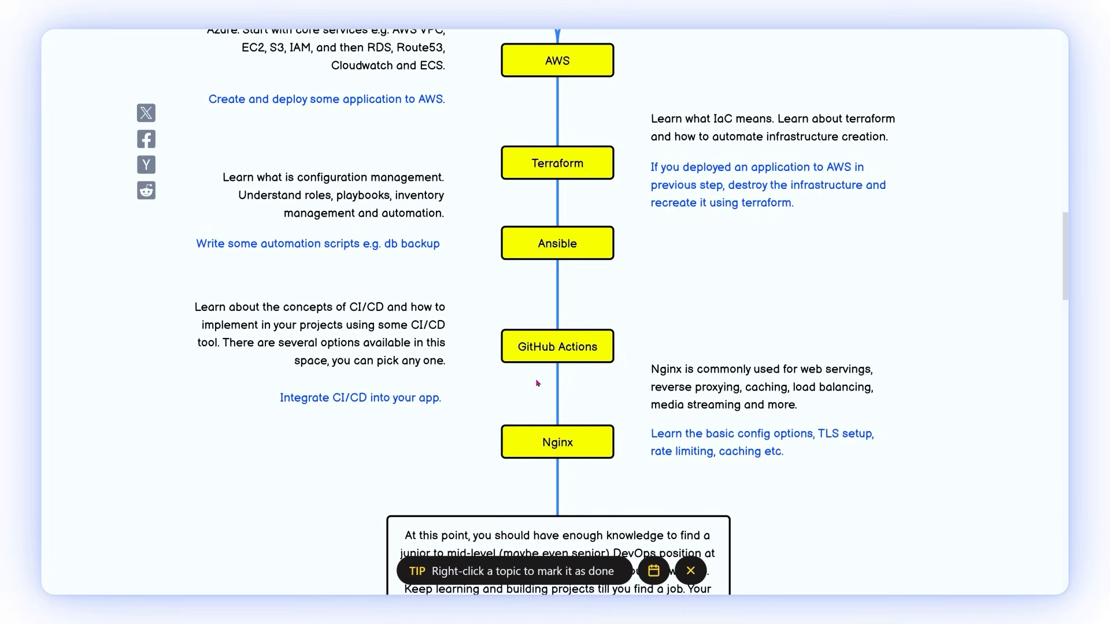
{"action": "mouse_move", "coordinate": [481, 330]}
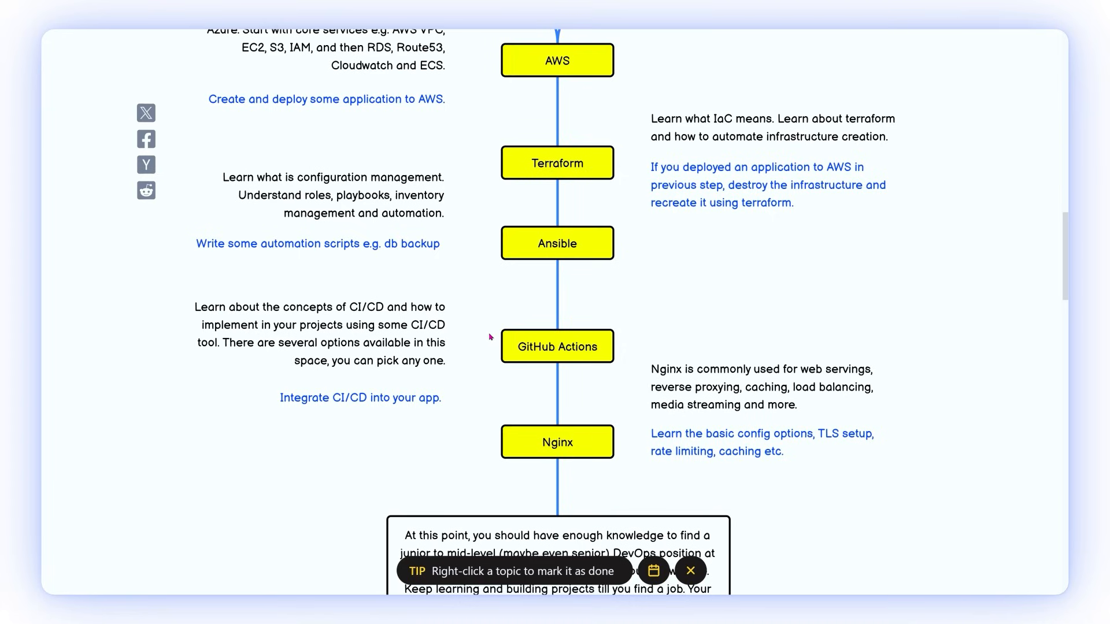
{"action": "mouse_move", "coordinate": [674, 340]}
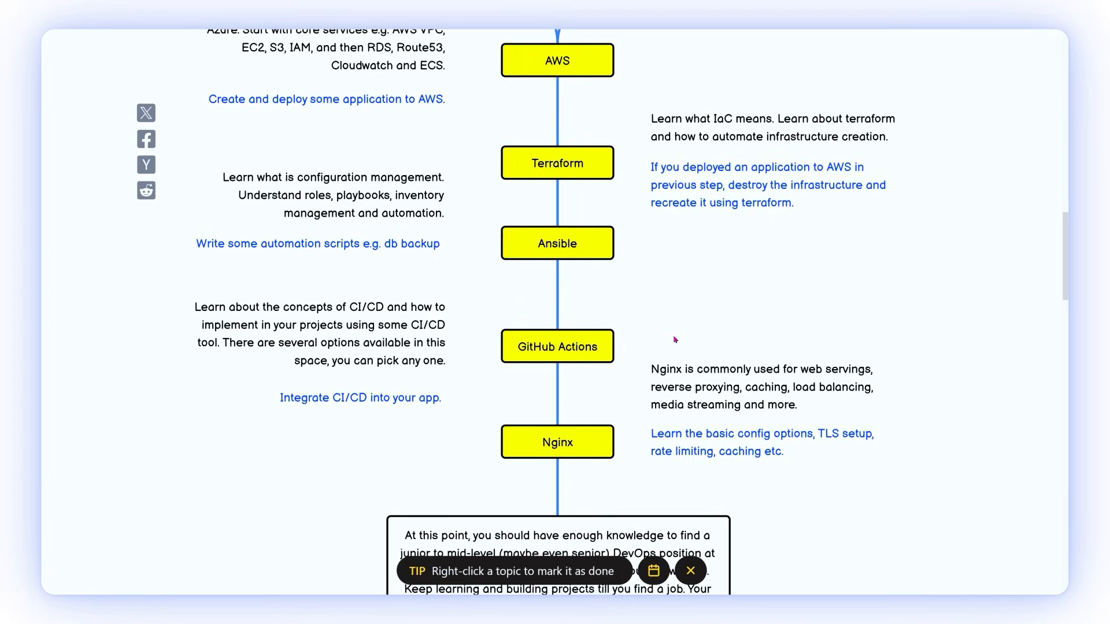
{"action": "mouse_move", "coordinate": [619, 326]}
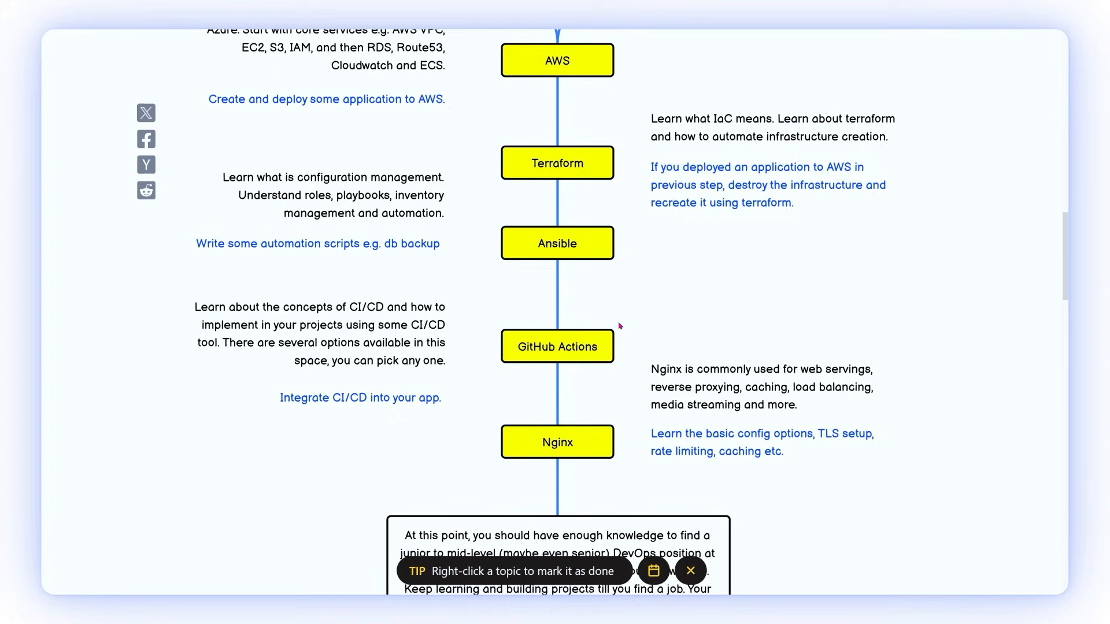
{"action": "mouse_move", "coordinate": [635, 329]}
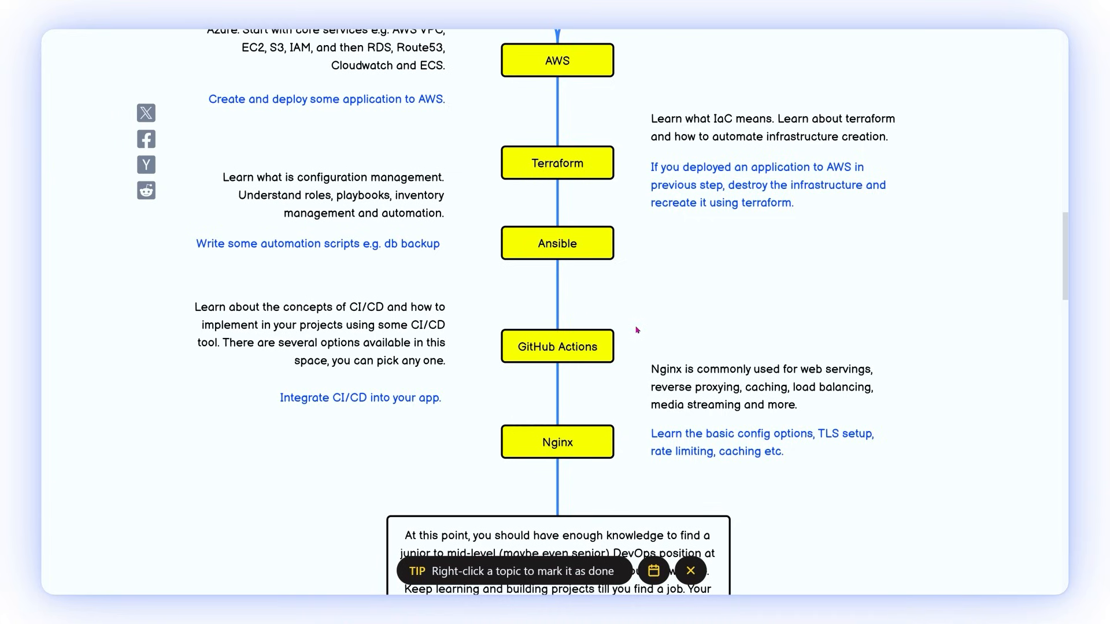
{"action": "mouse_move", "coordinate": [612, 402]}
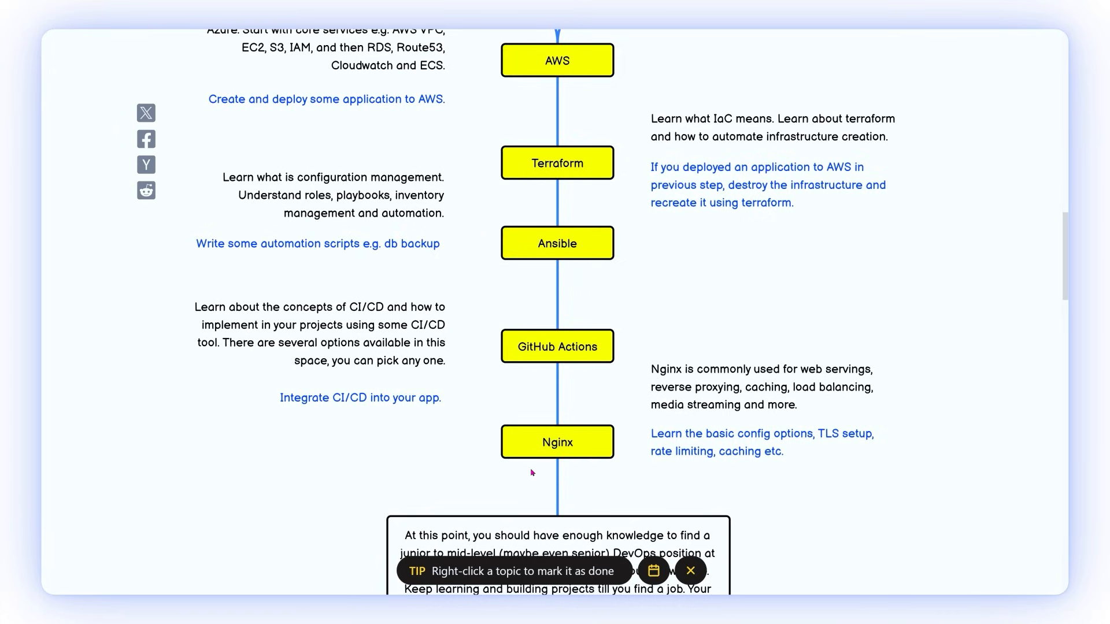
{"action": "mouse_move", "coordinate": [534, 474]}
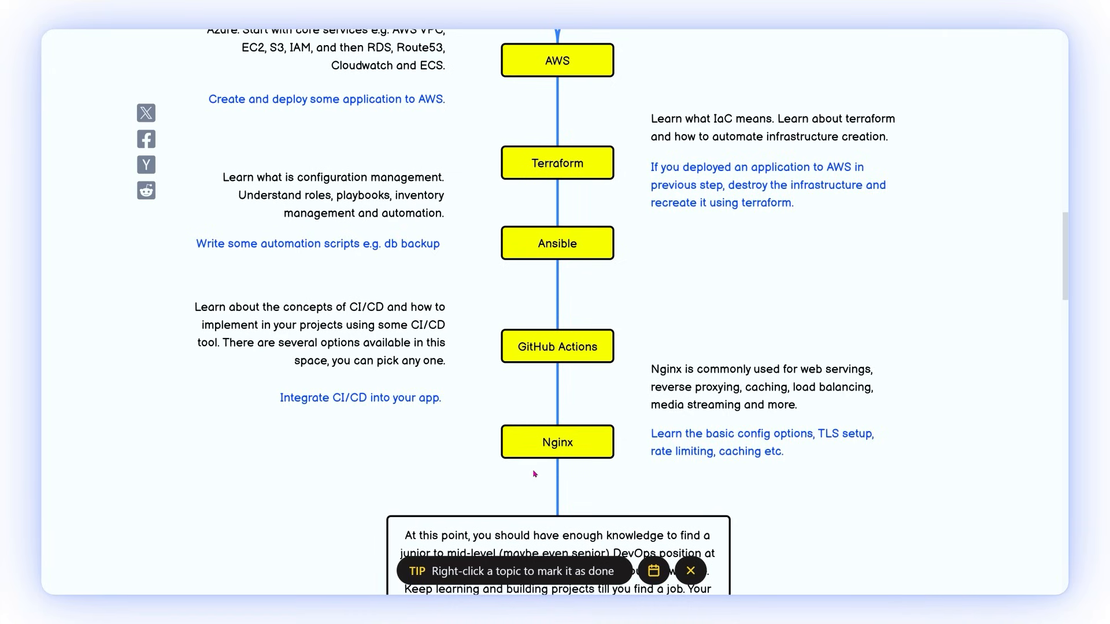
{"action": "mouse_move", "coordinate": [530, 464]}
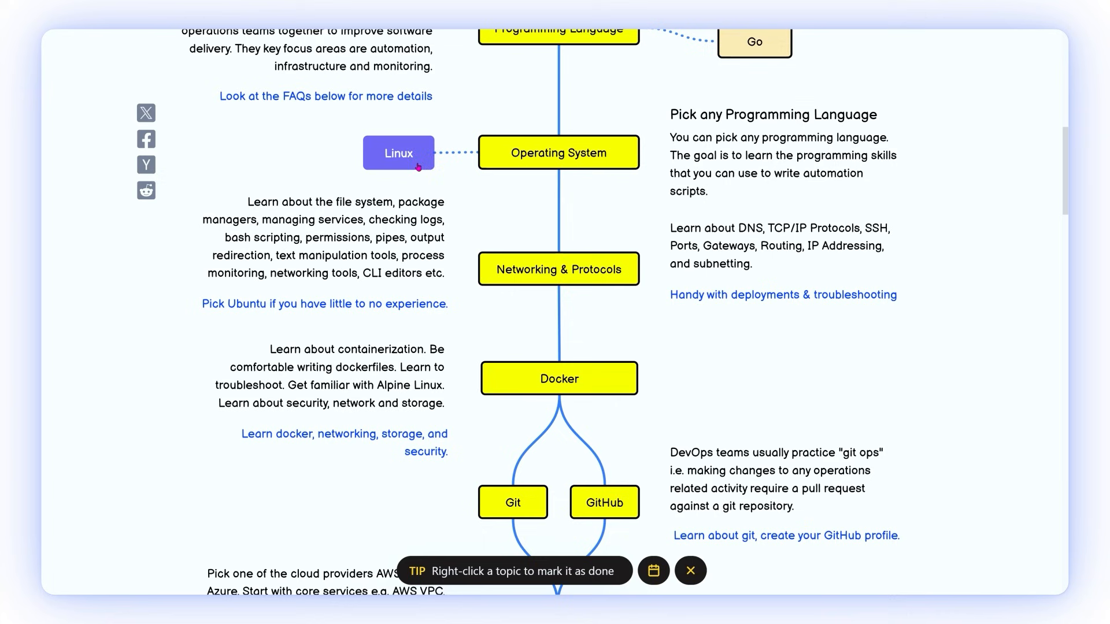
Step: Scroll the page while the DevOps Roadmap page reloads
{"action": "scroll", "scroll_direction": "down", "scroll_amount": 3}
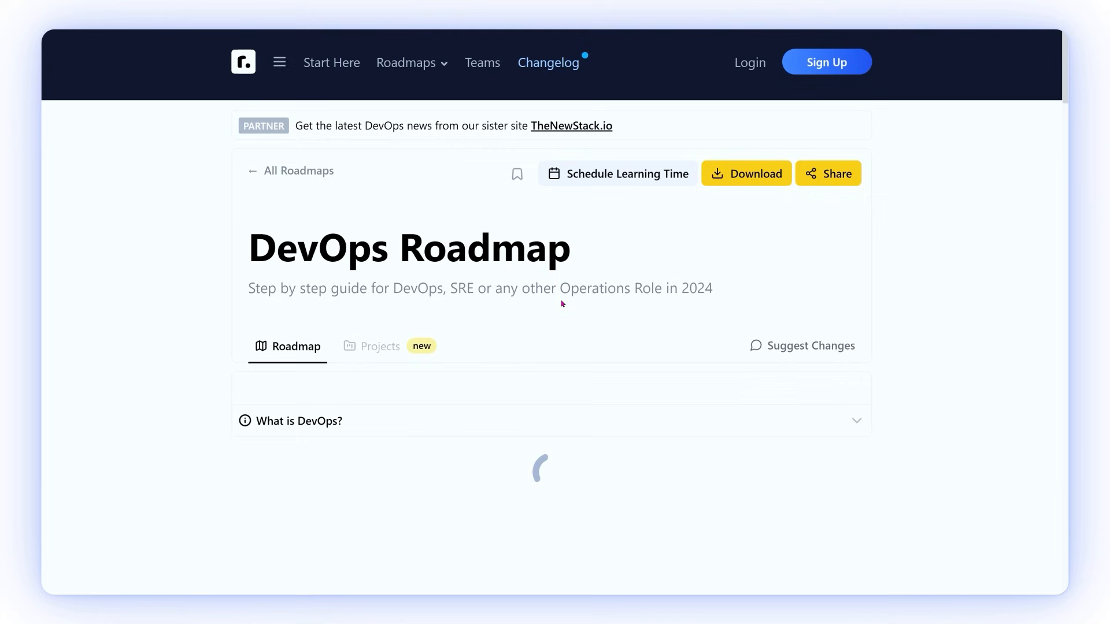
Step: Scroll to the full roadmap diagram showing 0 of 134 topics done
{"action": "scroll", "scroll_direction": "down", "scroll_amount": 3}
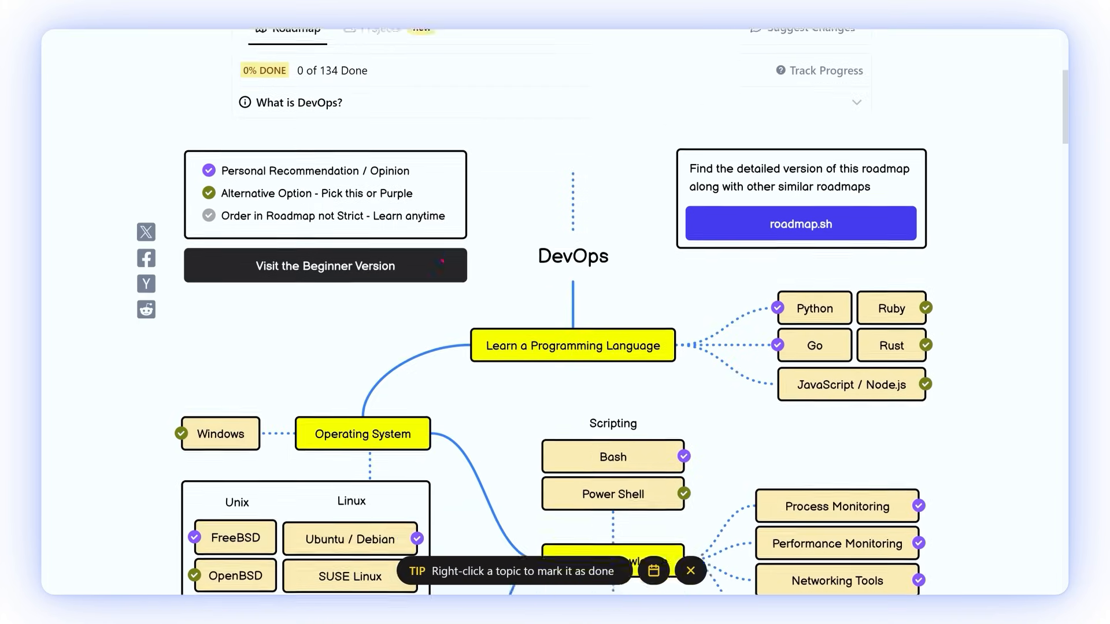
Step: Scroll past VCS Hosting, Containers, web servers and Networking & Protocols toward cloud providers
{"action": "scroll", "scroll_direction": "down", "scroll_amount": 3}
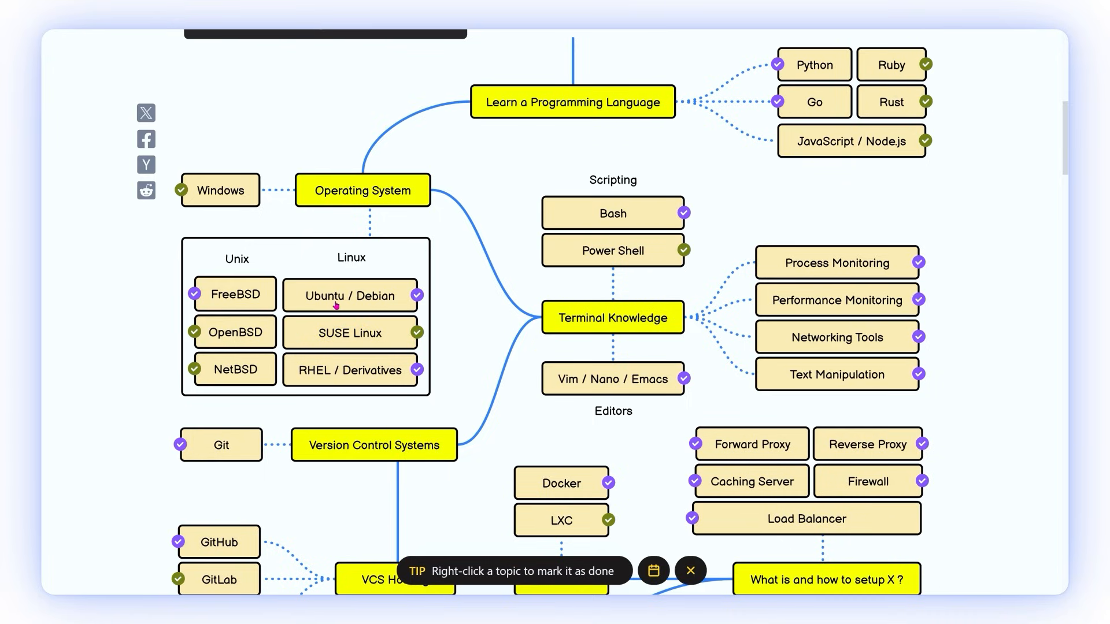
{"action": "mouse_move", "coordinate": [463, 307]}
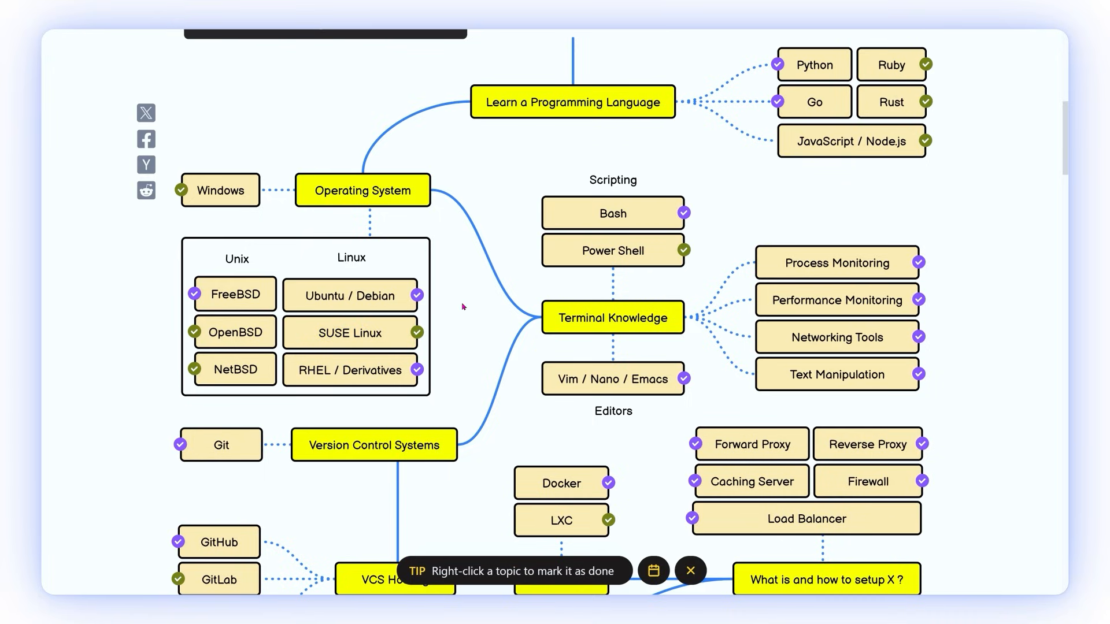
{"action": "scroll", "scroll_direction": "down", "scroll_amount": 3}
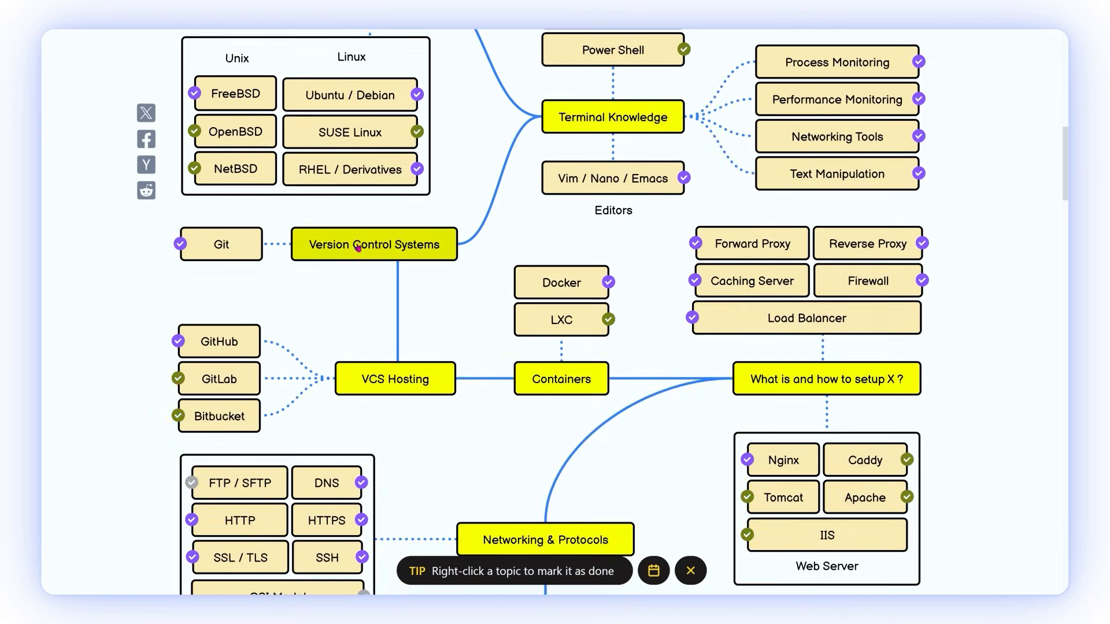
{"action": "scroll", "scroll_direction": "down", "scroll_amount": 3}
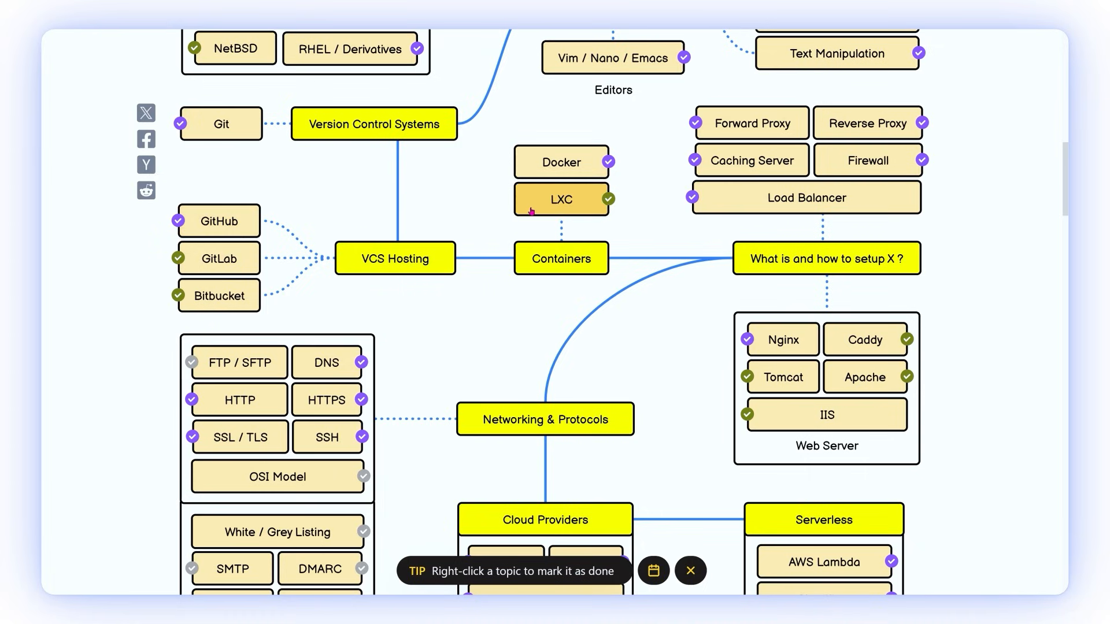
{"action": "mouse_move", "coordinate": [749, 160]}
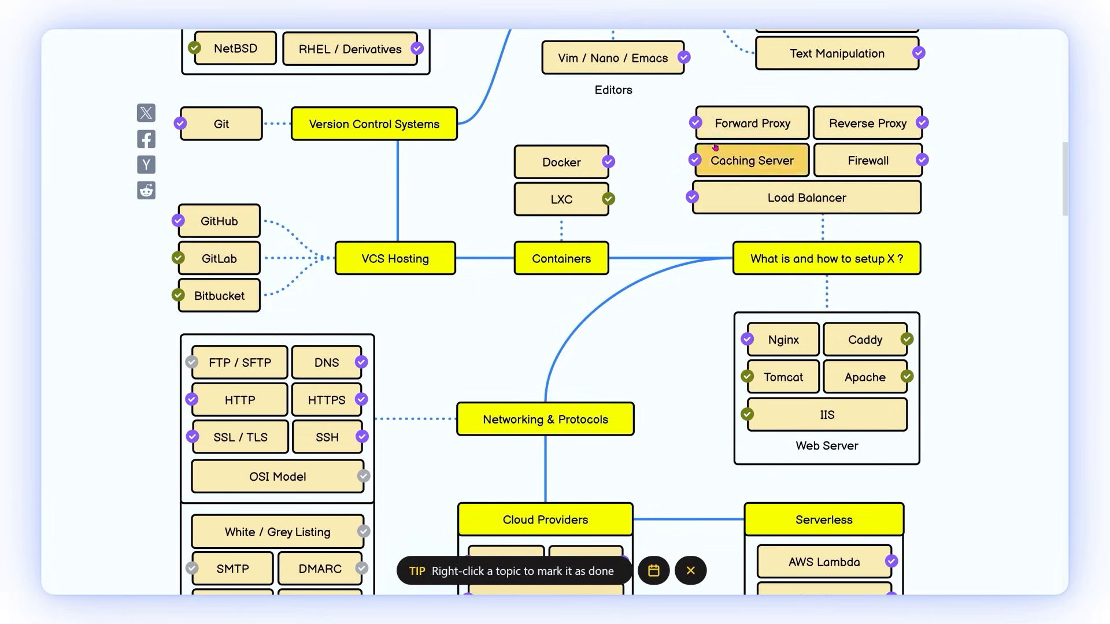
{"action": "mouse_move", "coordinate": [677, 305]}
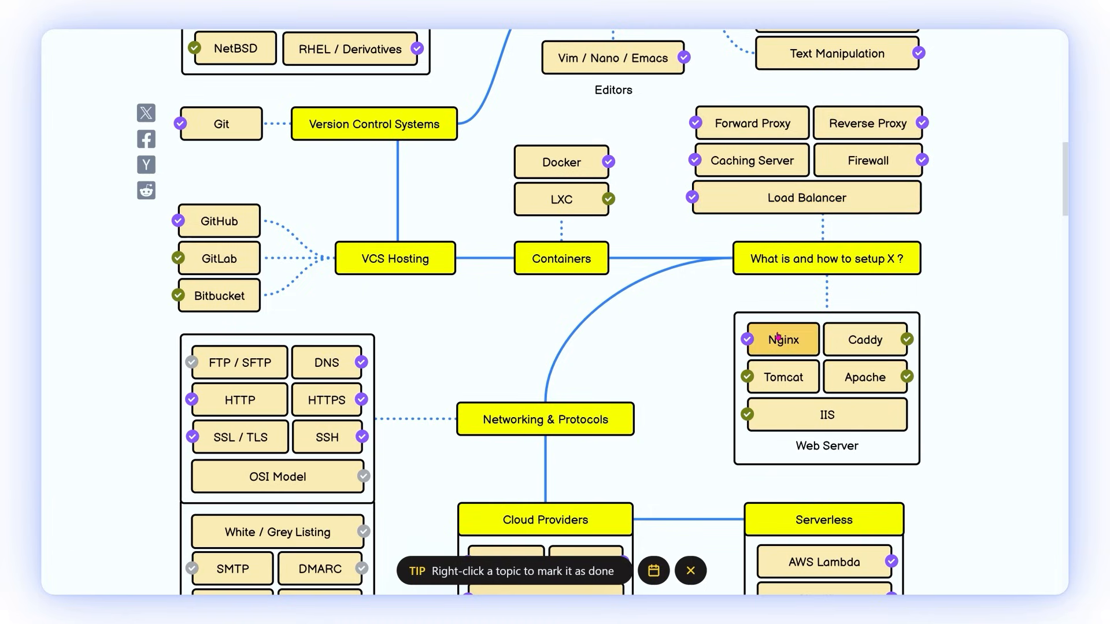
{"action": "mouse_move", "coordinate": [866, 161]}
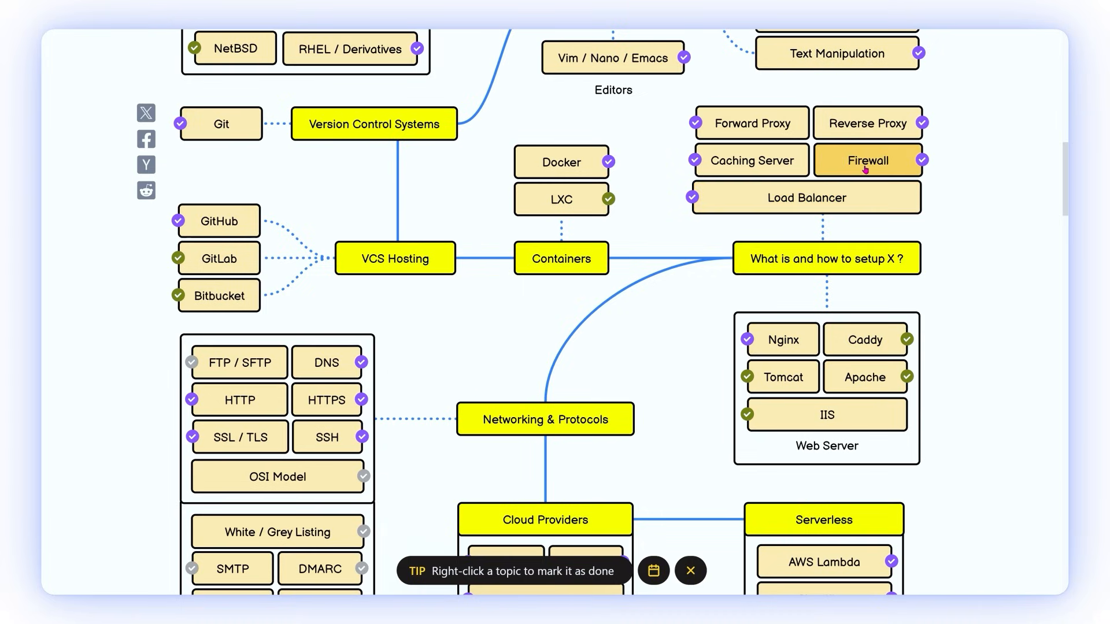
{"action": "mouse_move", "coordinate": [864, 340]}
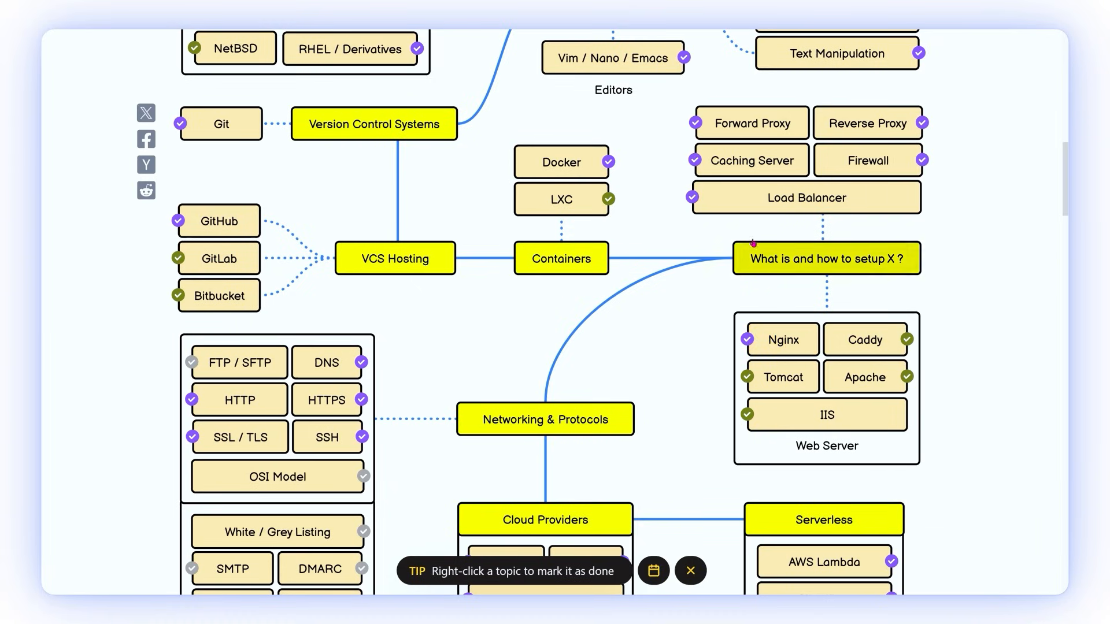
{"action": "mouse_move", "coordinate": [867, 122]}
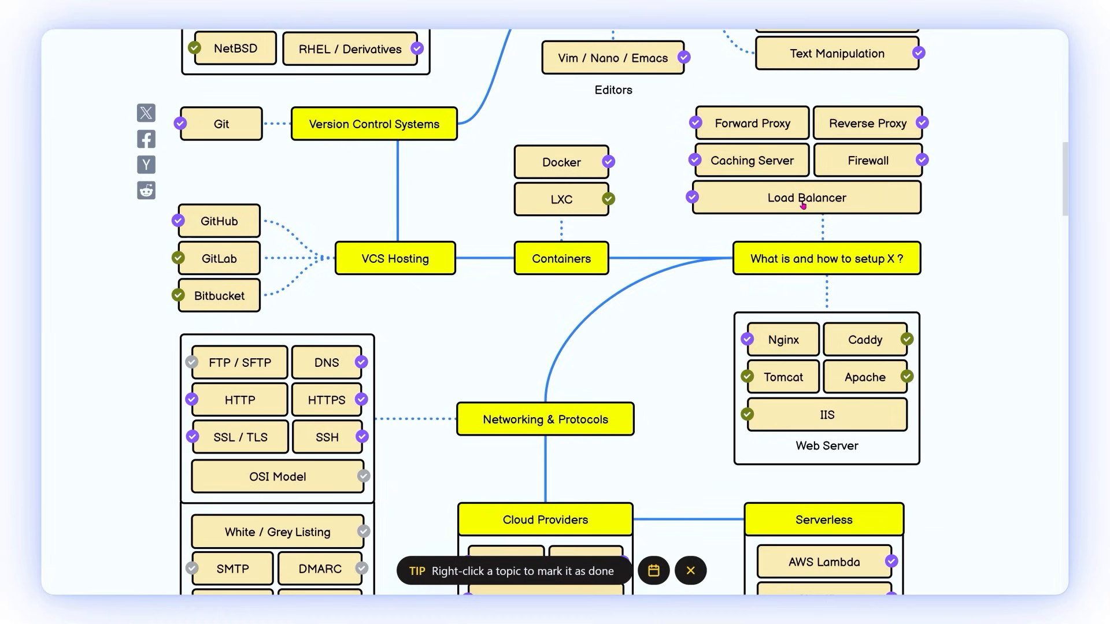
Step: Scroll past Email Protocols, Cloud Providers and Serverless to provisioning and infrastructure monitoring
{"action": "scroll", "scroll_direction": "down", "scroll_amount": 3}
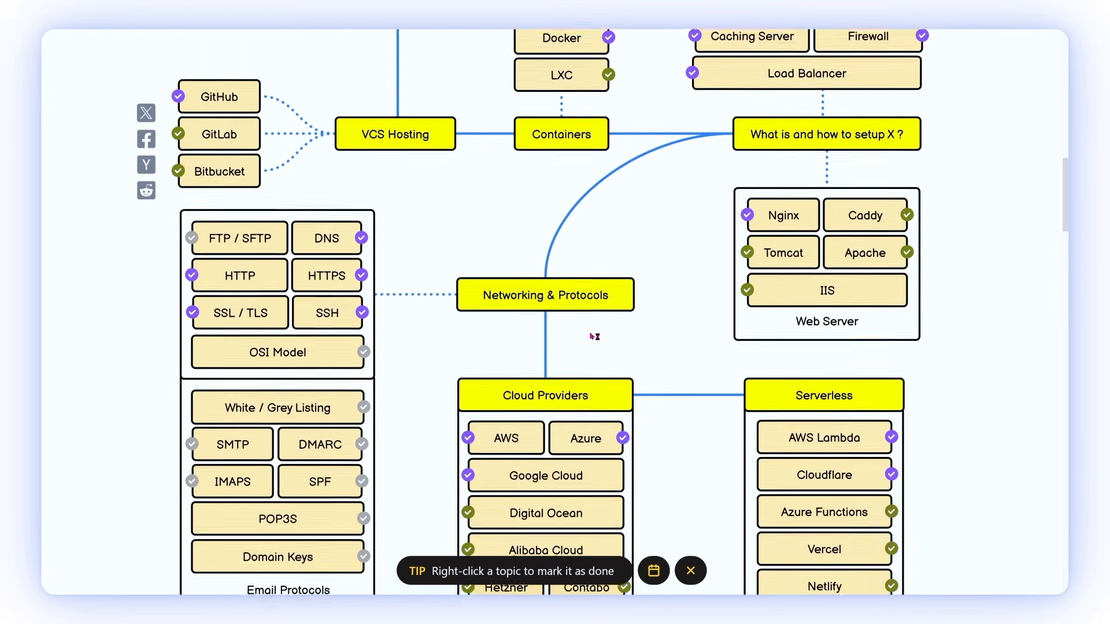
{"action": "scroll", "scroll_direction": "down", "scroll_amount": 3}
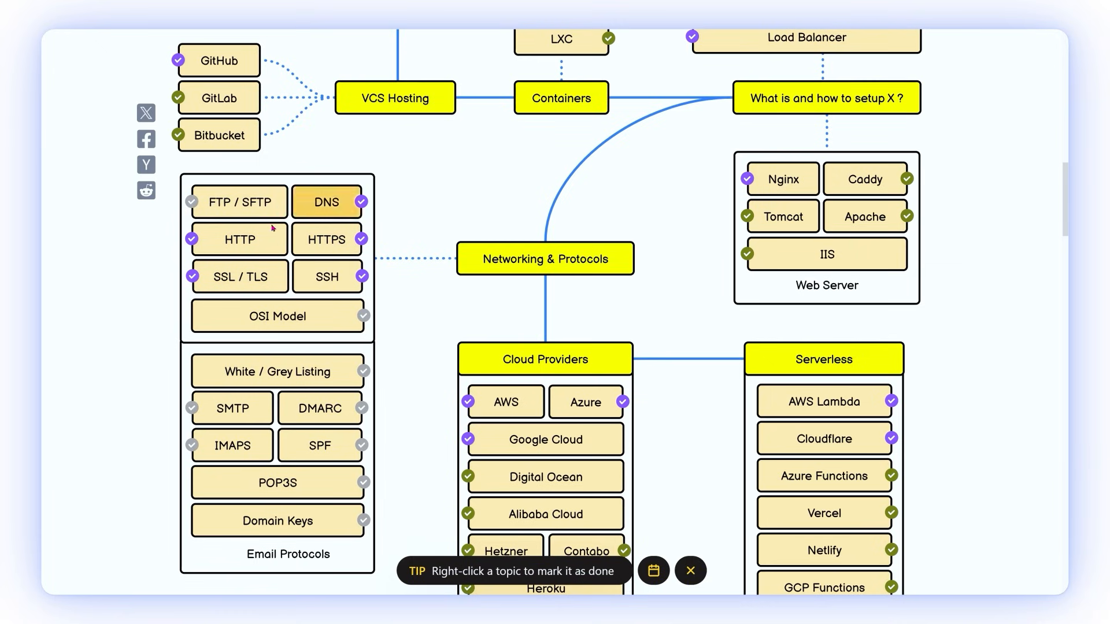
{"action": "scroll", "scroll_direction": "down", "scroll_amount": 3}
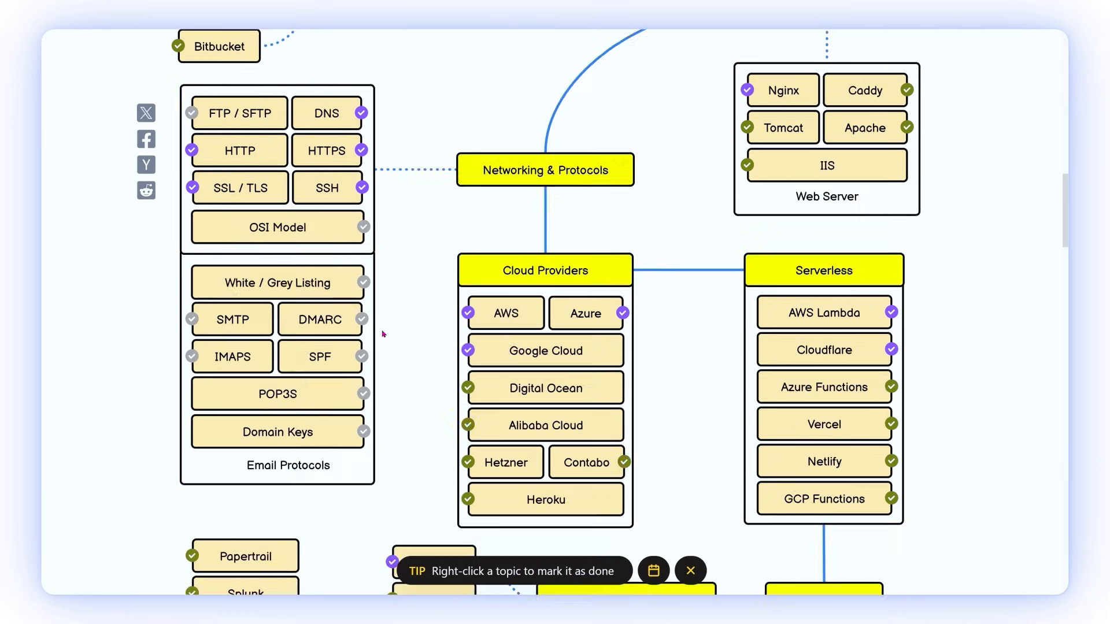
{"action": "scroll", "scroll_direction": "down", "scroll_amount": 3}
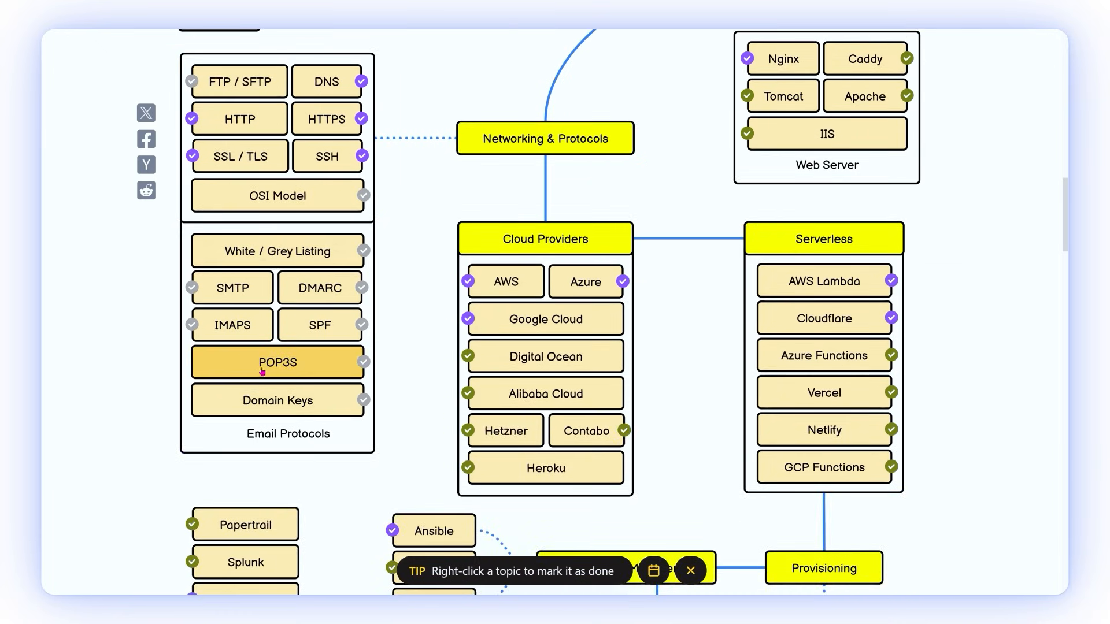
{"action": "mouse_move", "coordinate": [319, 325]}
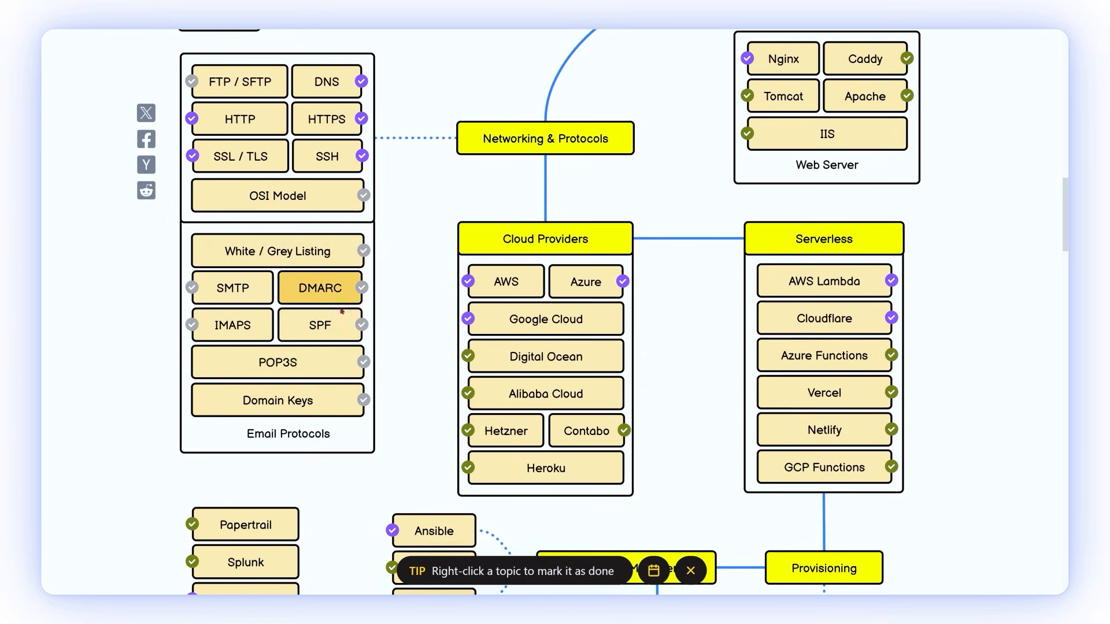
{"action": "mouse_move", "coordinate": [319, 324]}
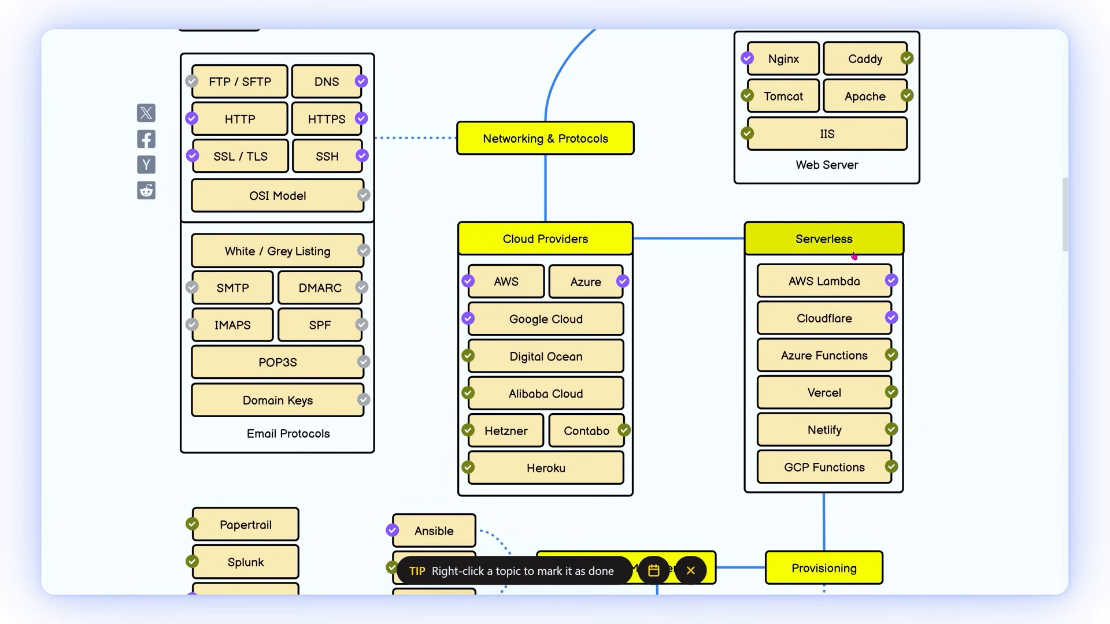
{"action": "mouse_move", "coordinate": [504, 280]}
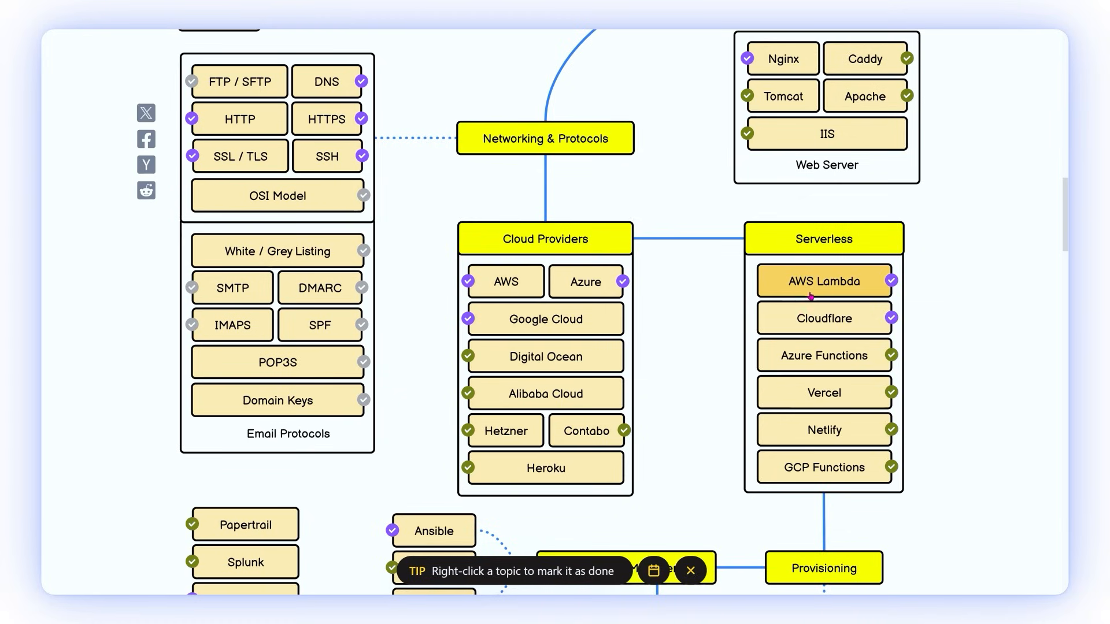
{"action": "mouse_move", "coordinate": [824, 355]}
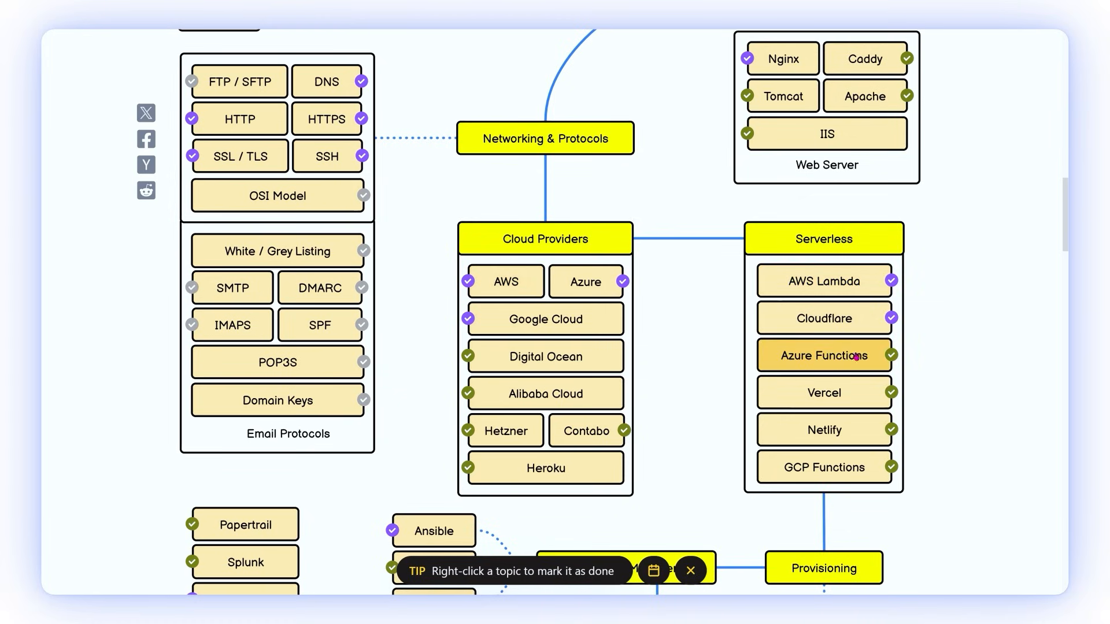
{"action": "mouse_move", "coordinate": [639, 306]}
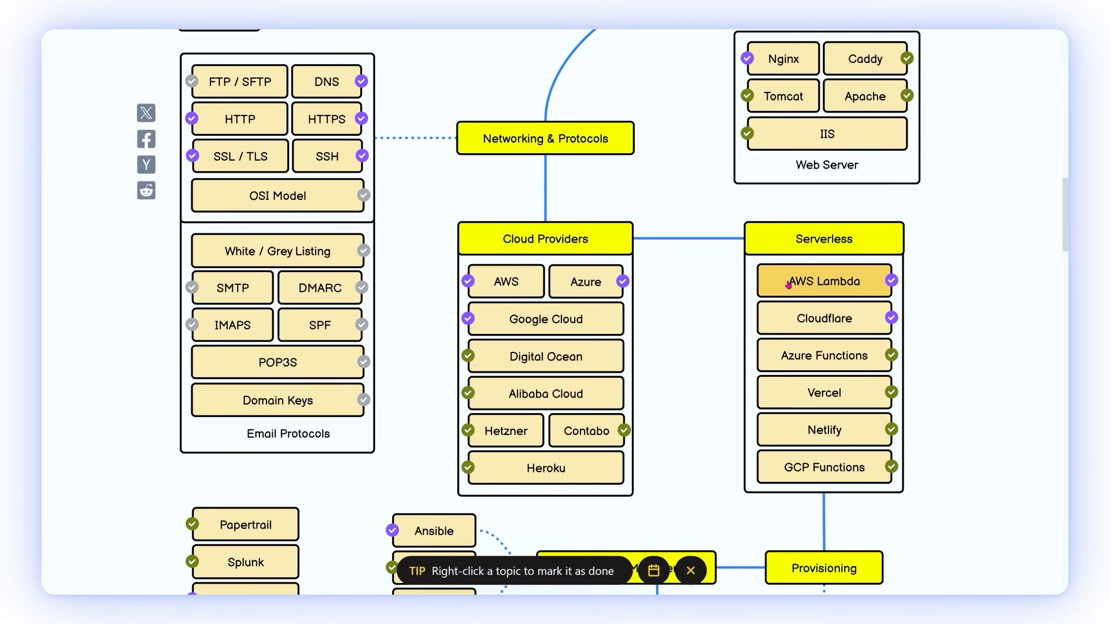
{"action": "mouse_move", "coordinate": [697, 278]}
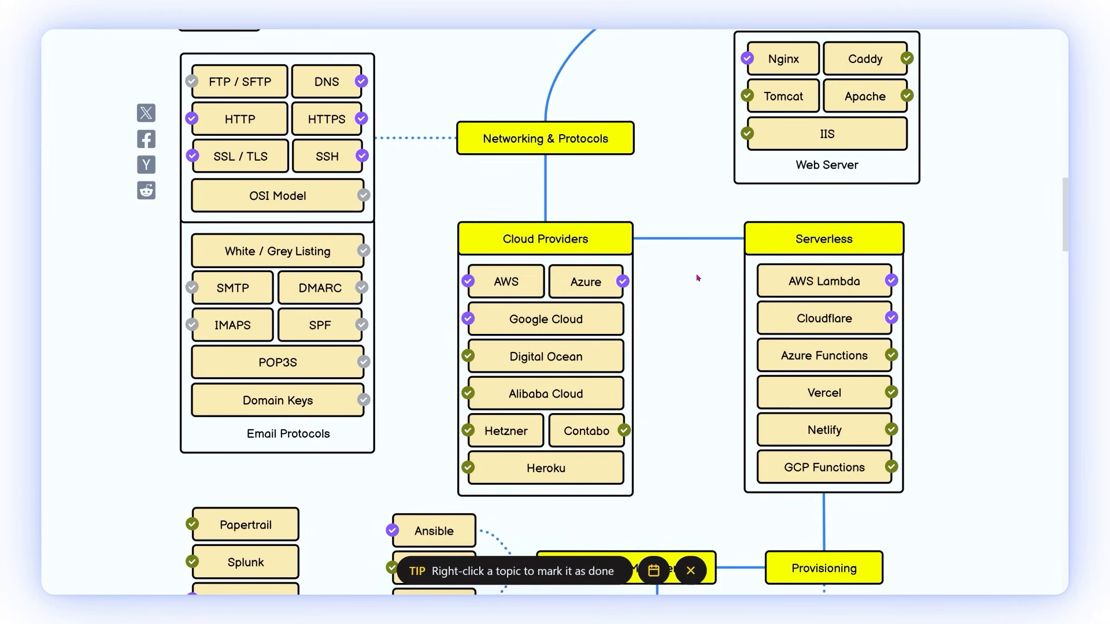
{"action": "scroll", "scroll_direction": "down", "scroll_amount": 3}
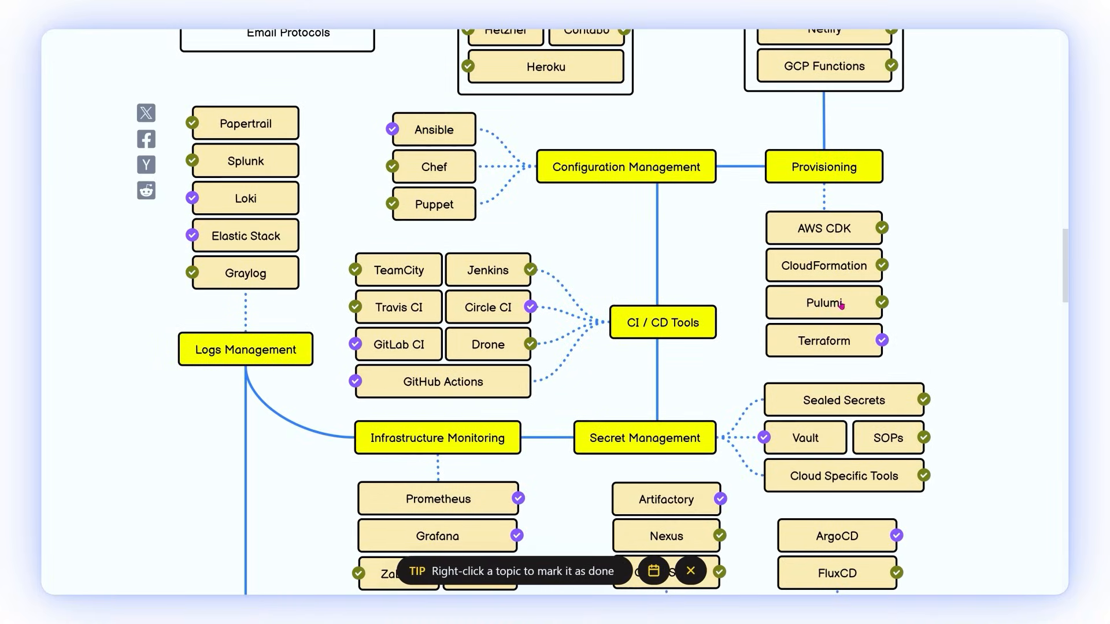
{"action": "mouse_move", "coordinate": [951, 302]}
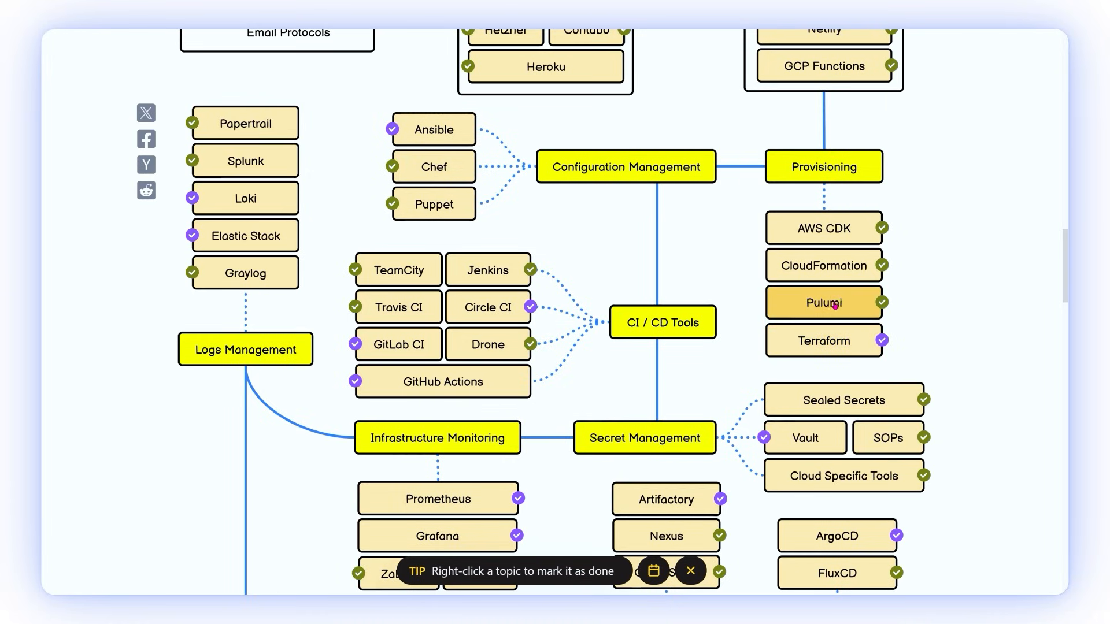
{"action": "mouse_move", "coordinate": [441, 382]}
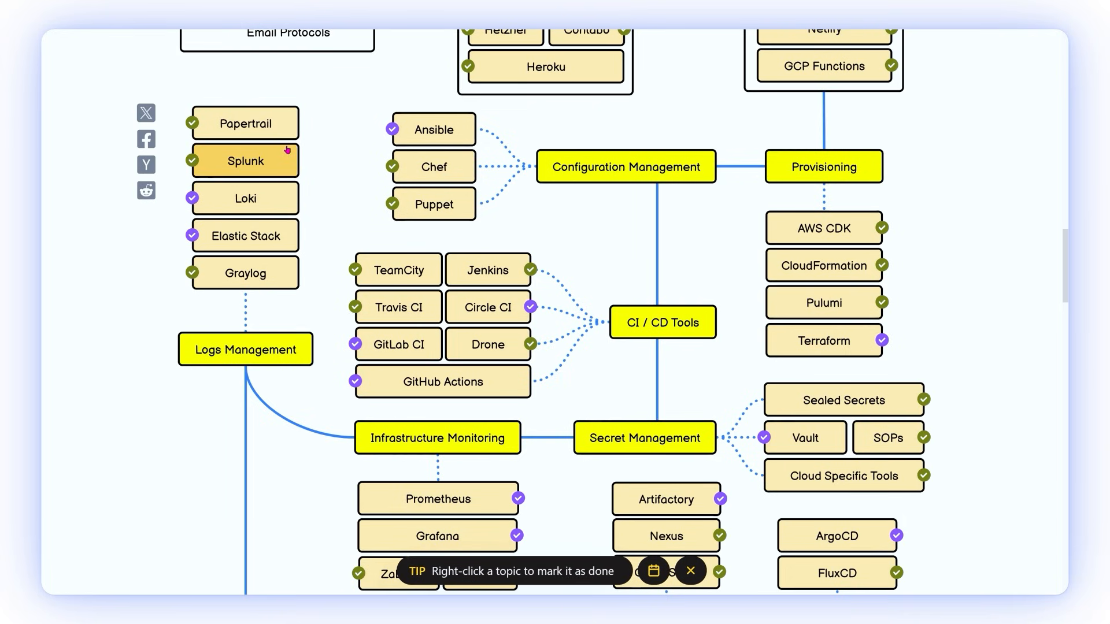
Step: Scroll to Artifact Management, GitOps and orchestration options like Kubernetes and Docker Swarm
{"action": "scroll", "scroll_direction": "down", "scroll_amount": 3}
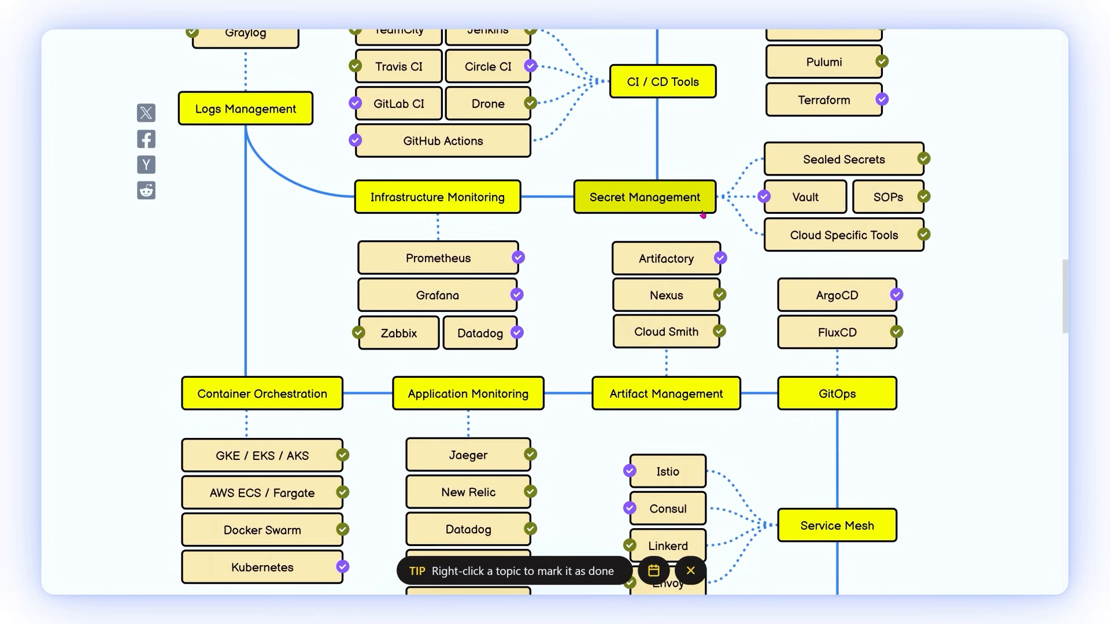
{"action": "mouse_move", "coordinate": [732, 236]}
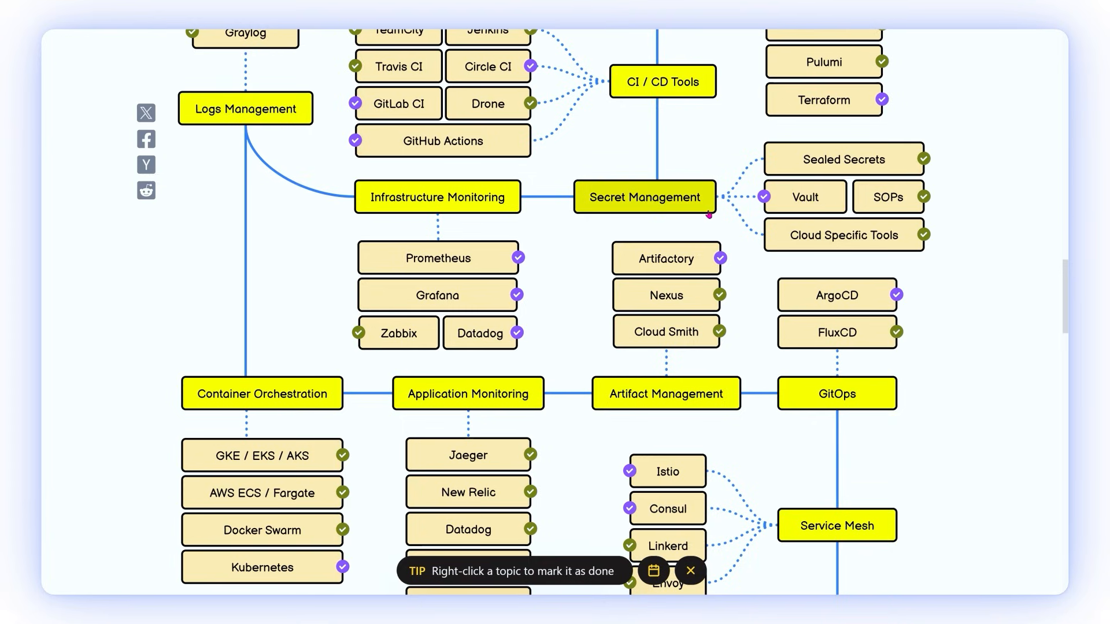
{"action": "mouse_move", "coordinate": [664, 224]}
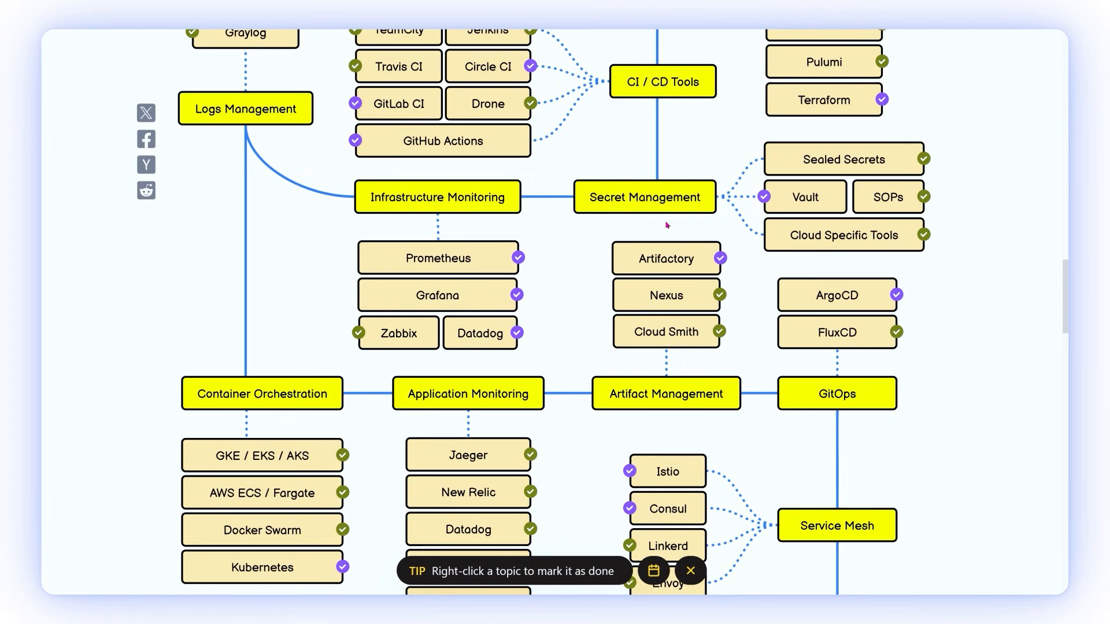
{"action": "mouse_move", "coordinate": [653, 224]}
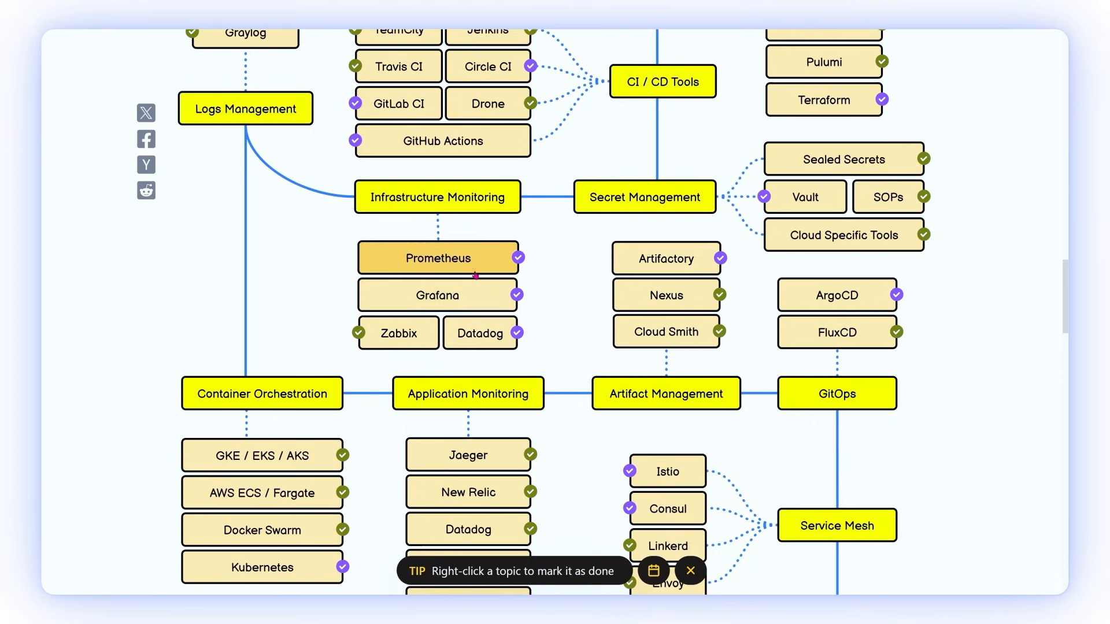
{"action": "mouse_move", "coordinate": [592, 325]}
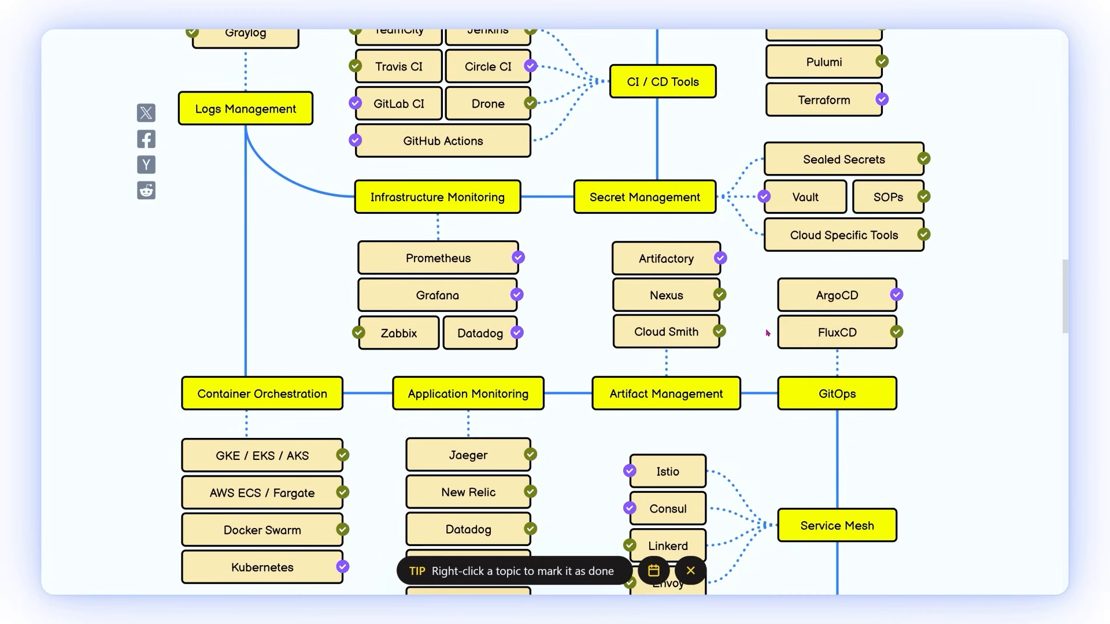
{"action": "mouse_move", "coordinate": [666, 257]}
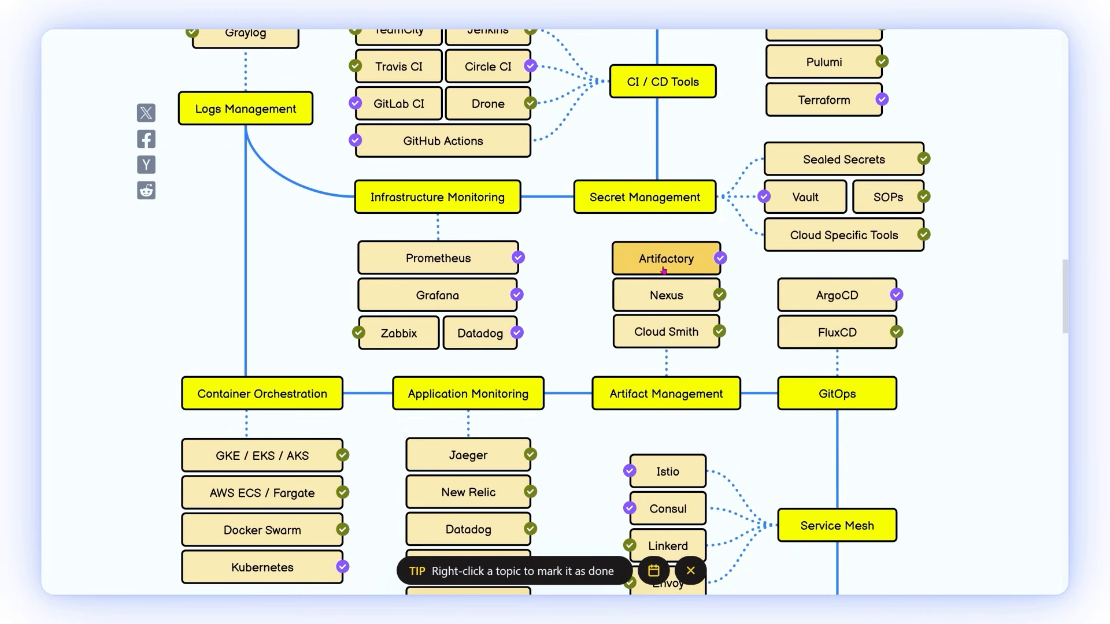
Step: Scroll to Cloud Design Patterns covering availability, data management, design and monitoring
{"action": "scroll", "scroll_direction": "down", "scroll_amount": 3}
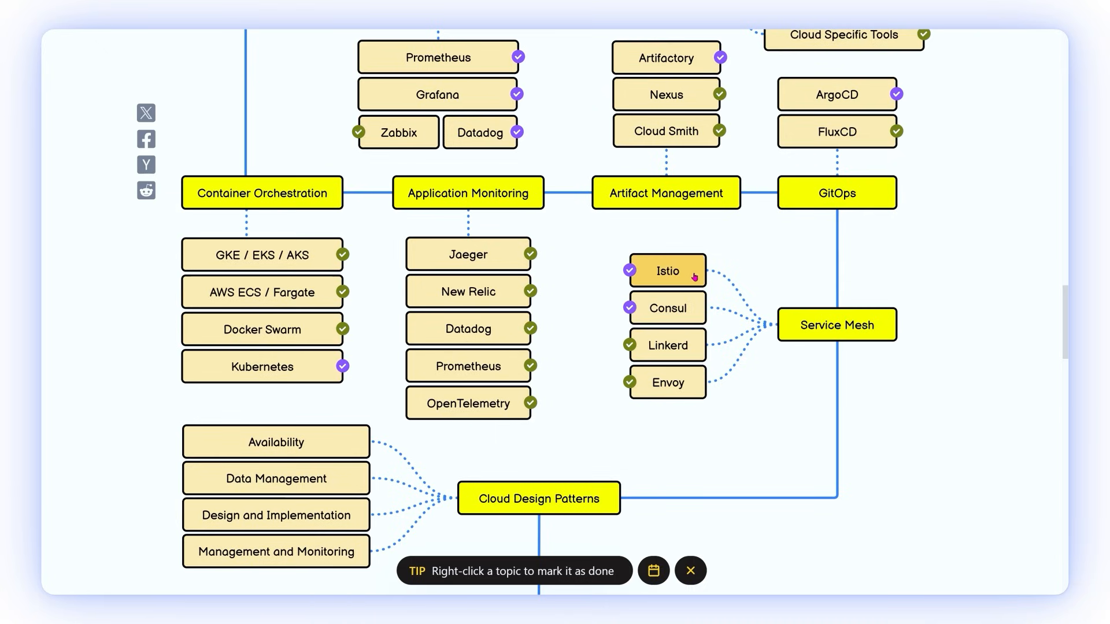
Step: Scroll to the related Backend, Docker, Kubernetes and Linux roadmaps and the FAQ
{"action": "scroll", "scroll_direction": "down", "scroll_amount": 3}
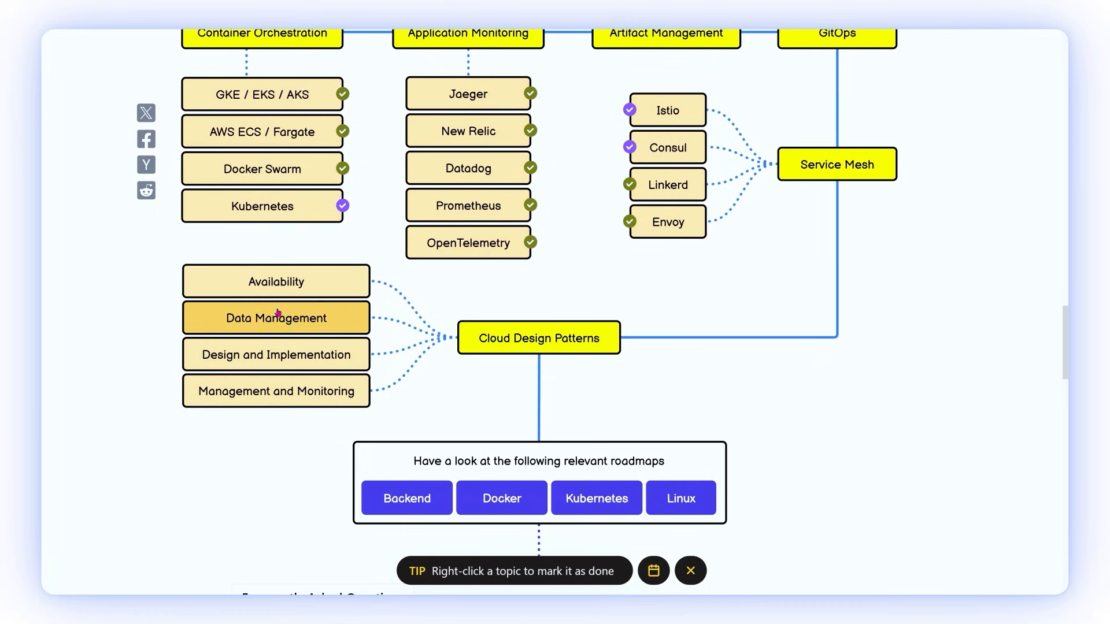
{"action": "mouse_move", "coordinate": [262, 425]}
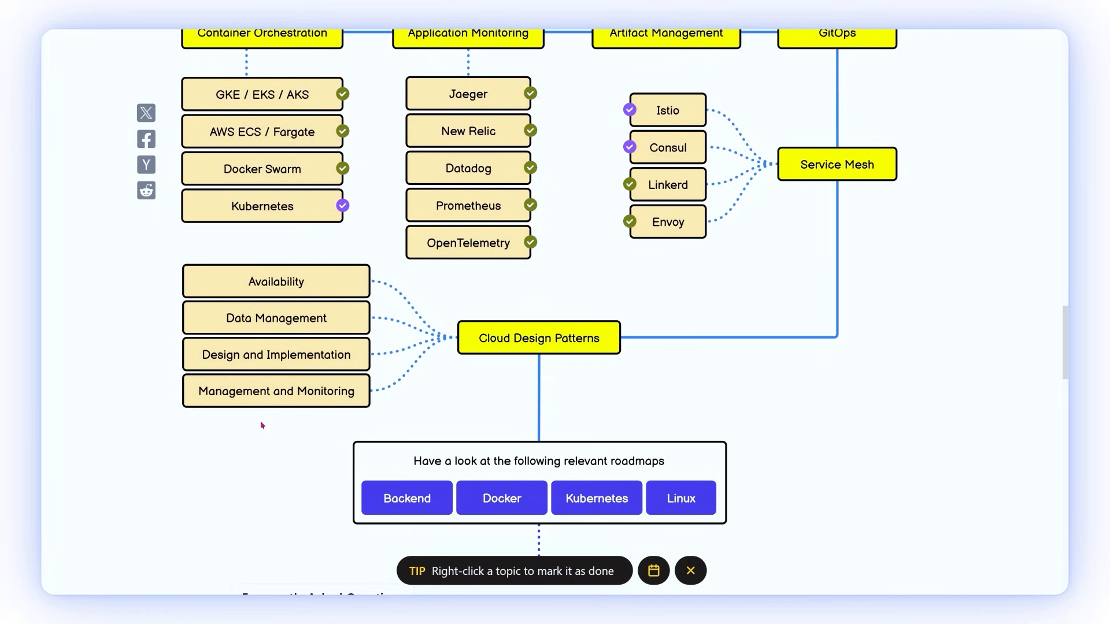
{"action": "scroll", "scroll_direction": "down", "scroll_amount": 3}
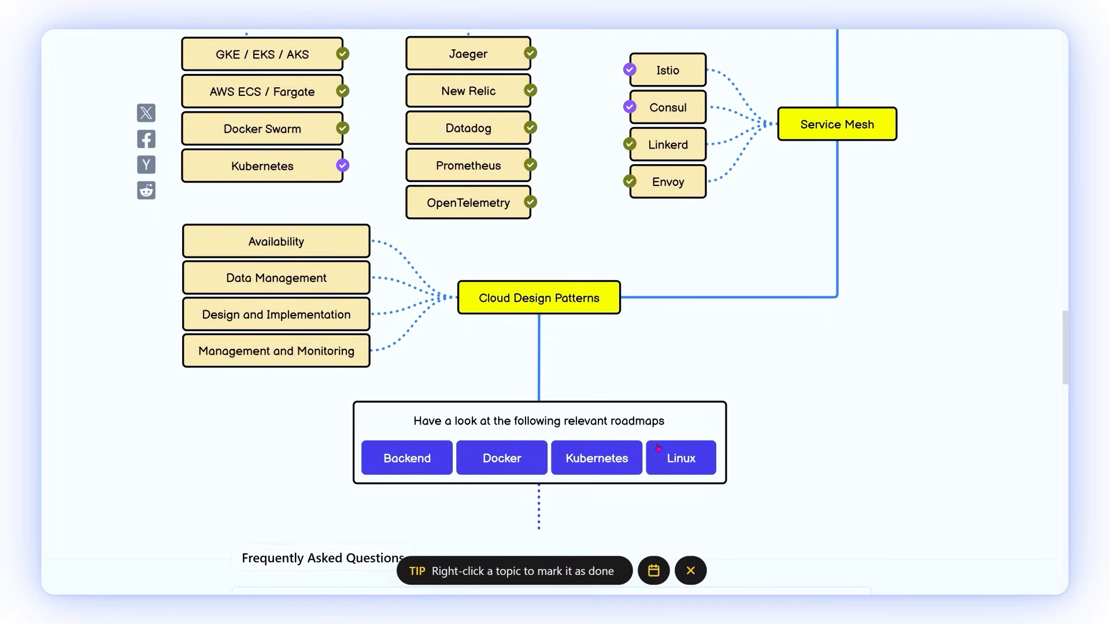
{"action": "mouse_move", "coordinate": [681, 457]}
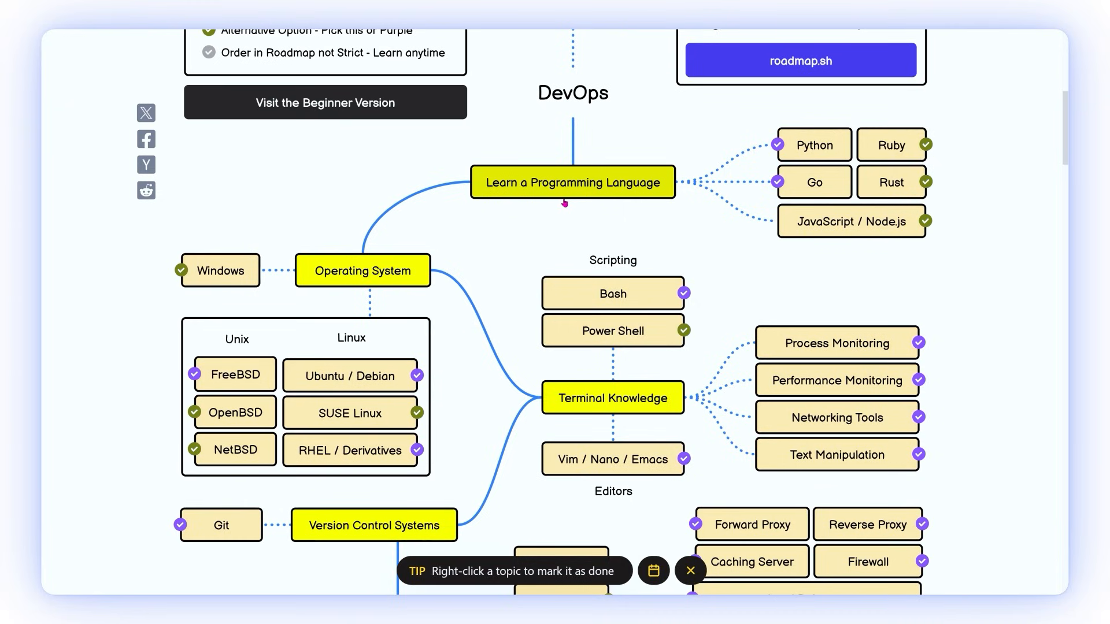
{"action": "mouse_move", "coordinate": [356, 346]}
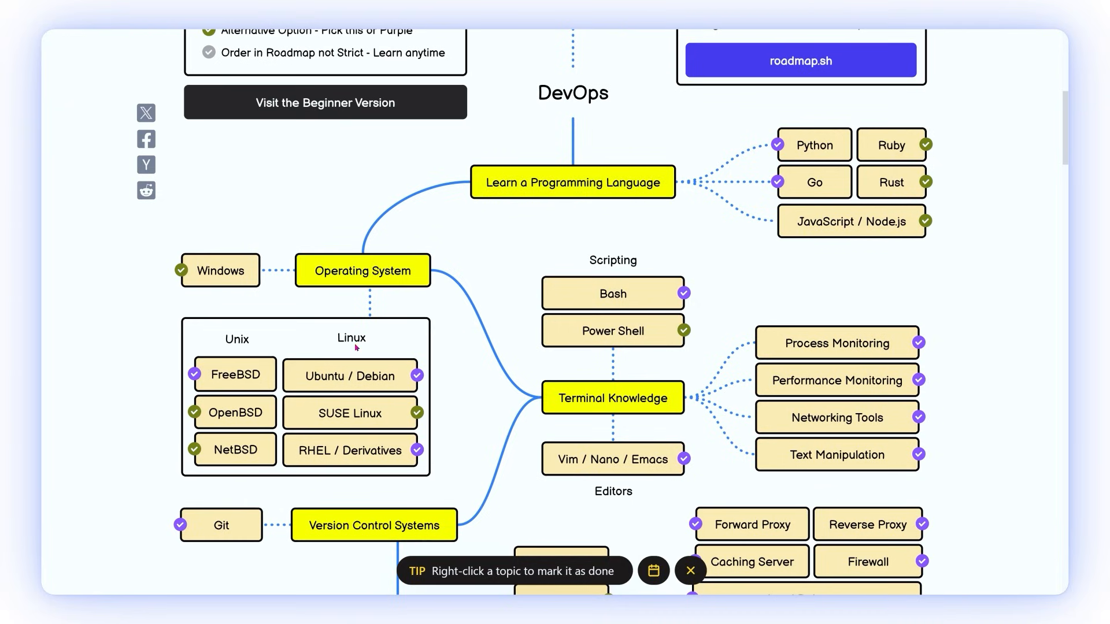
{"action": "mouse_move", "coordinate": [561, 414]}
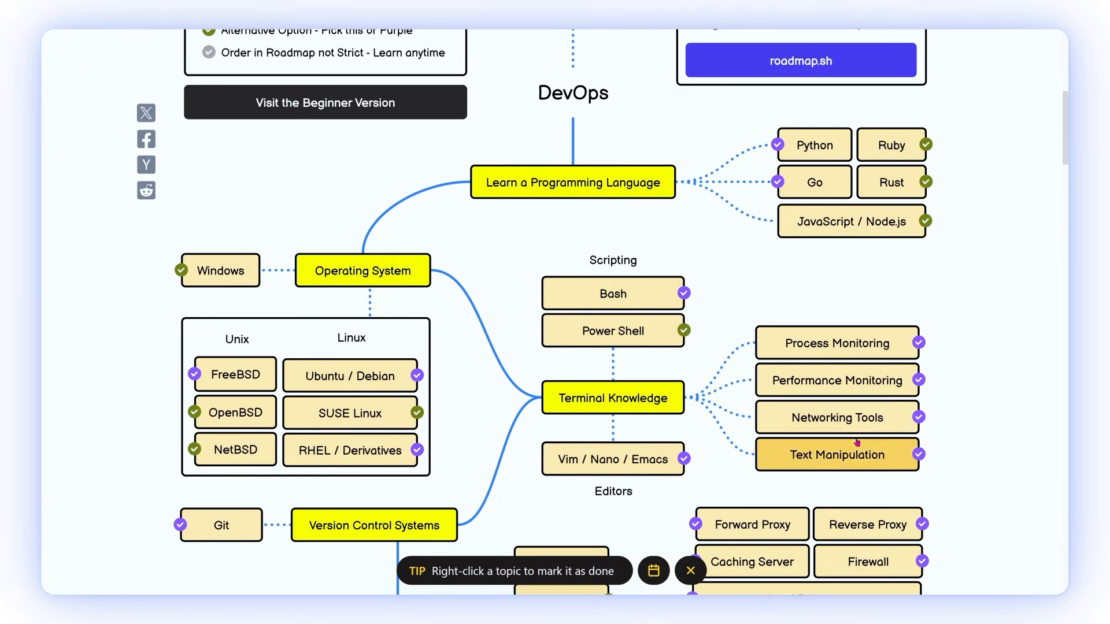
{"action": "mouse_move", "coordinate": [376, 359]}
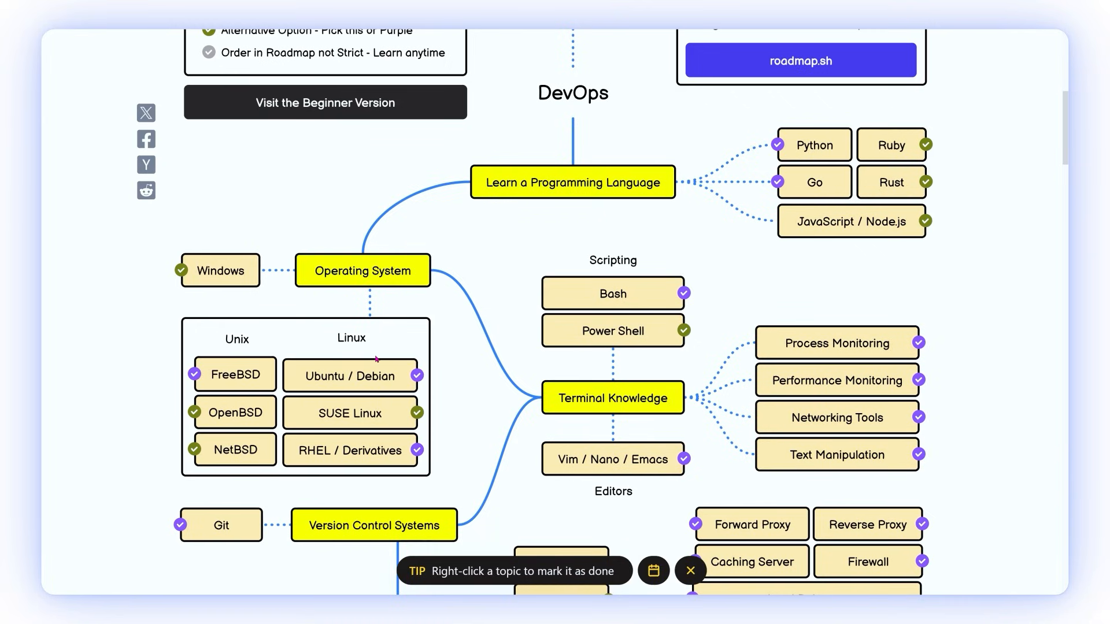
{"action": "mouse_move", "coordinate": [372, 525]}
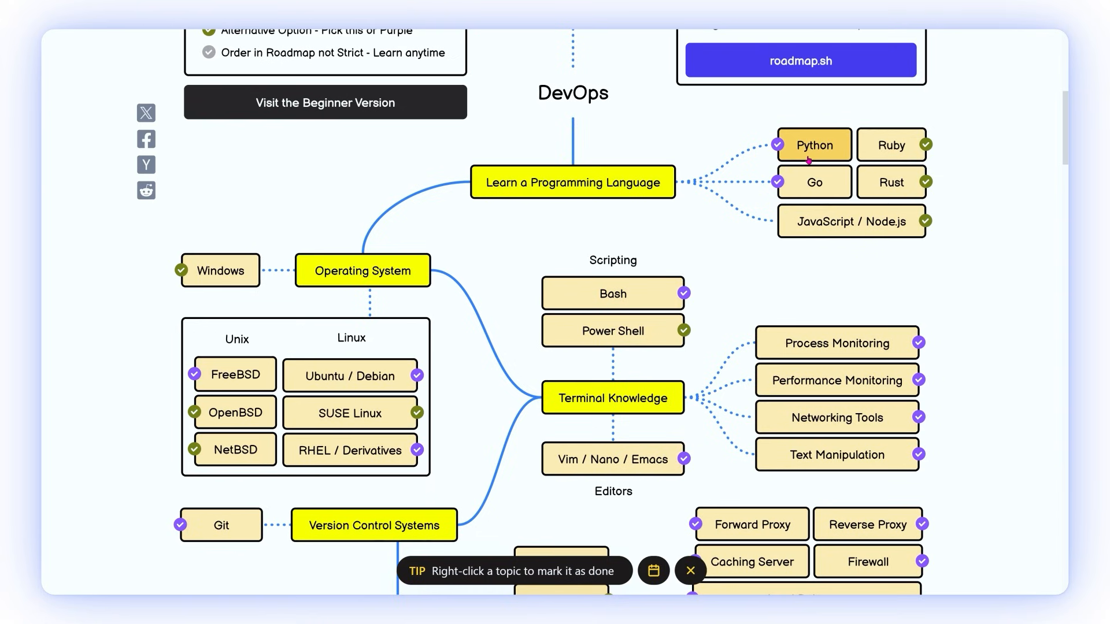
{"action": "mouse_move", "coordinate": [682, 226]}
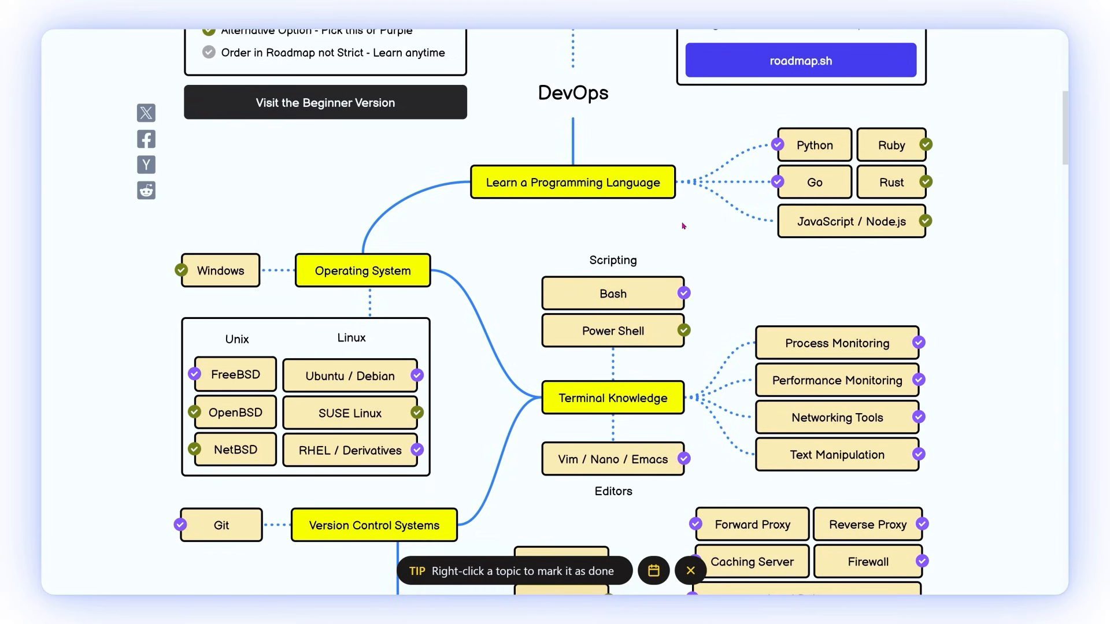
Step: Scroll the DevOps map down to the GitHub, GitLab and Bitbucket hosting options
{"action": "scroll", "scroll_direction": "down", "scroll_amount": 3}
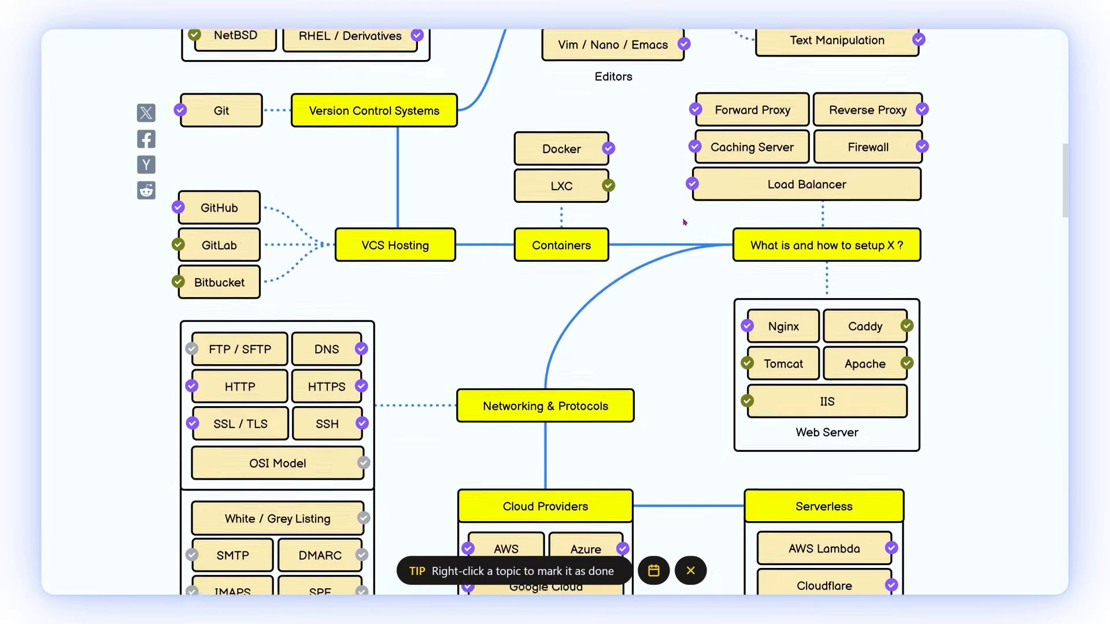
{"action": "scroll", "scroll_direction": "down", "scroll_amount": 3}
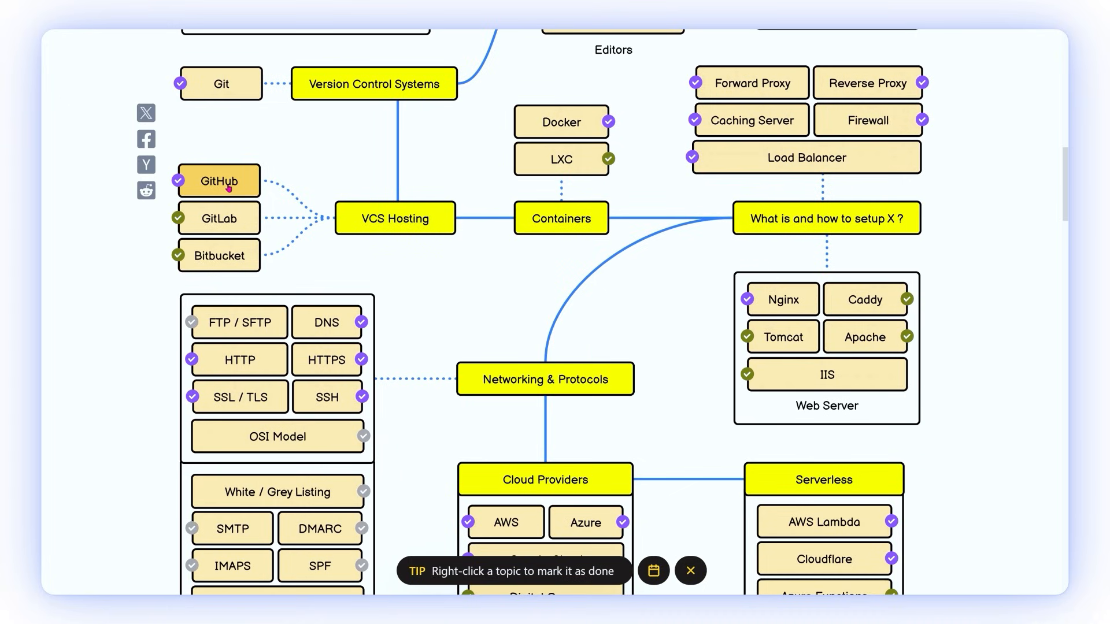
{"action": "mouse_move", "coordinate": [561, 122]}
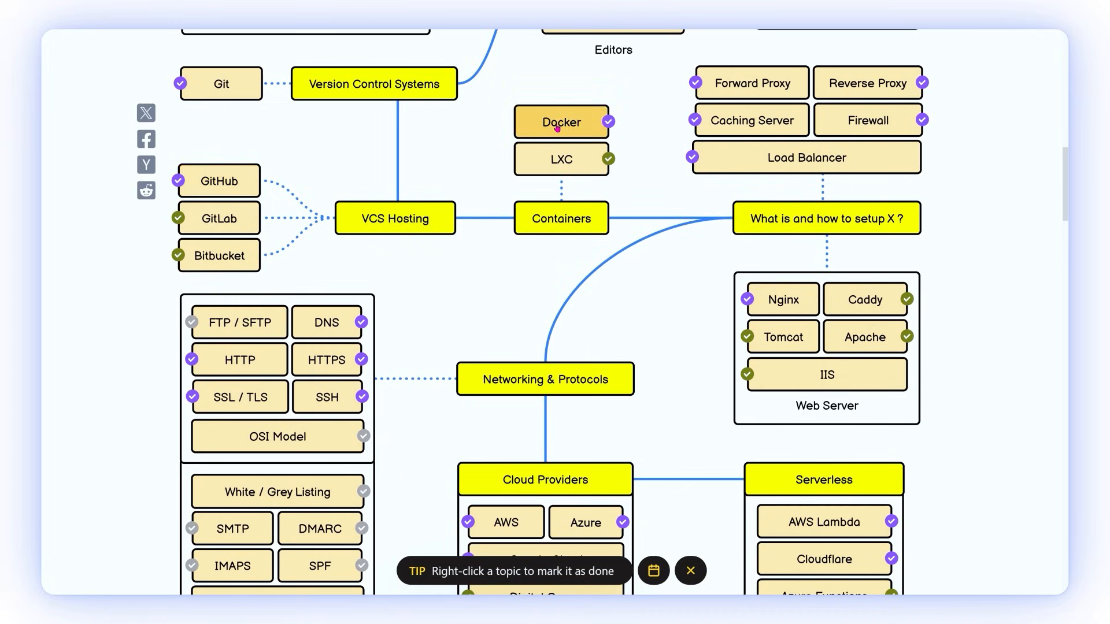
{"action": "mouse_move", "coordinate": [780, 299]}
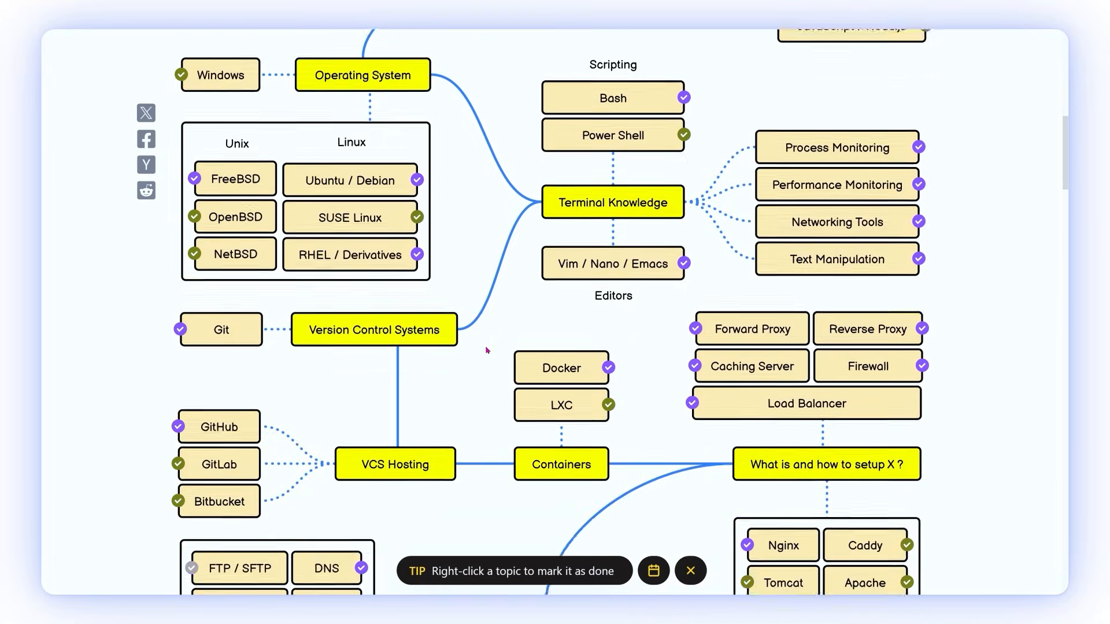
Step: Select SSH under Networking & Protocols, then continue down to Cloud Providers and Serverless
{"action": "scroll", "scroll_direction": "down", "scroll_amount": 3}
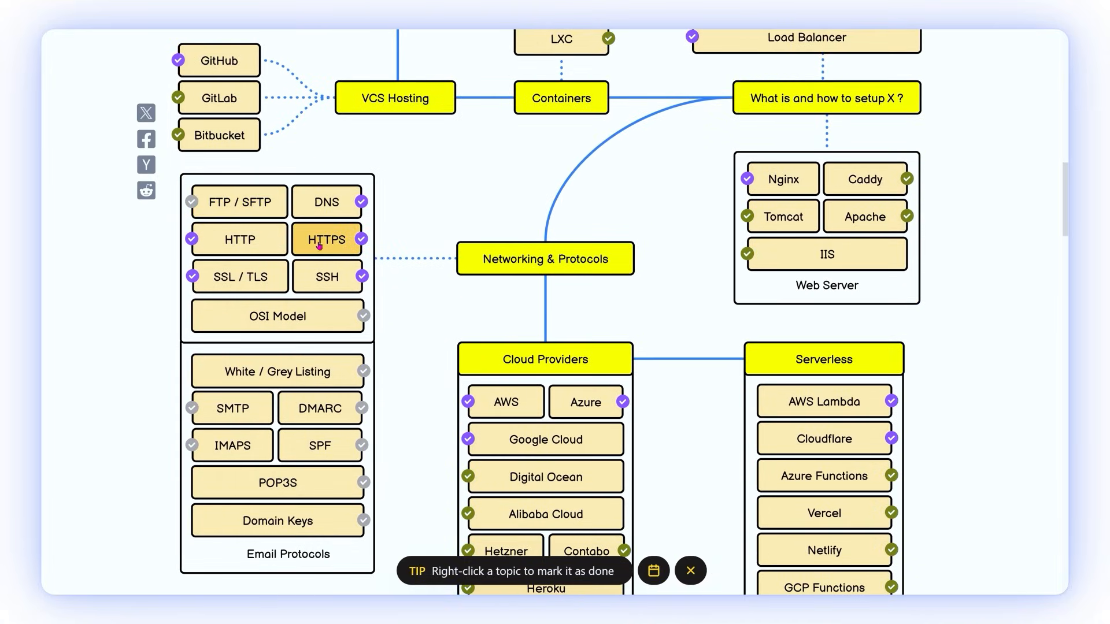
{"action": "mouse_move", "coordinate": [326, 277]}
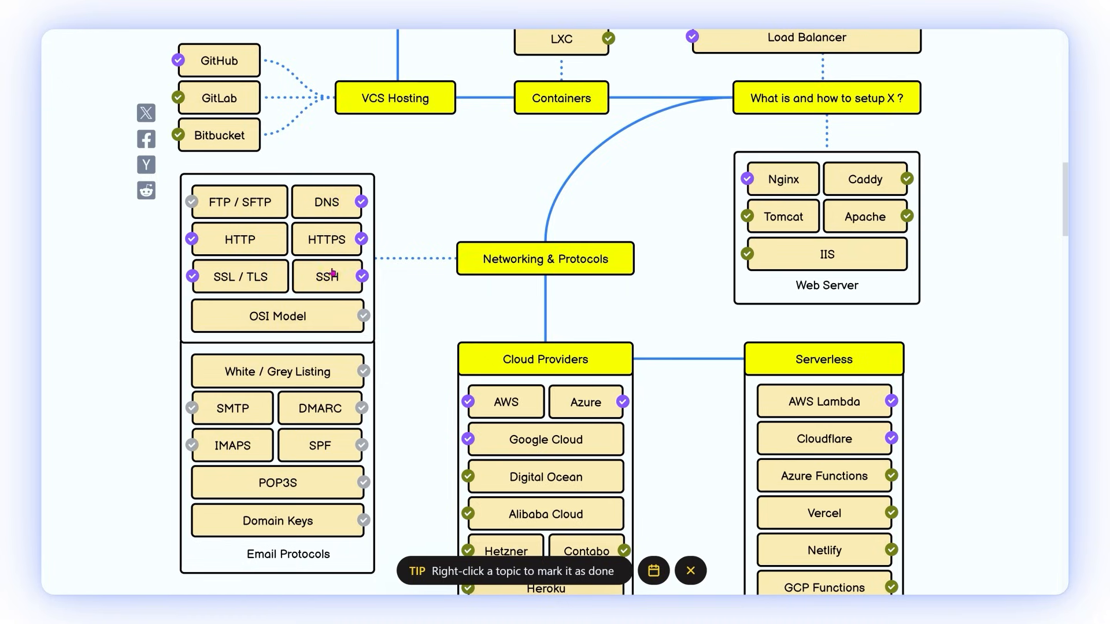
{"action": "left_click", "coordinate": [238, 276]}
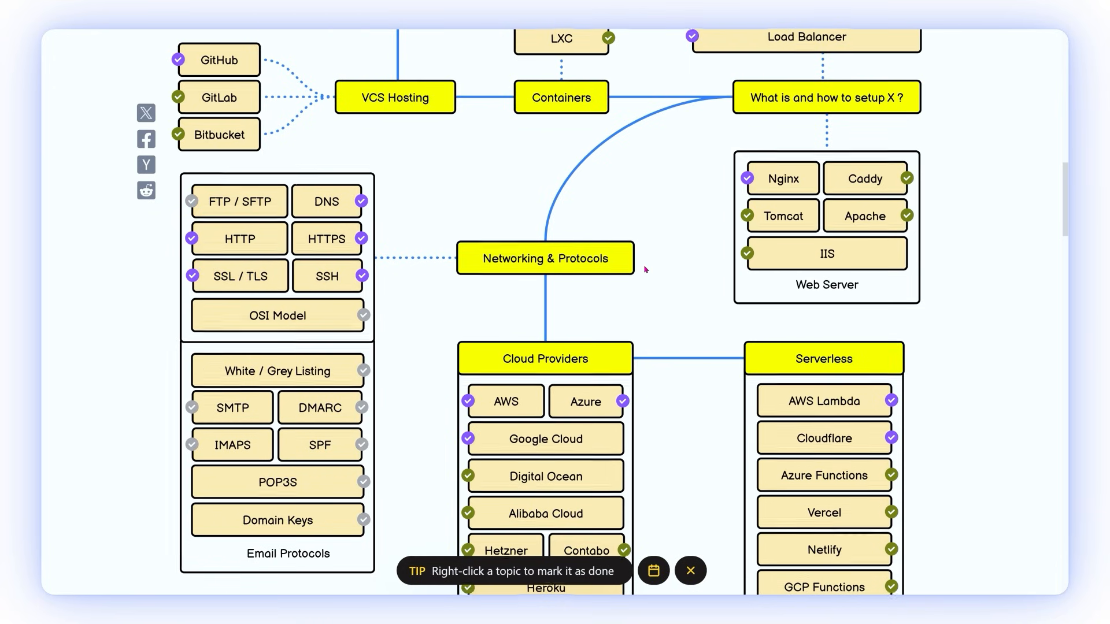
{"action": "scroll", "scroll_direction": "down", "scroll_amount": 3}
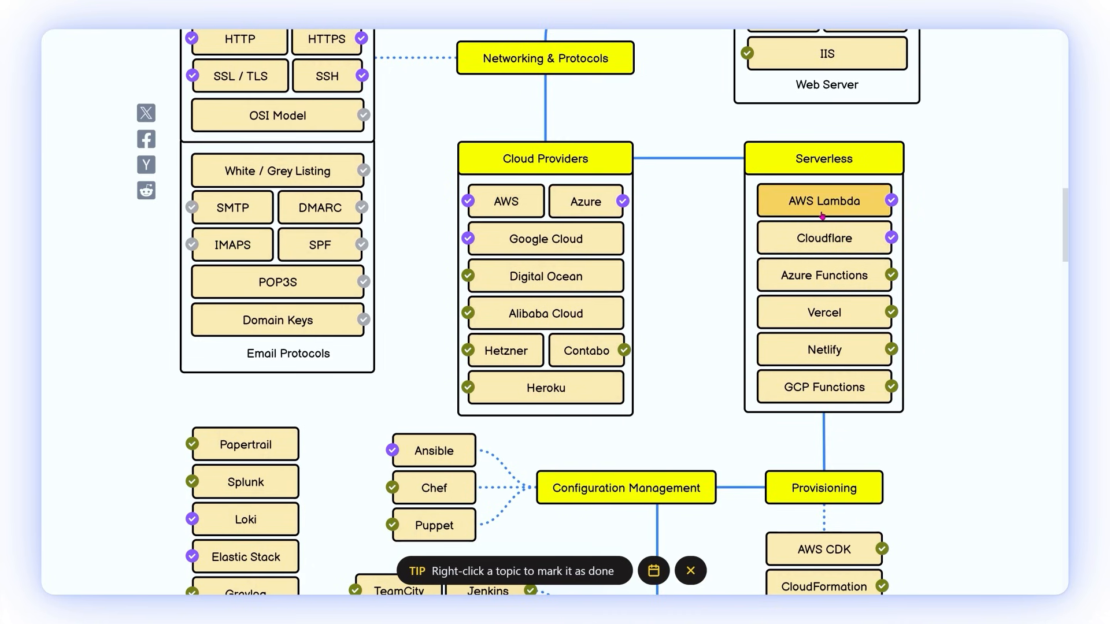
Step: Scroll past Configuration Management, CI/CD Tools and Secret Management down to GitOps
{"action": "scroll", "scroll_direction": "down", "scroll_amount": 3}
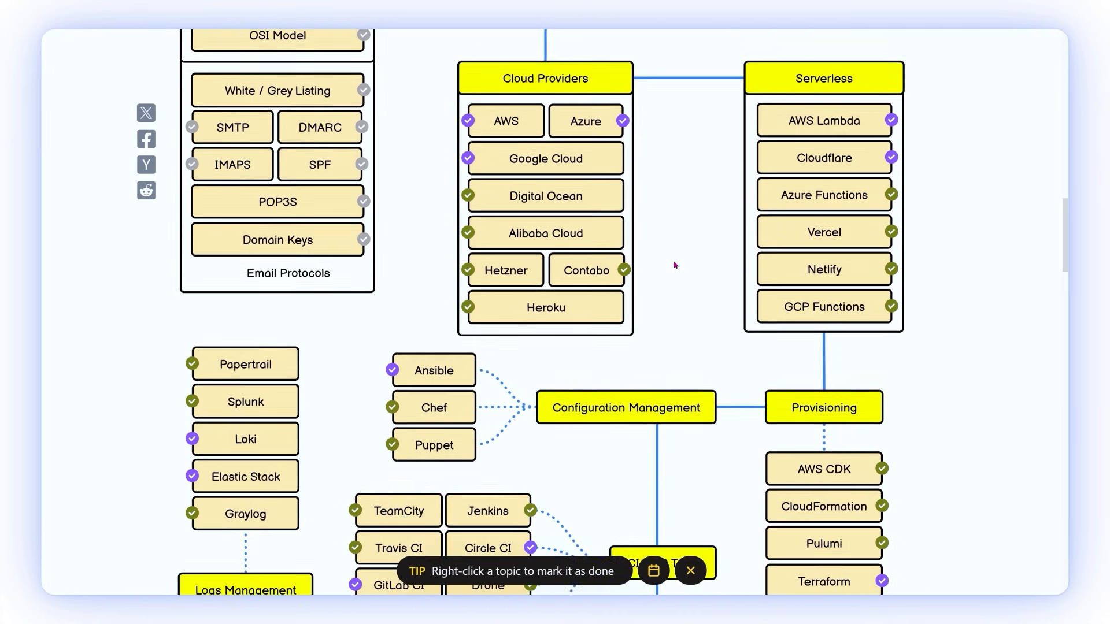
{"action": "scroll", "scroll_direction": "down", "scroll_amount": 3}
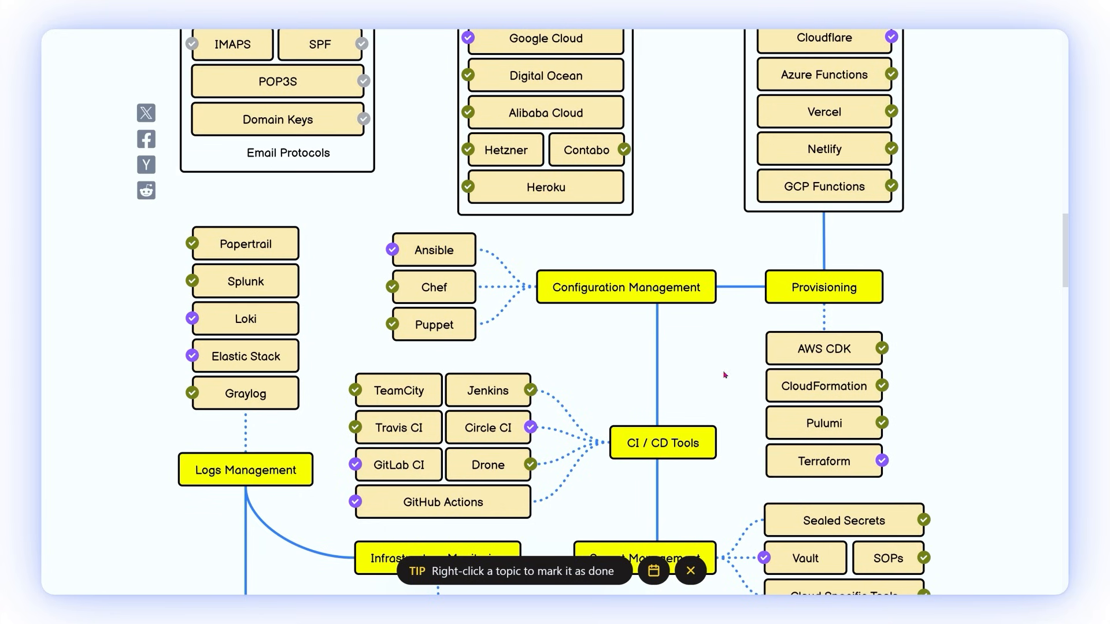
{"action": "scroll", "scroll_direction": "down", "scroll_amount": 3}
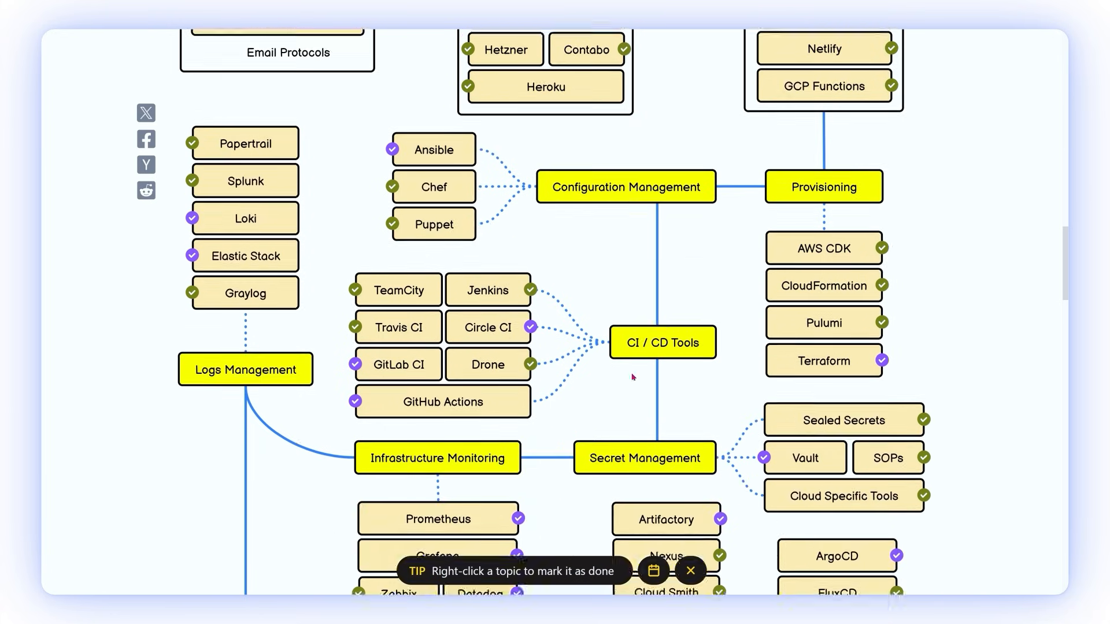
{"action": "scroll", "scroll_direction": "down", "scroll_amount": 3}
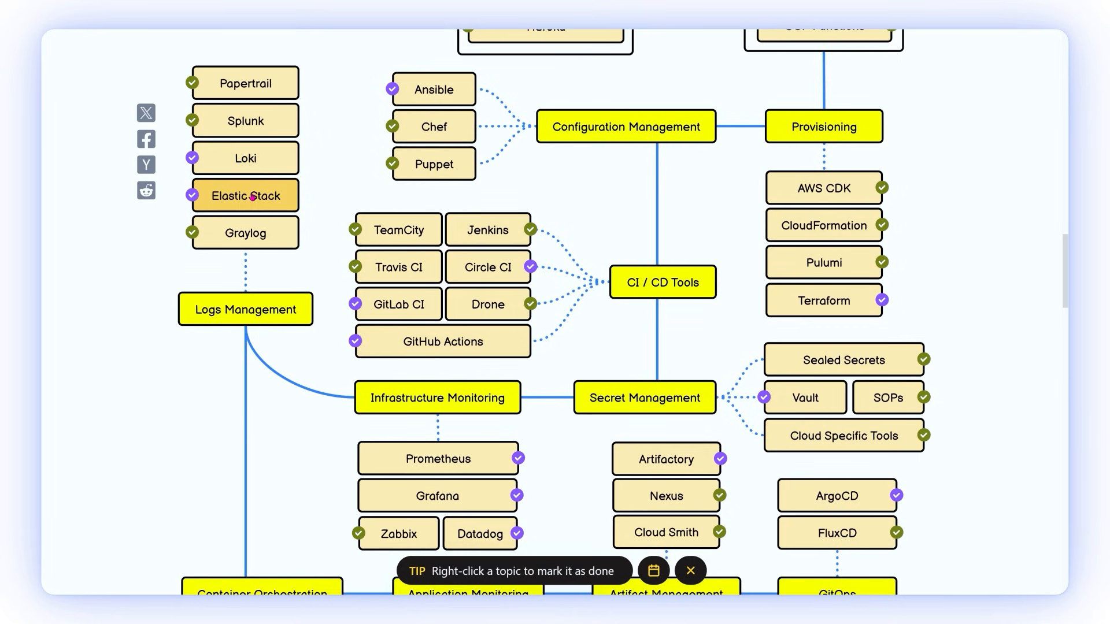
{"action": "mouse_move", "coordinate": [595, 425]}
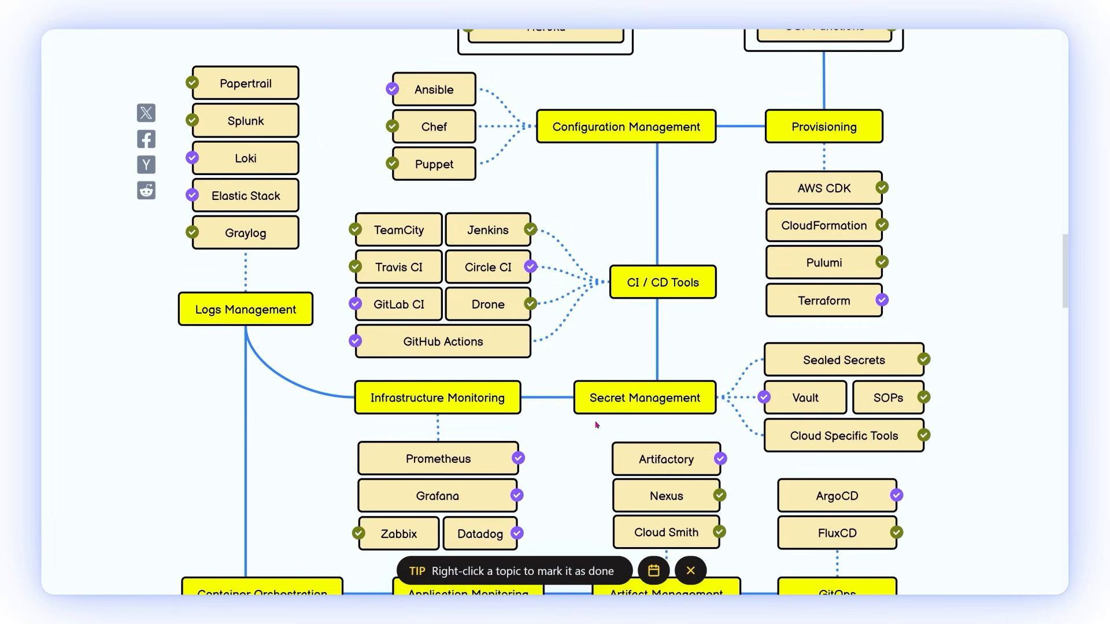
{"action": "scroll", "scroll_direction": "down", "scroll_amount": 3}
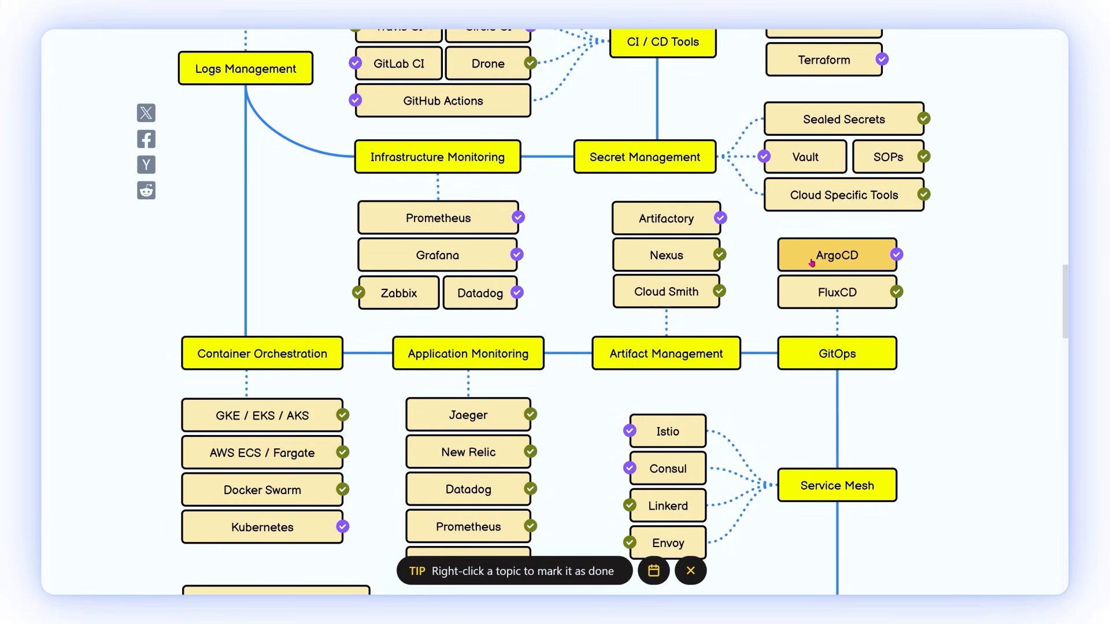
Step: Scroll down past service mesh to Cloud Design Patterns
{"action": "scroll", "scroll_direction": "down", "scroll_amount": 3}
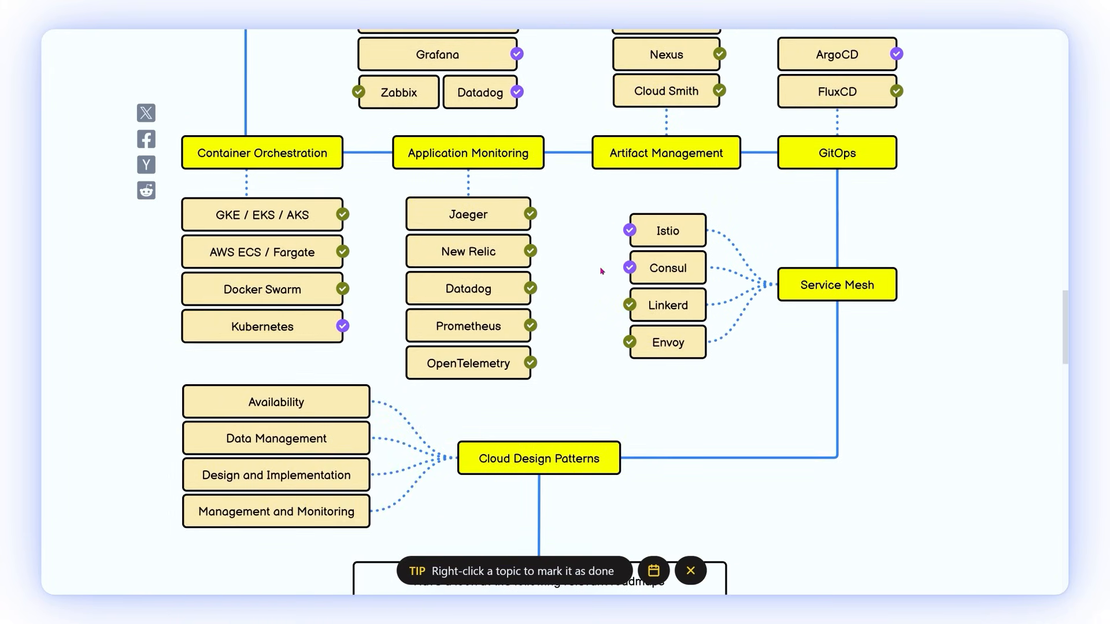
{"action": "mouse_move", "coordinate": [666, 230]}
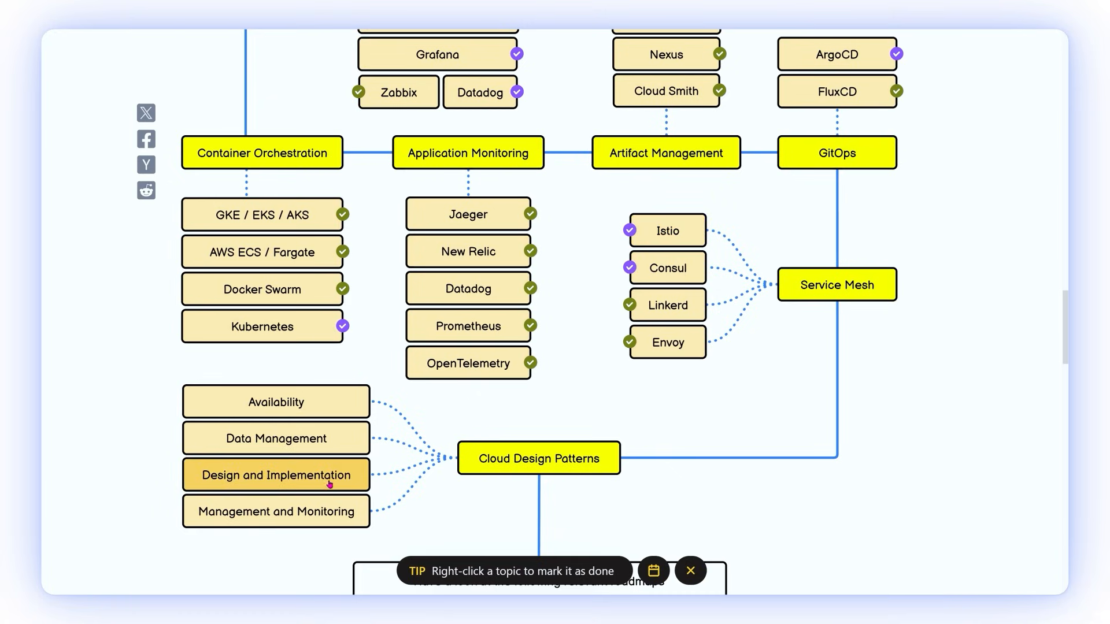
{"action": "mouse_move", "coordinate": [376, 486]}
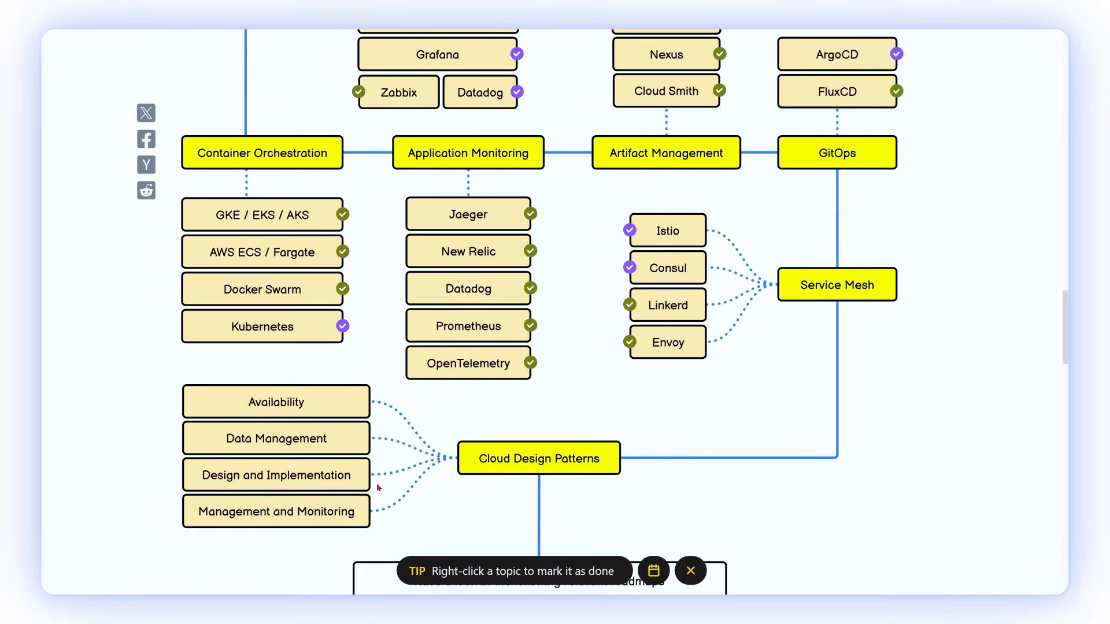
{"action": "mouse_move", "coordinate": [382, 488]}
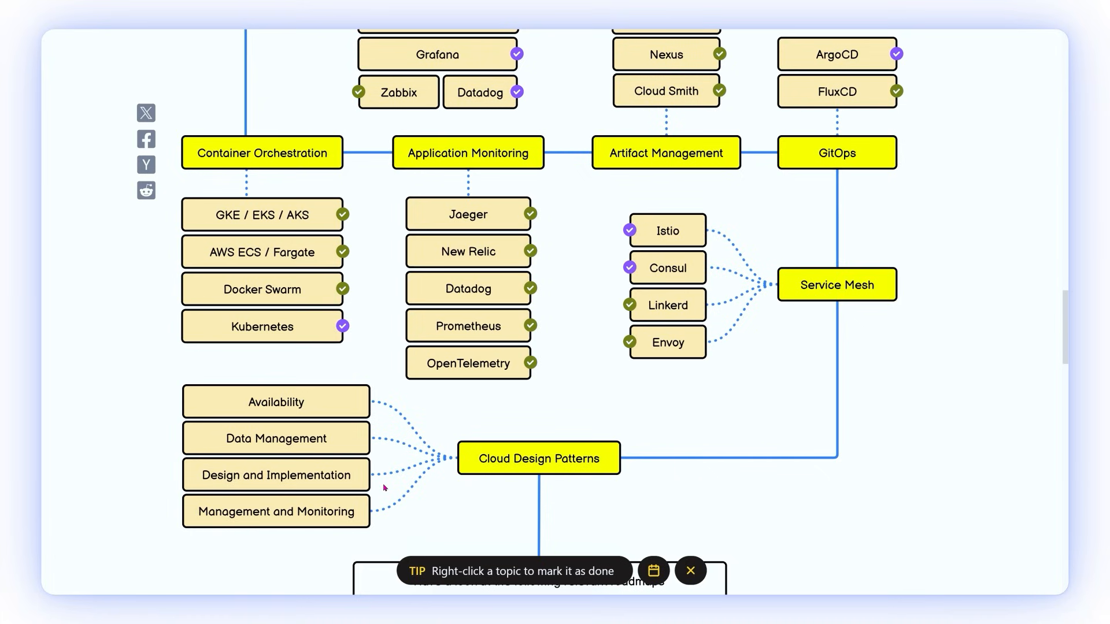